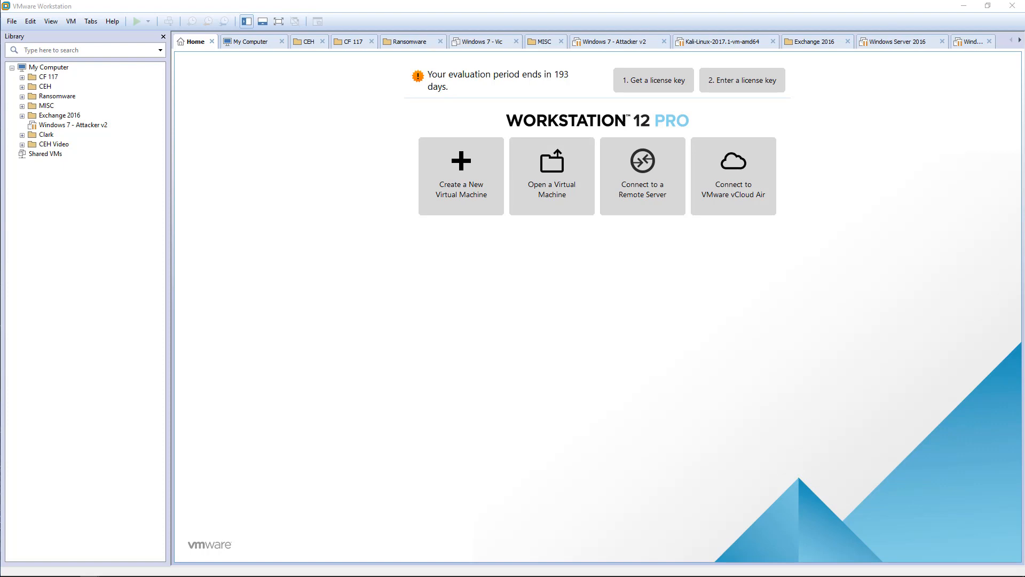
mouse_move(224, 457)
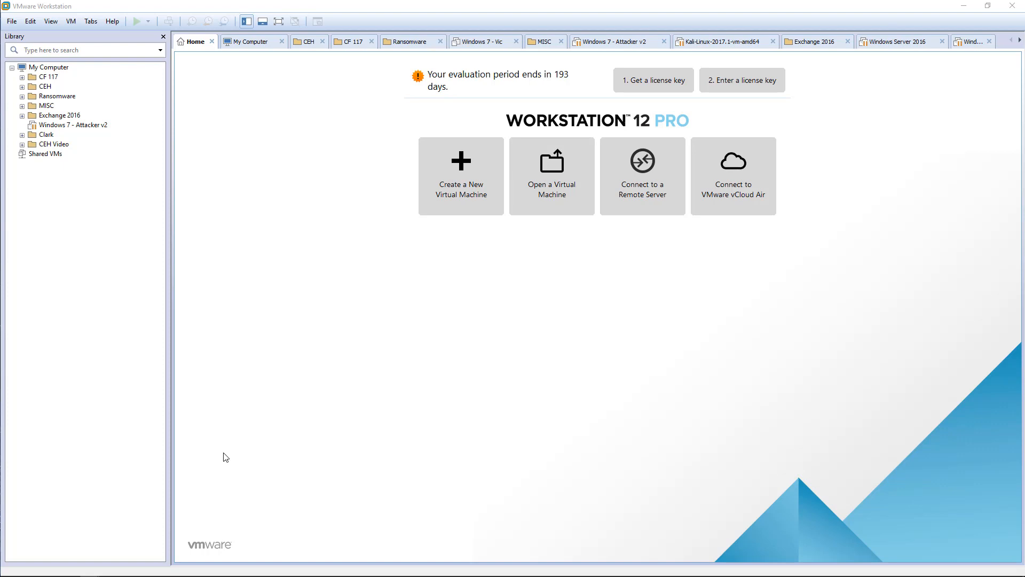
mouse_move(460, 174)
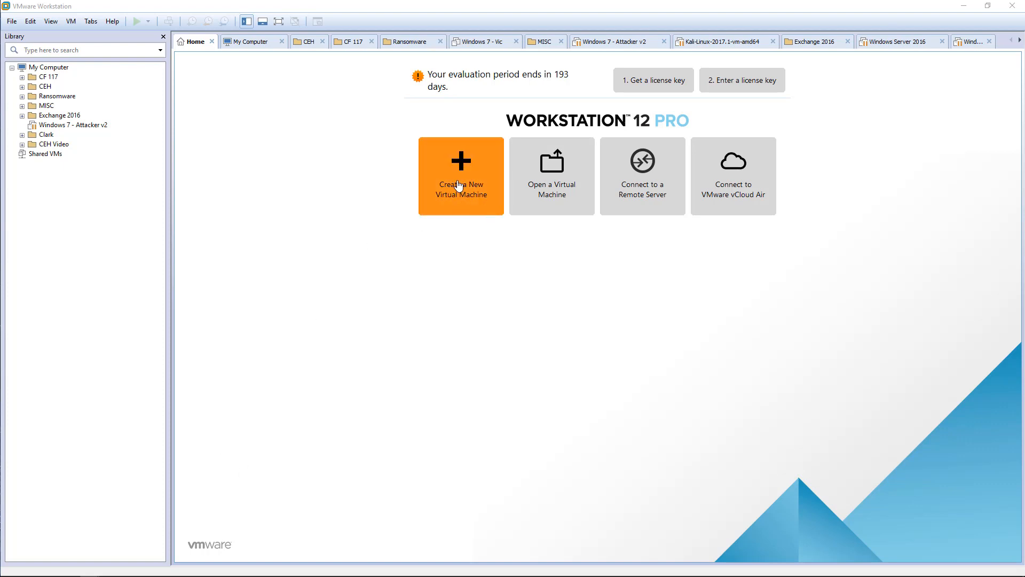
Step: Create a new Typical virtual machine using the Windows 7 Enterprise SP1 ISO as installer image
left_click(460, 174)
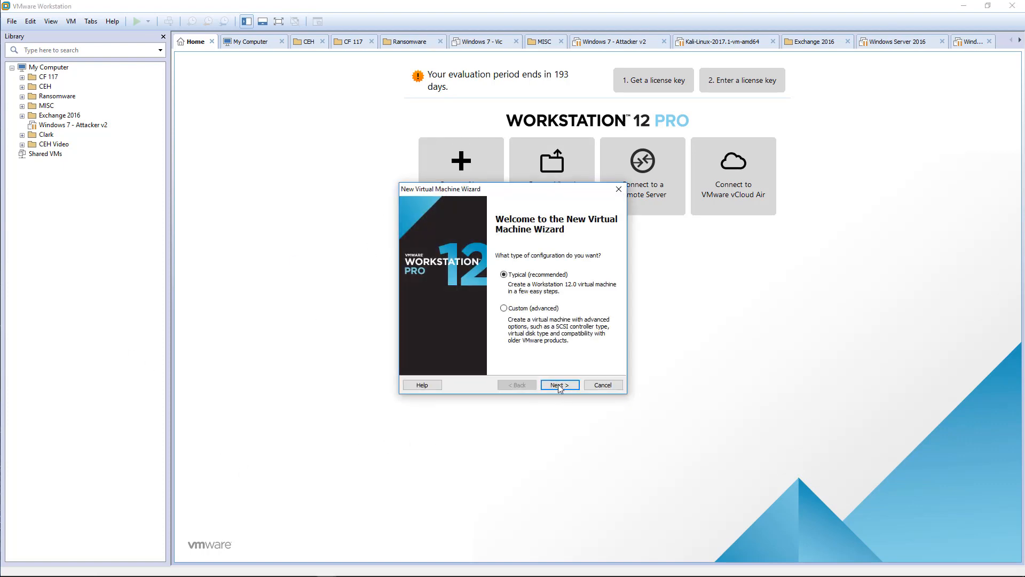
left_click(559, 385)
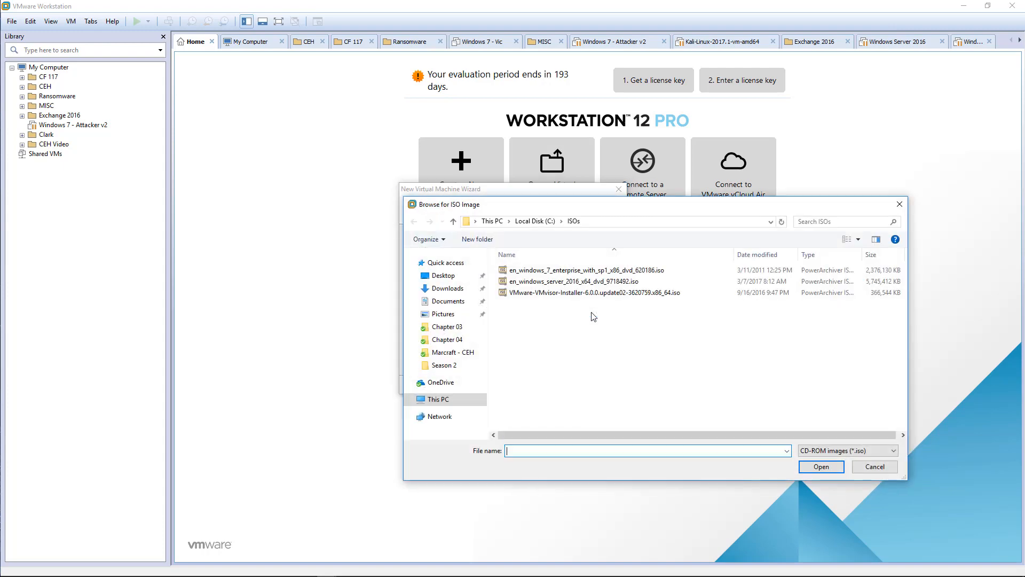
left_click(582, 271)
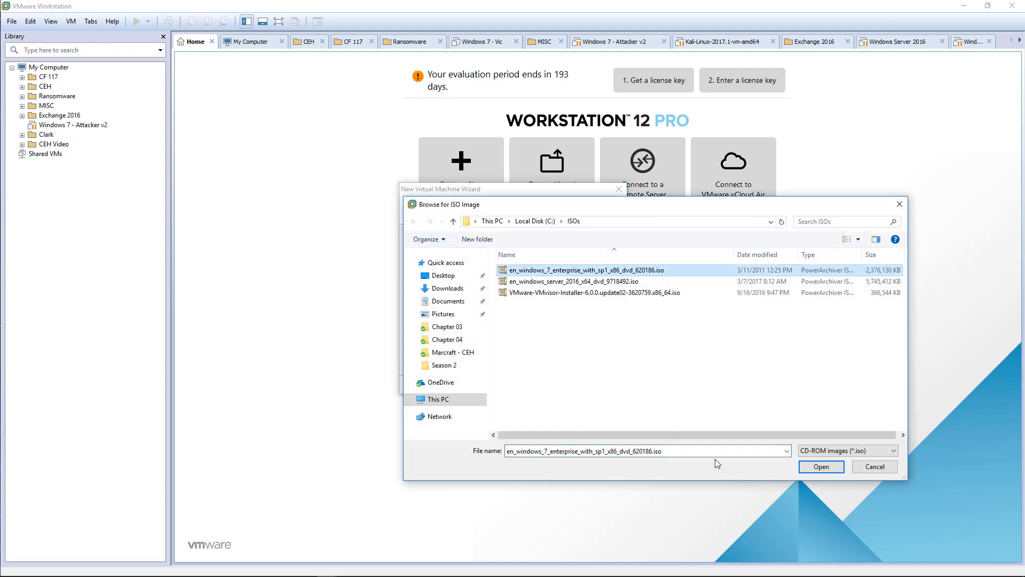
left_click(821, 466)
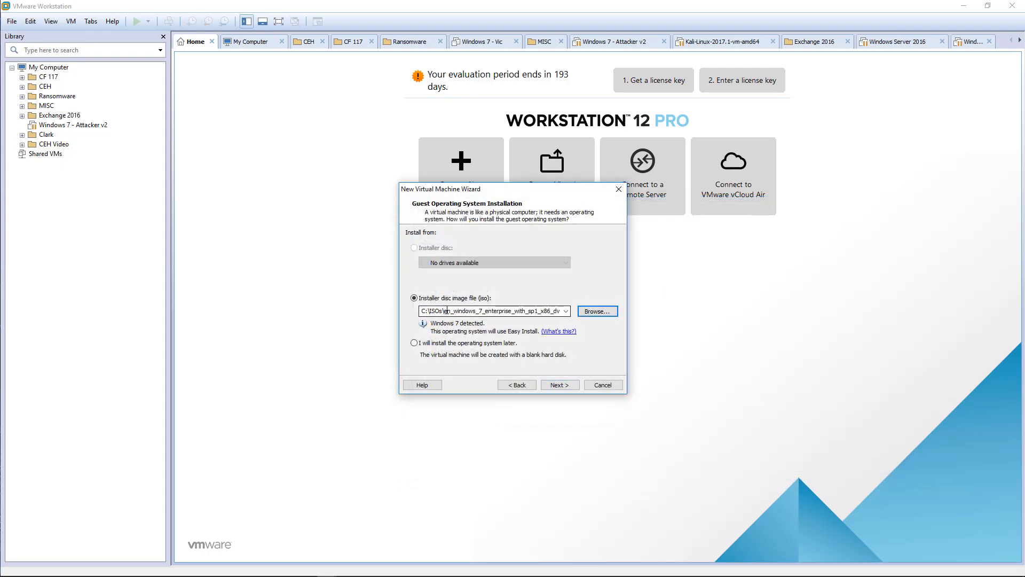
Step: Enter Student as the Easy Install full name and continue without a product key
left_click(558, 384)
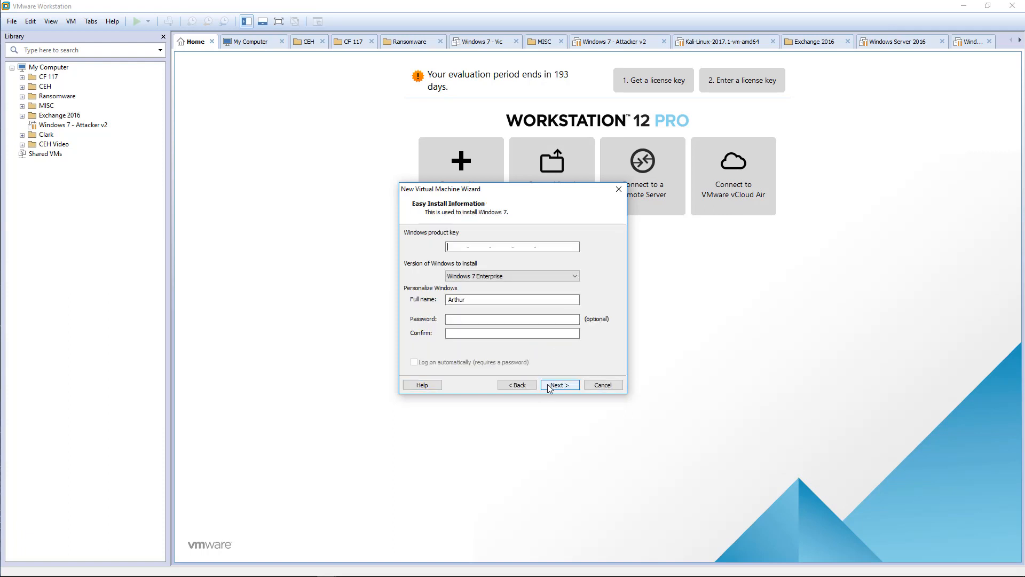
type("S")
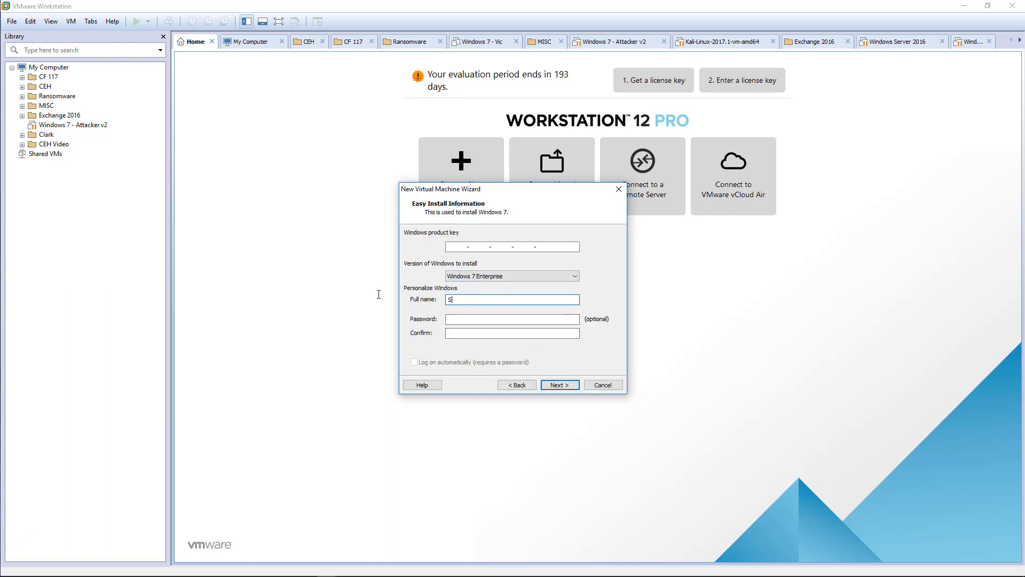
type("tudnet")
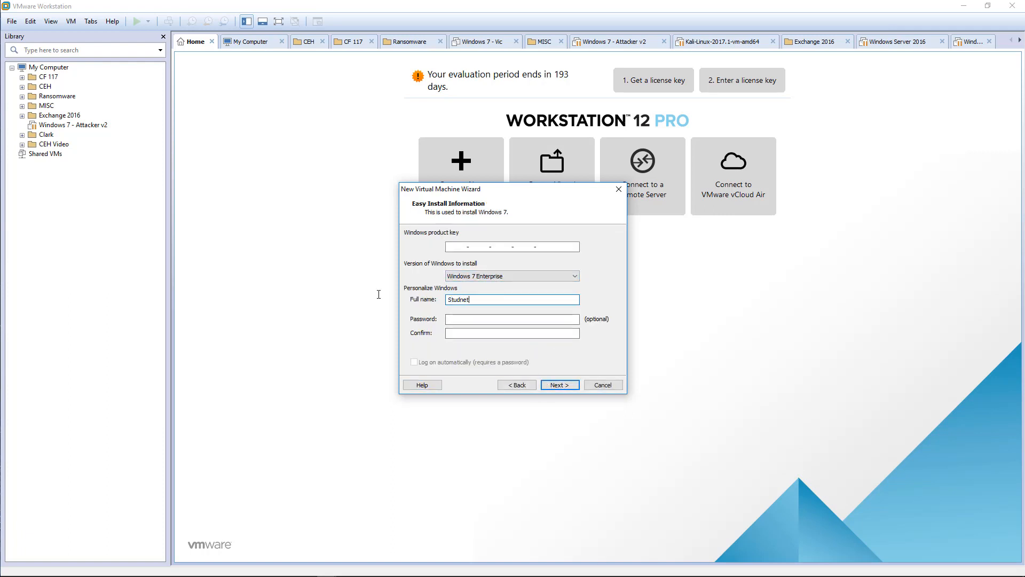
type("Student")
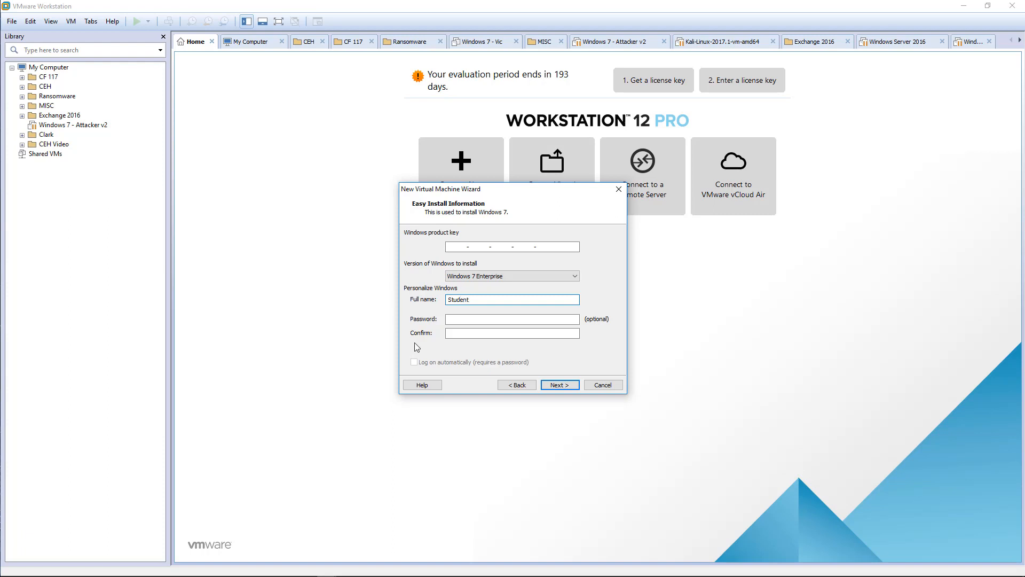
left_click(559, 384)
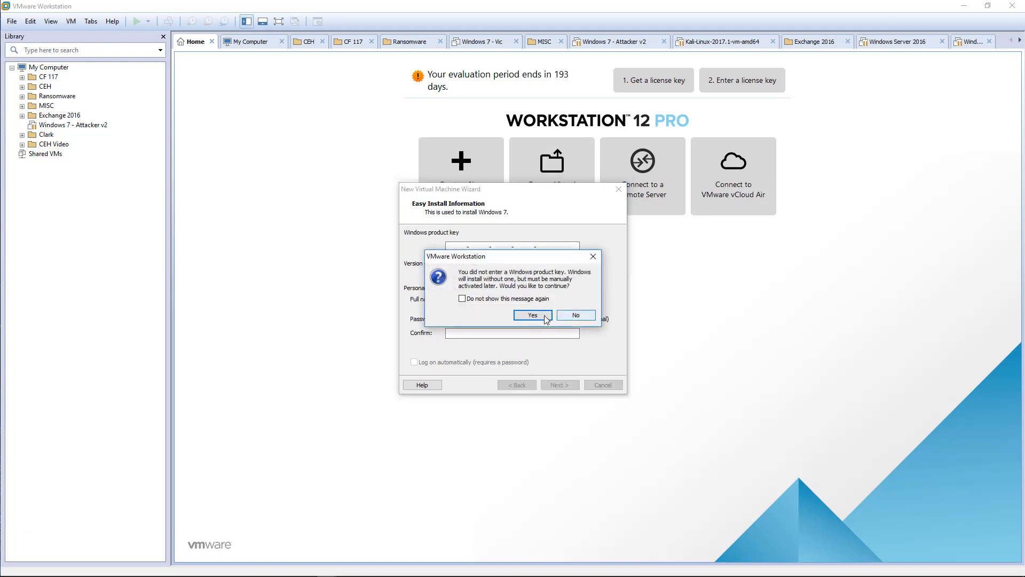
left_click(532, 315)
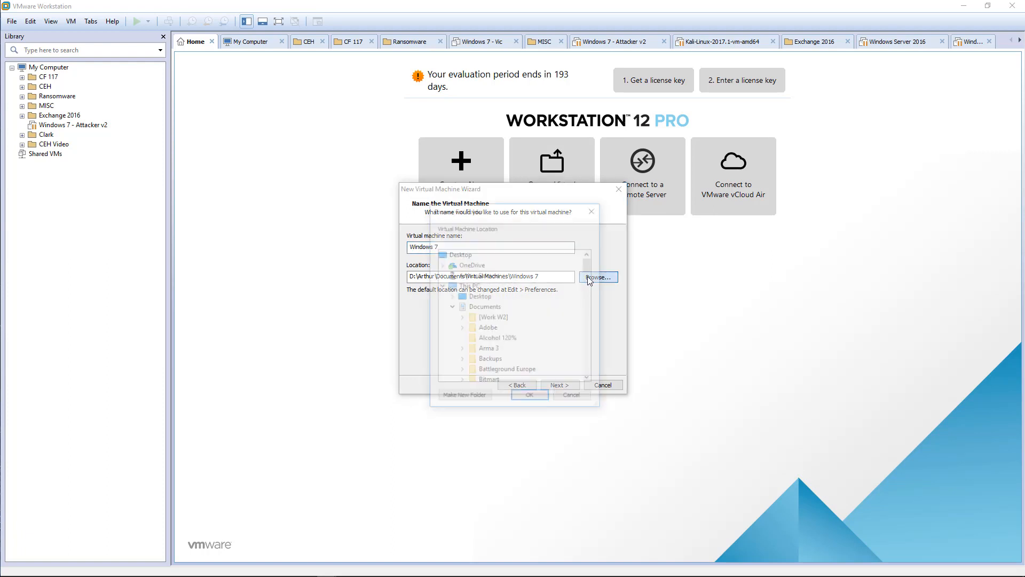
Step: Store the VM in a new Malware Analysis folder with a Win 7 subfolder under VMs
left_click(598, 277)
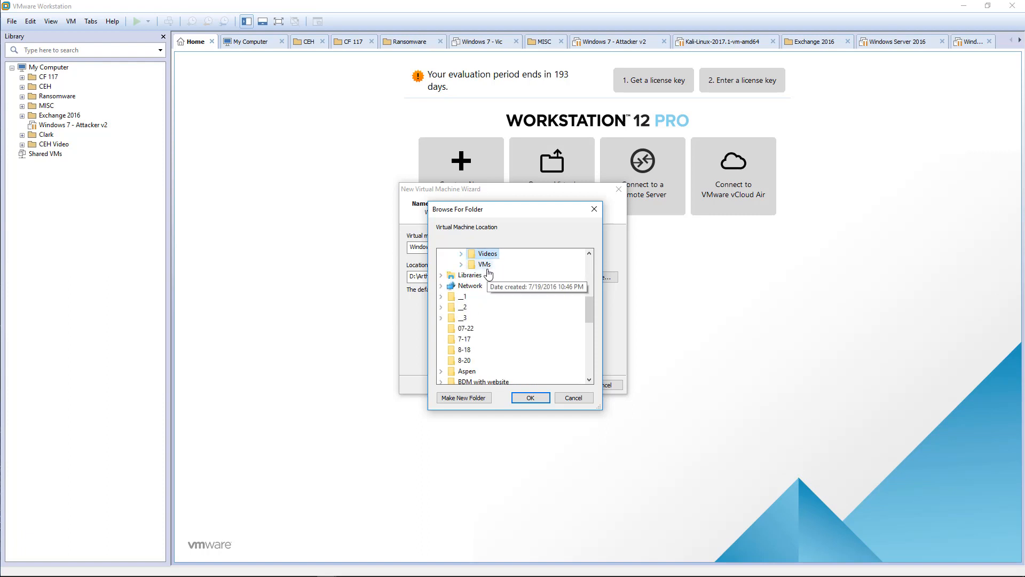
left_click(462, 397)
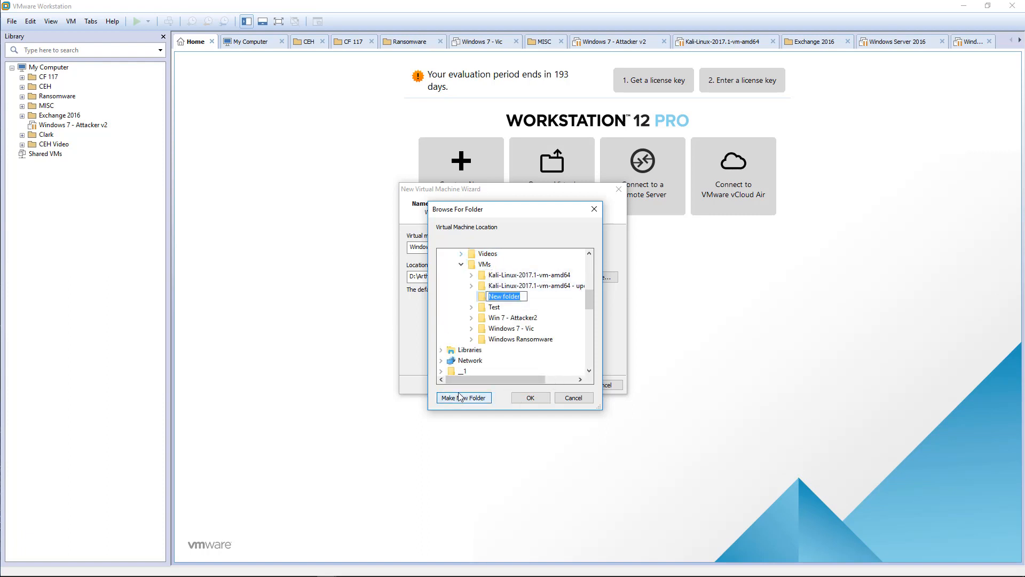
type("Malware Analysis")
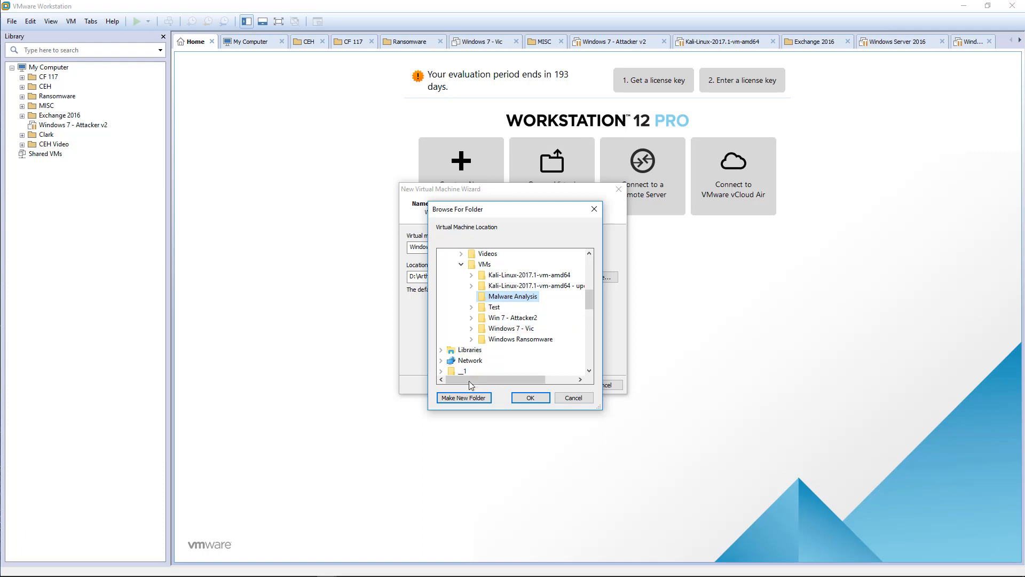
left_click(463, 397)
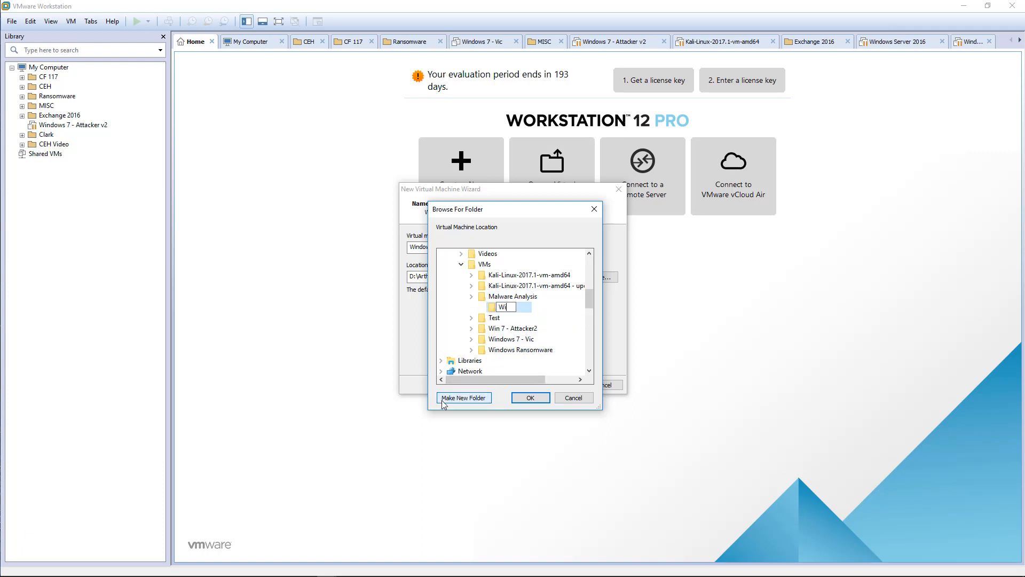
left_click(463, 397)
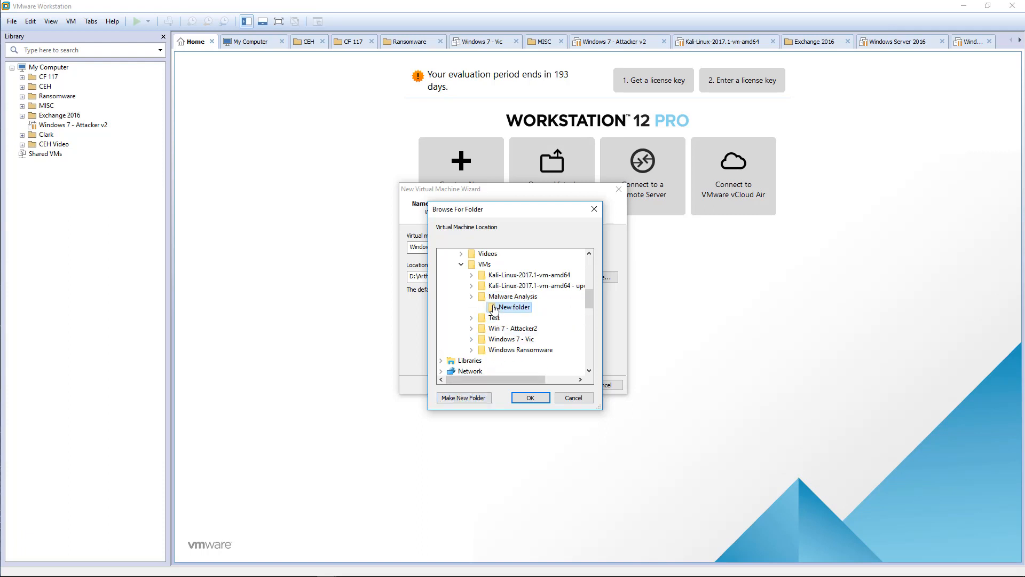
left_click(530, 398)
type(" - Ma")
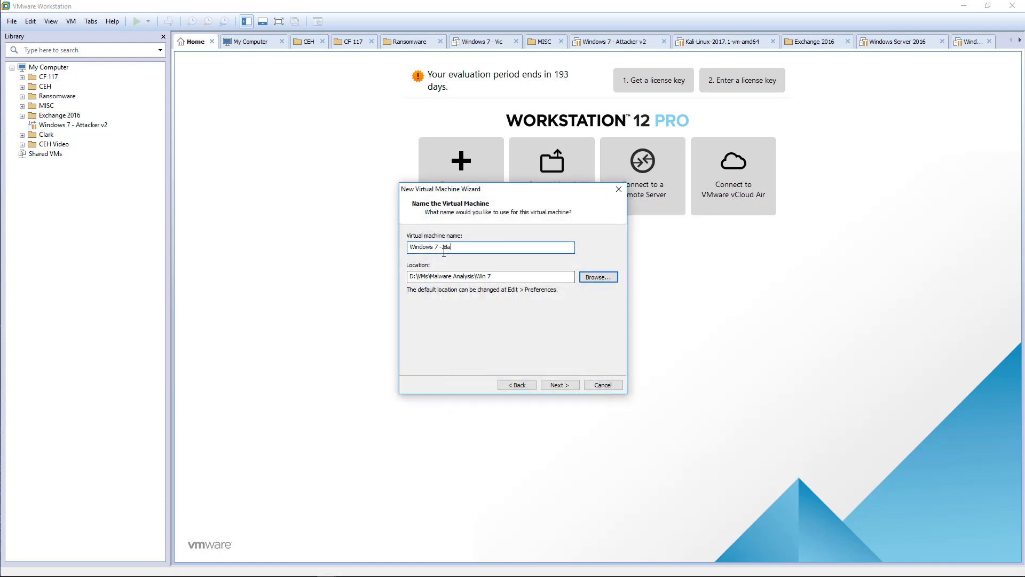
Step: Name the VM 'Windows 7 - Malware Analysis' and keep the 60 GB split disk
type("ware Anals")
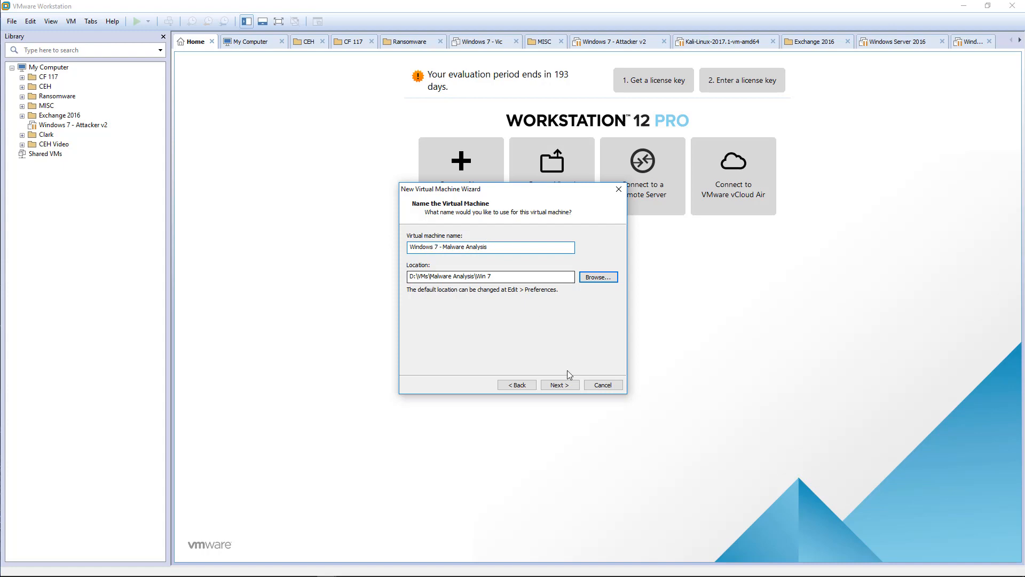
left_click(559, 384)
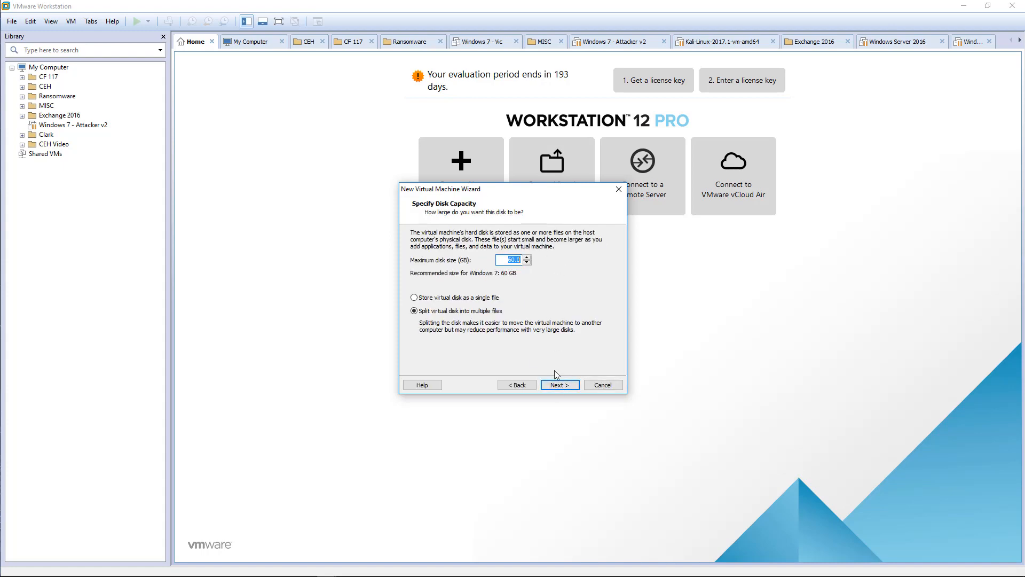
left_click(558, 384)
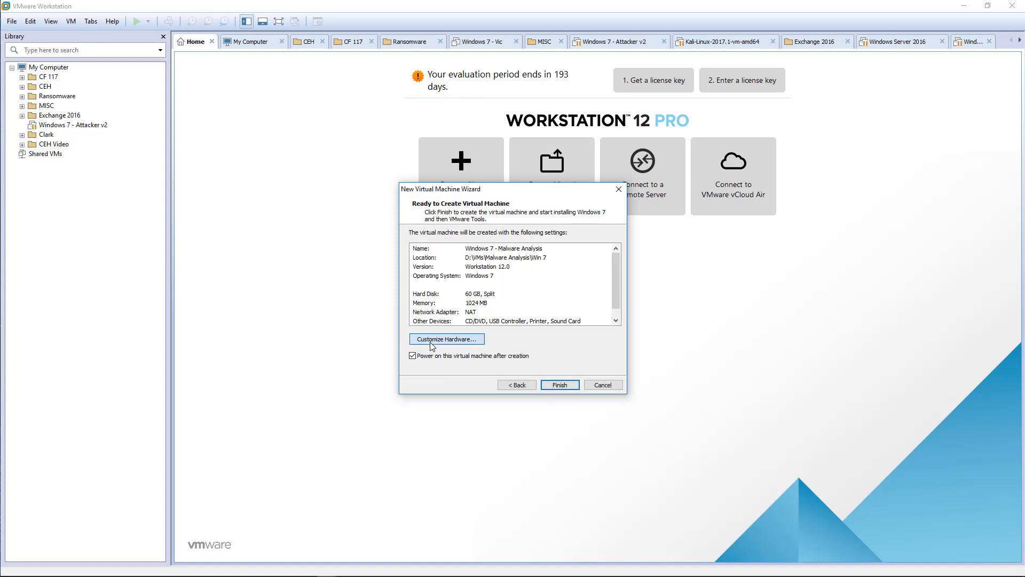
Step: Customize hardware to 4 GB memory and 2 processors with 2 cores each
left_click(446, 339)
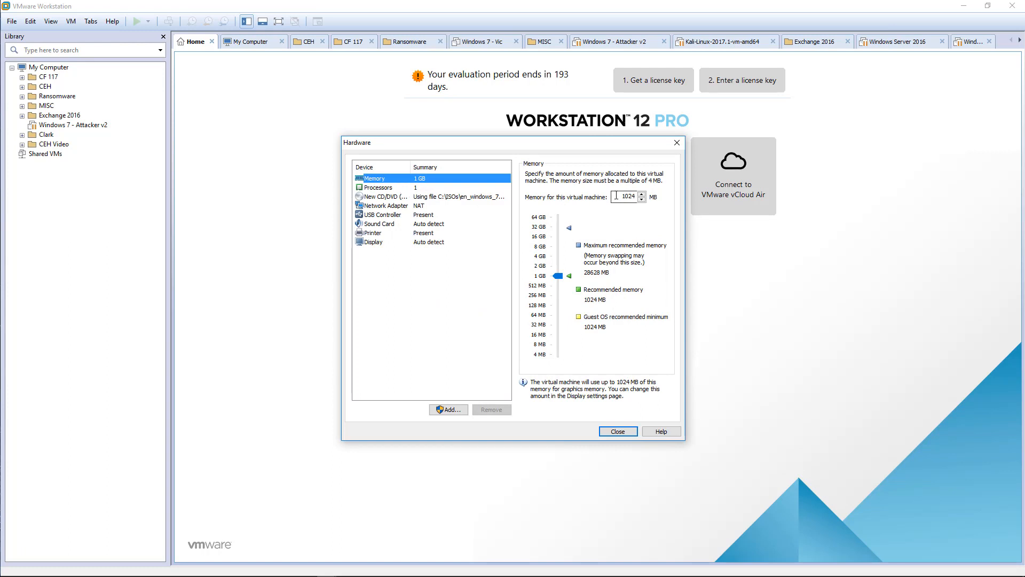
left_click(378, 187)
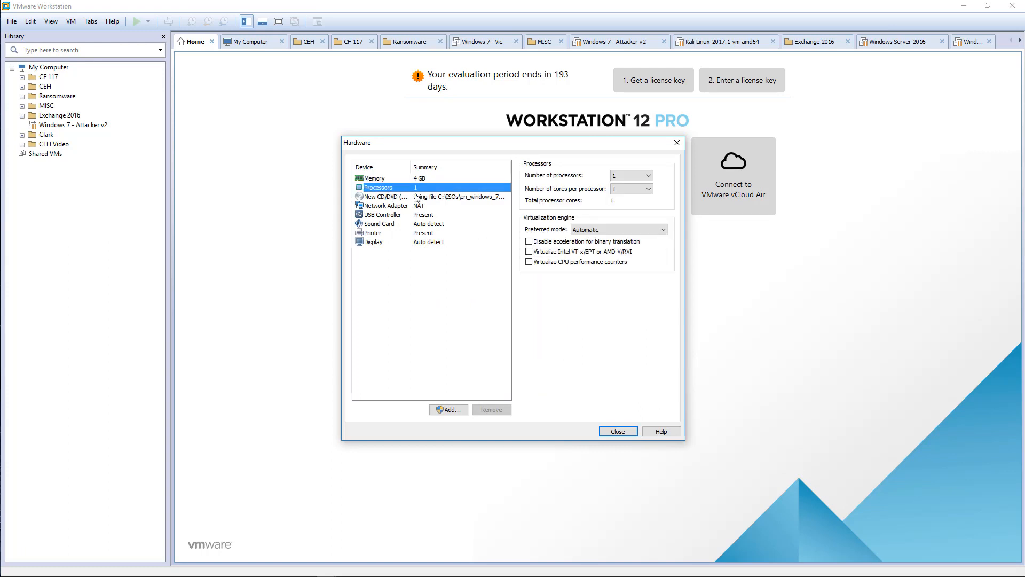
left_click(649, 176)
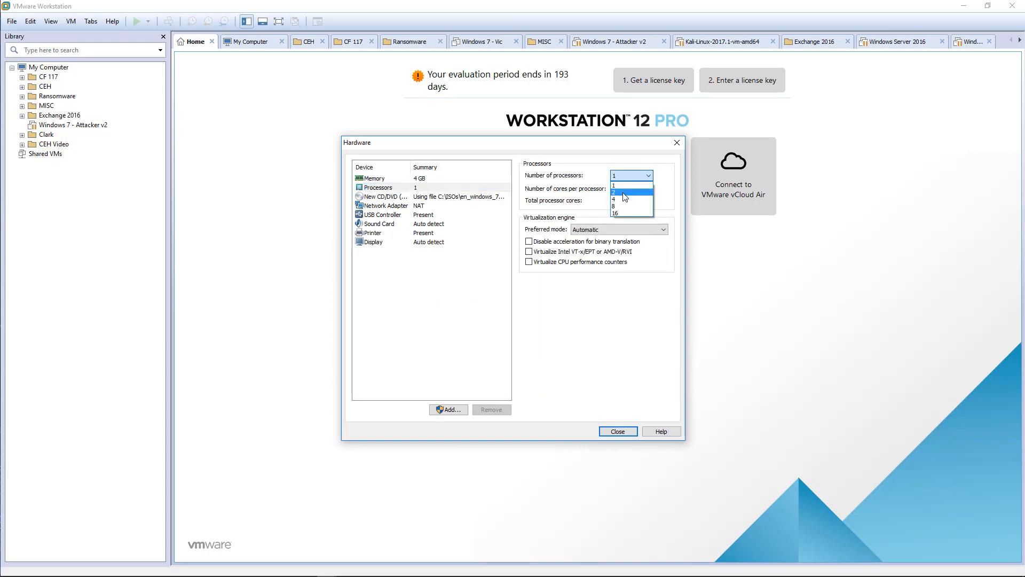
left_click(613, 182)
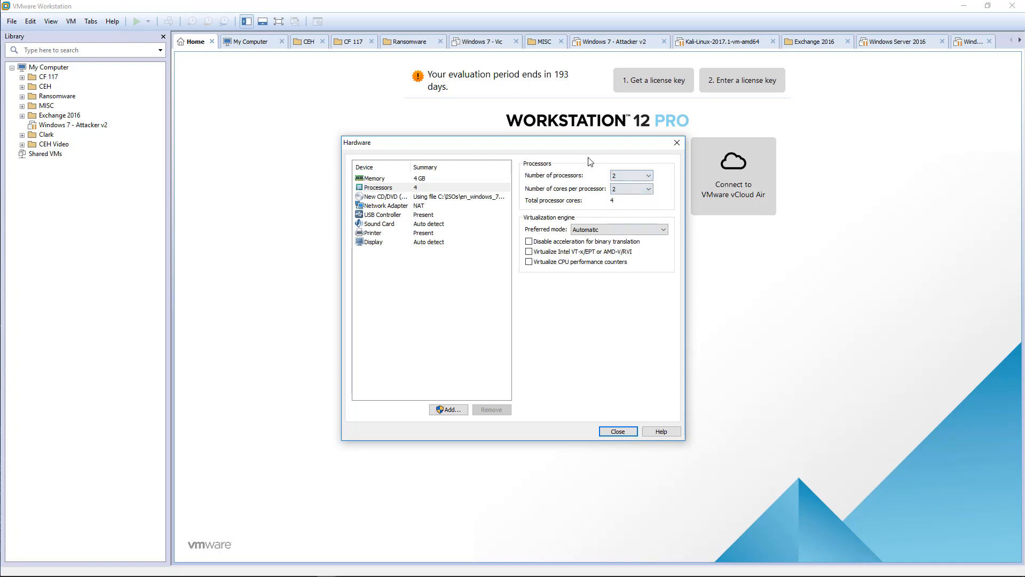
mouse_move(441, 193)
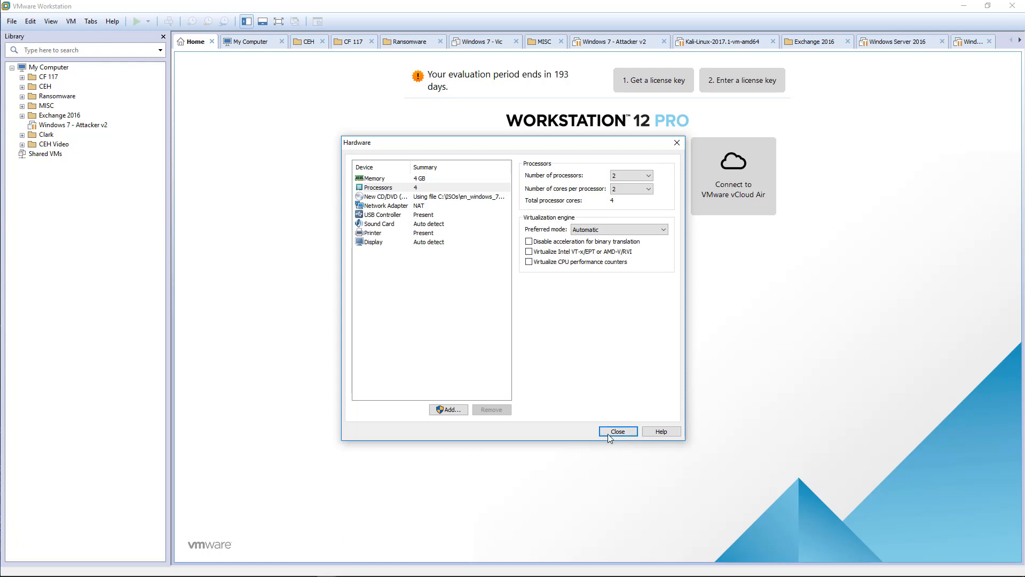
left_click(616, 430)
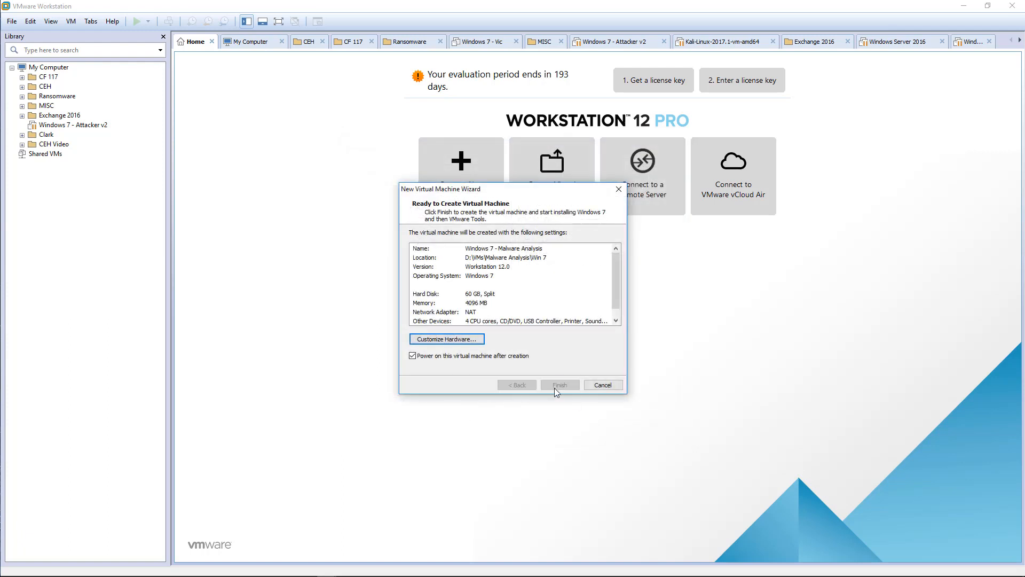
Step: Finish the wizard, then search 'kali offensive security' and start the Kali Linux 64 bit VM download
left_click(558, 384)
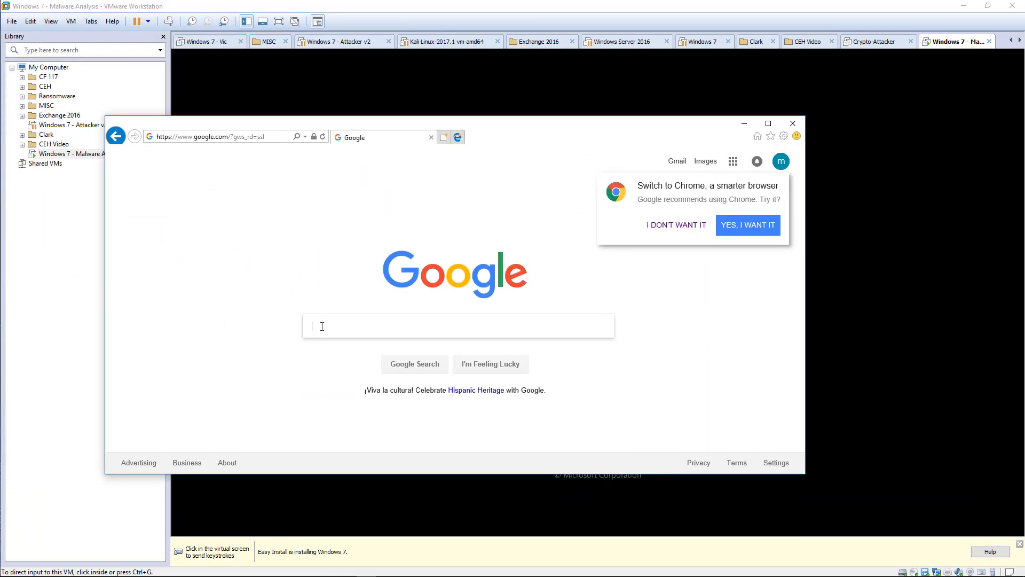
type("kali offensive security")
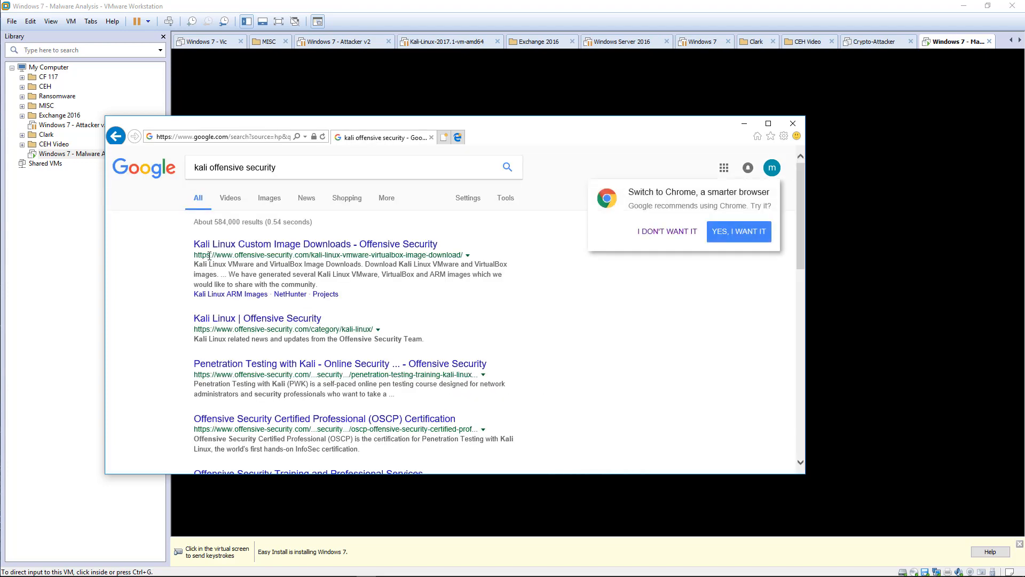
left_click(314, 243)
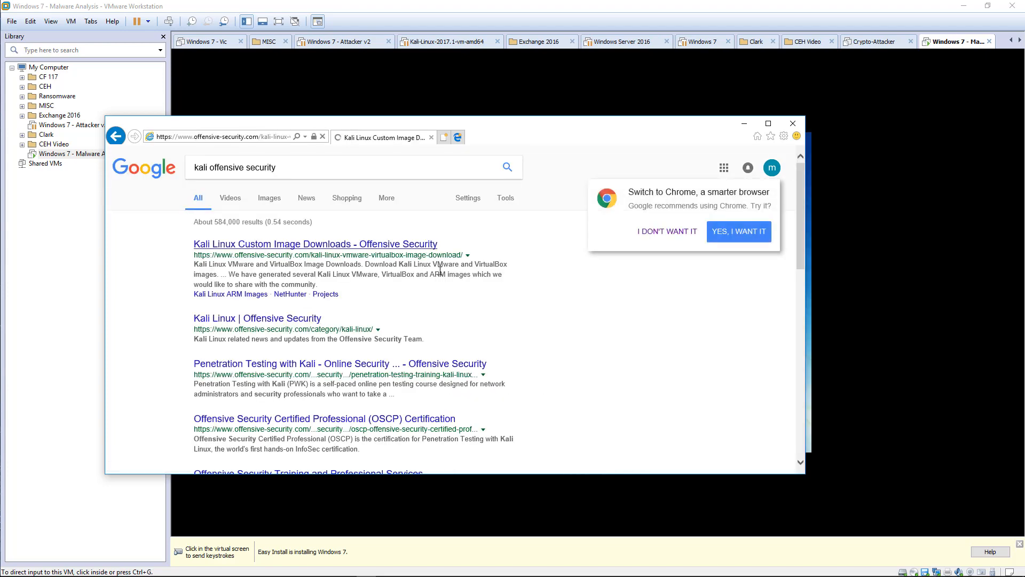
left_click(314, 243)
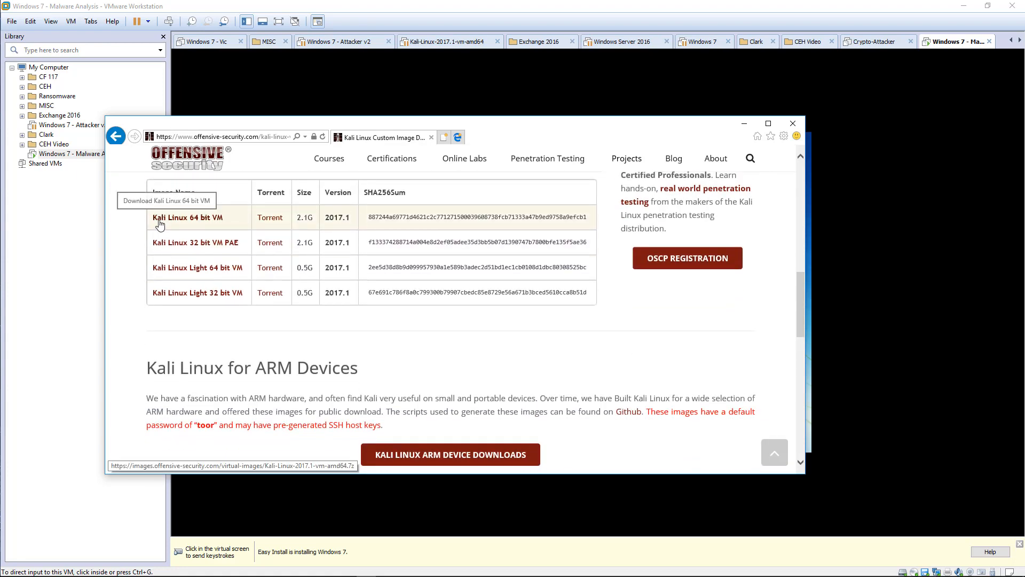
mouse_move(281, 227)
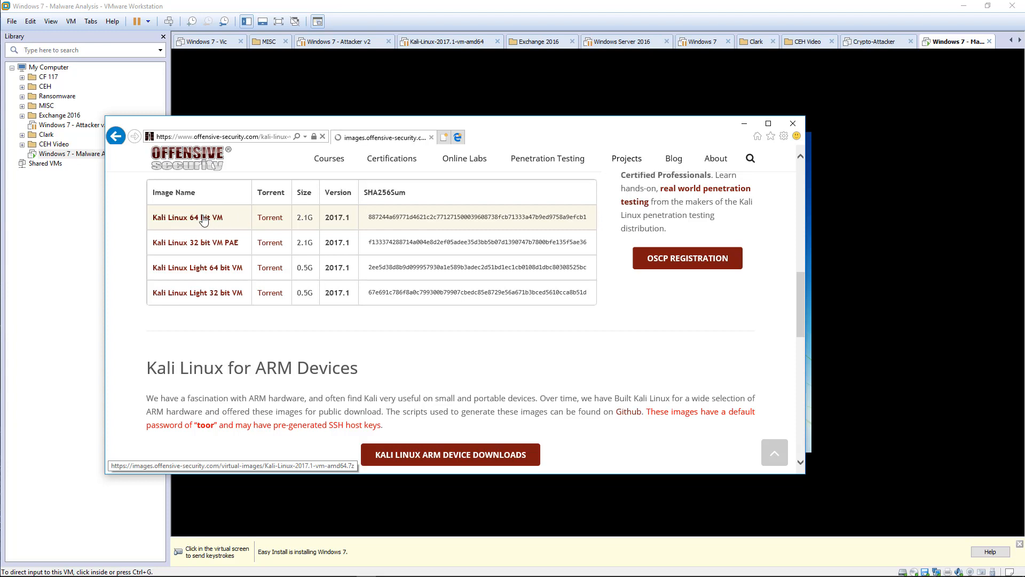
left_click(187, 216)
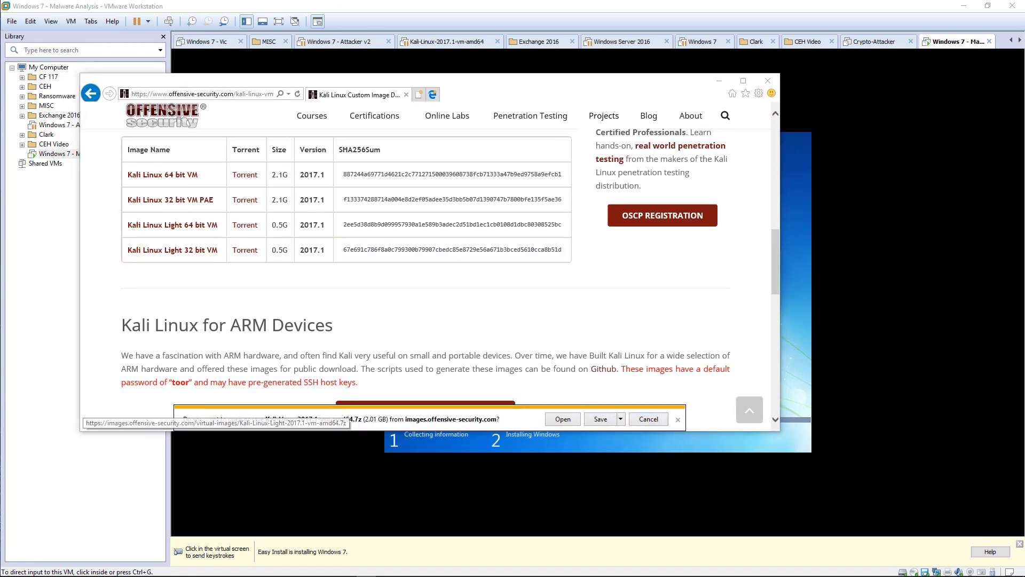
Step: Save the Kali download into a new Kali folder under D:\VMs\Malware Analysis
left_click(599, 419)
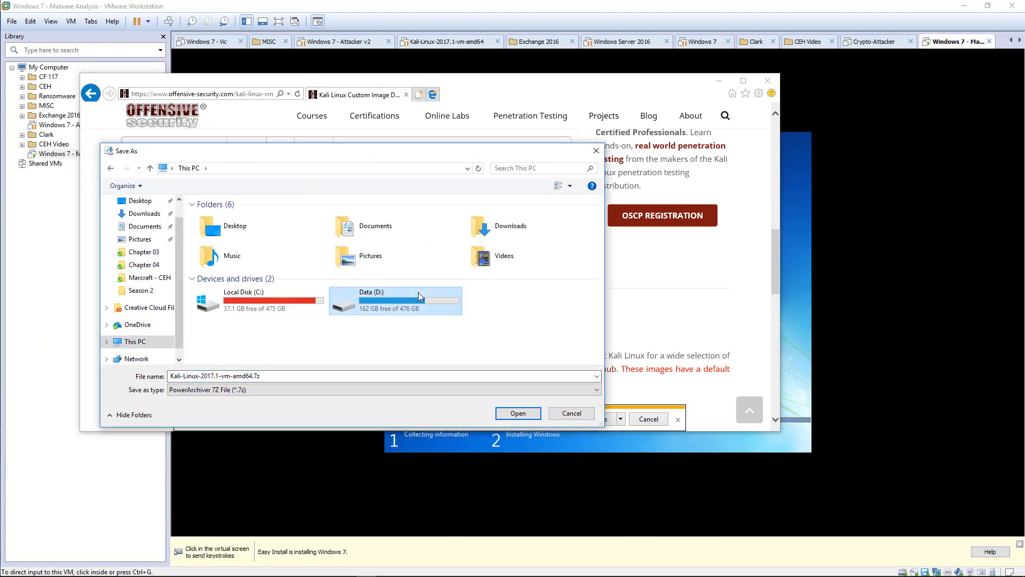
double_click(395, 301)
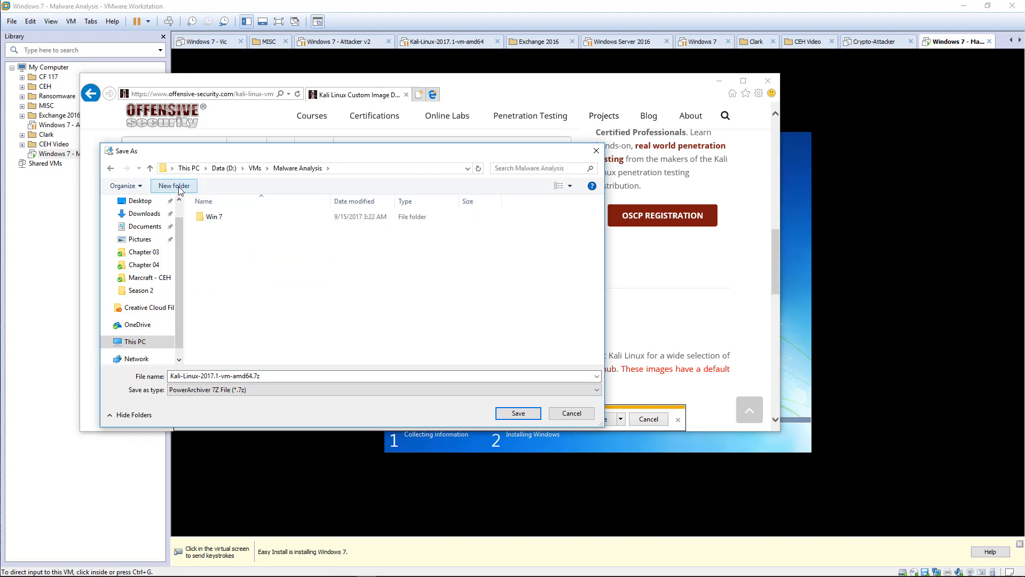
left_click(173, 185)
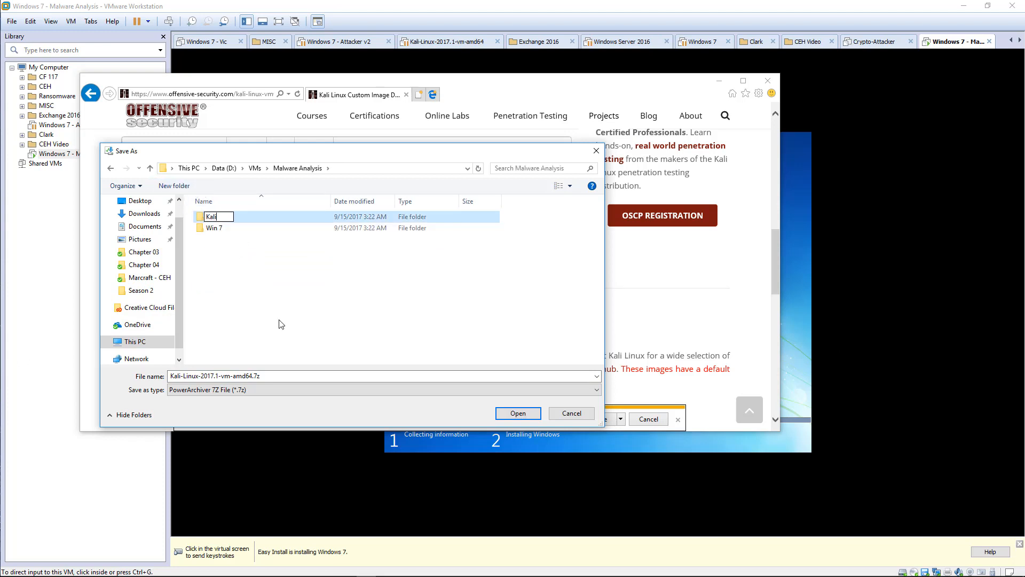
left_click(211, 217)
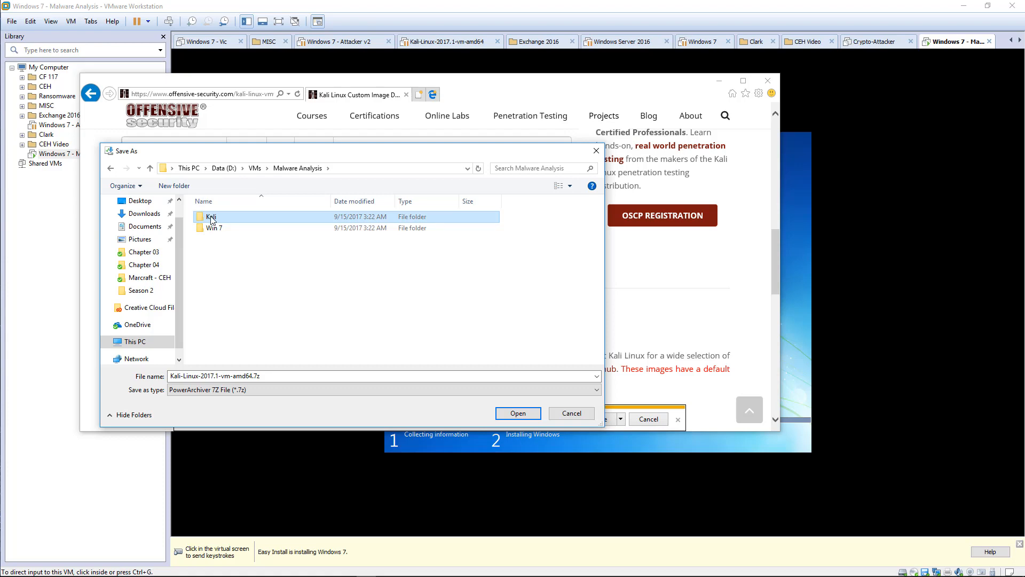
left_click(517, 413)
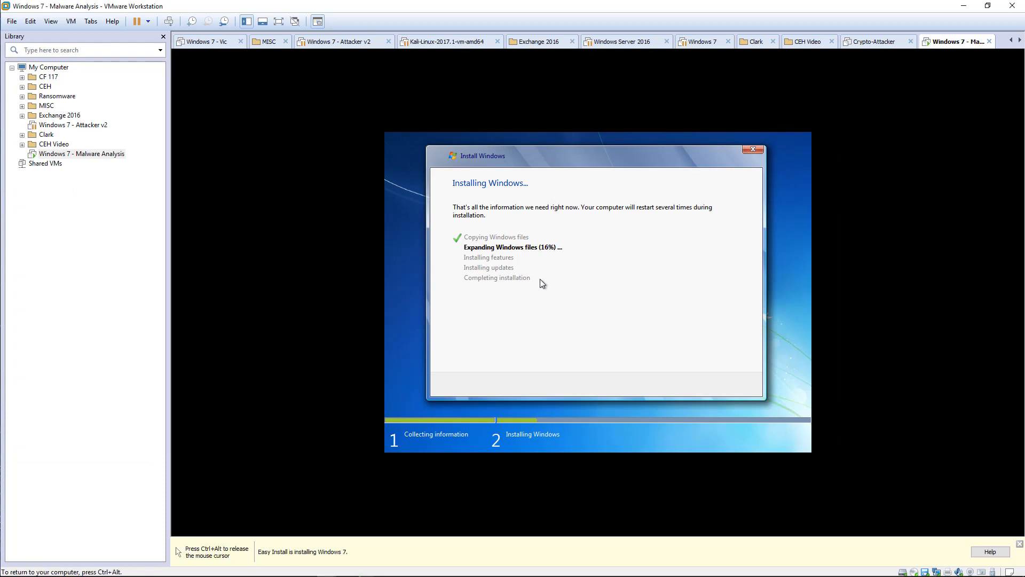
mouse_move(568, 302)
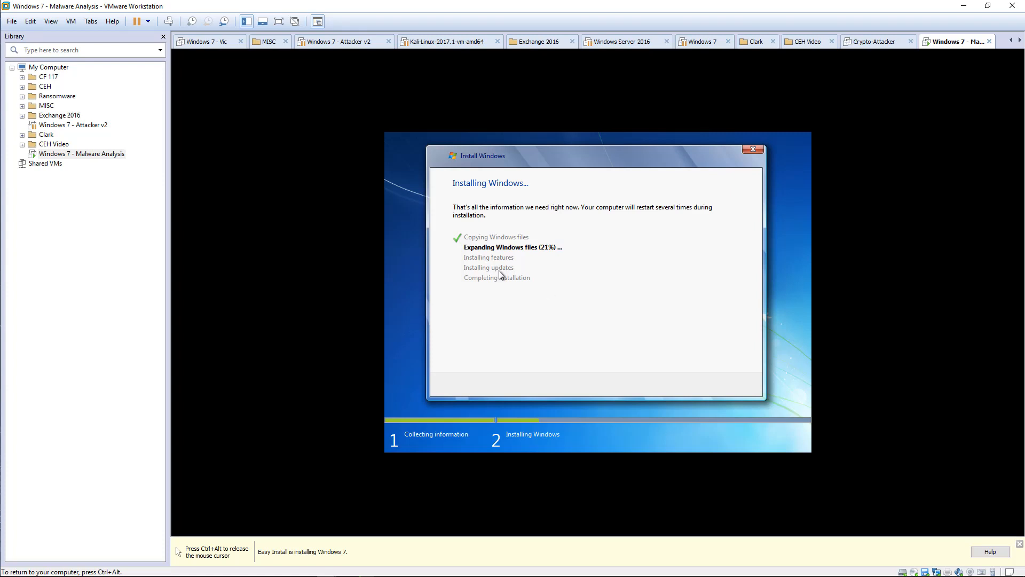
mouse_move(473, 293)
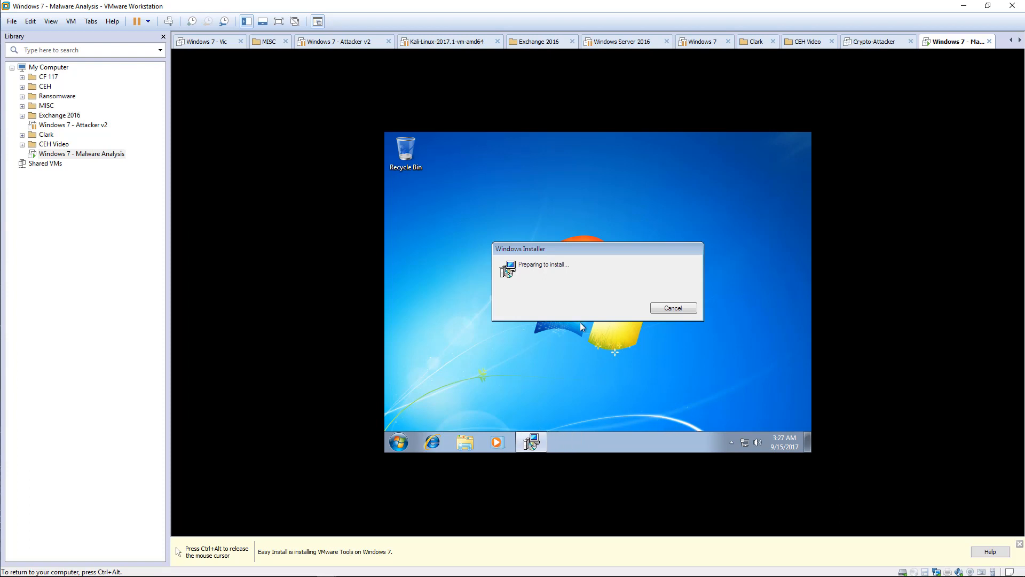
mouse_move(555, 403)
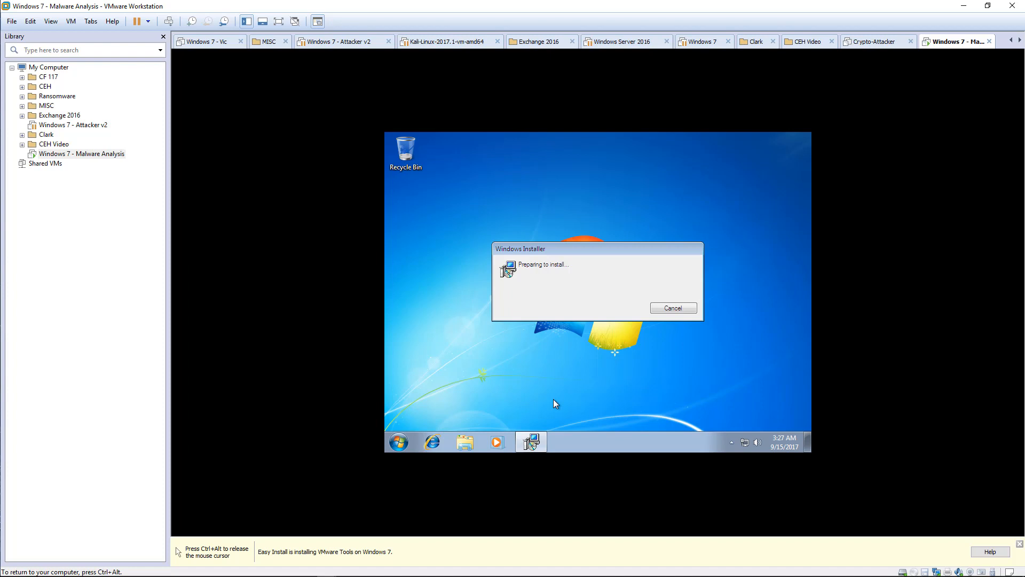
mouse_move(674, 443)
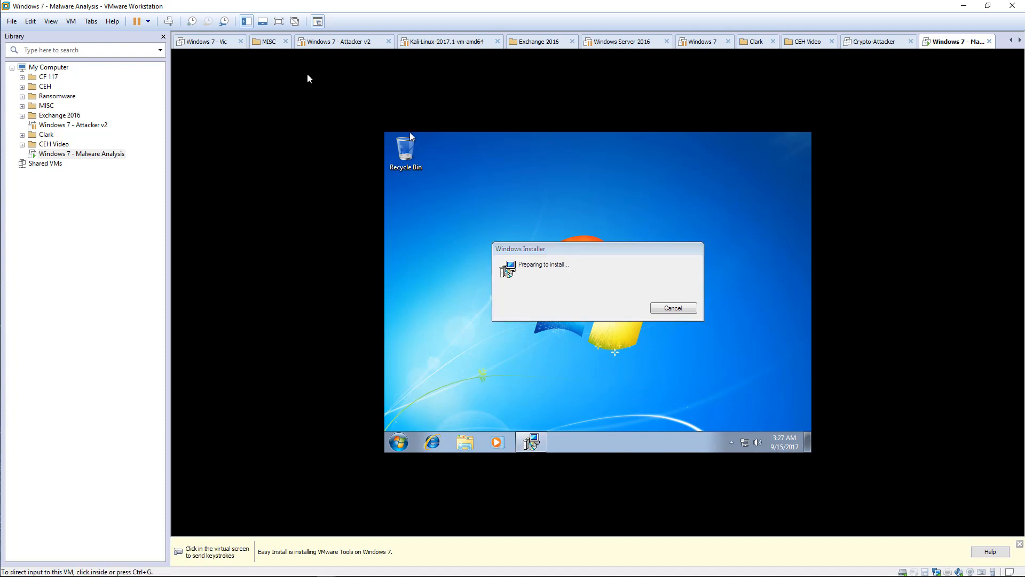
Step: After Windows 7 reaches its desktop, start a new folder in the VMware library
left_click(81, 154)
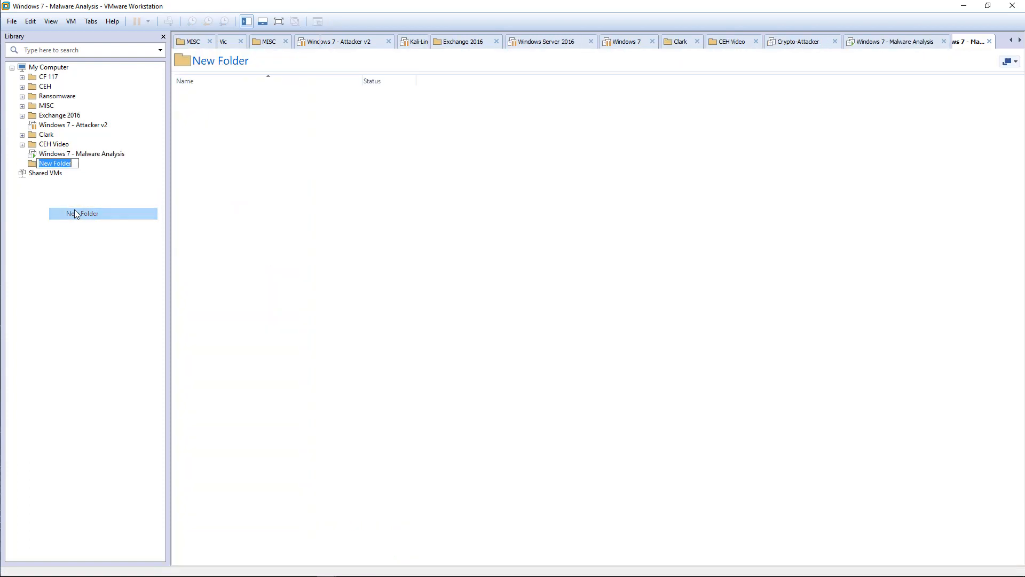
Step: Rename the library folder 'Malware Analysis' holding the Windows 7 VM and expand it
type("M")
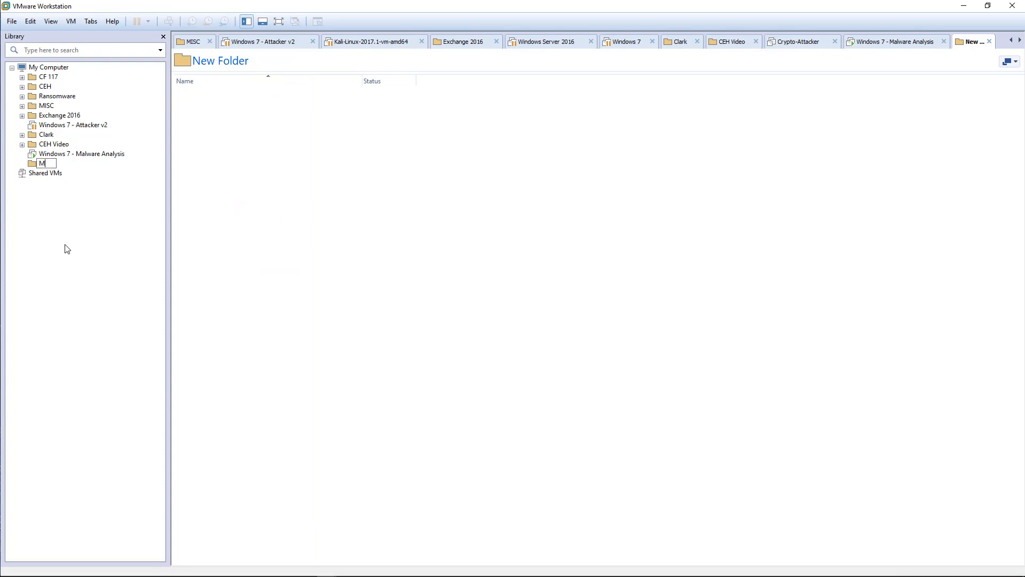
type("alware Analysis")
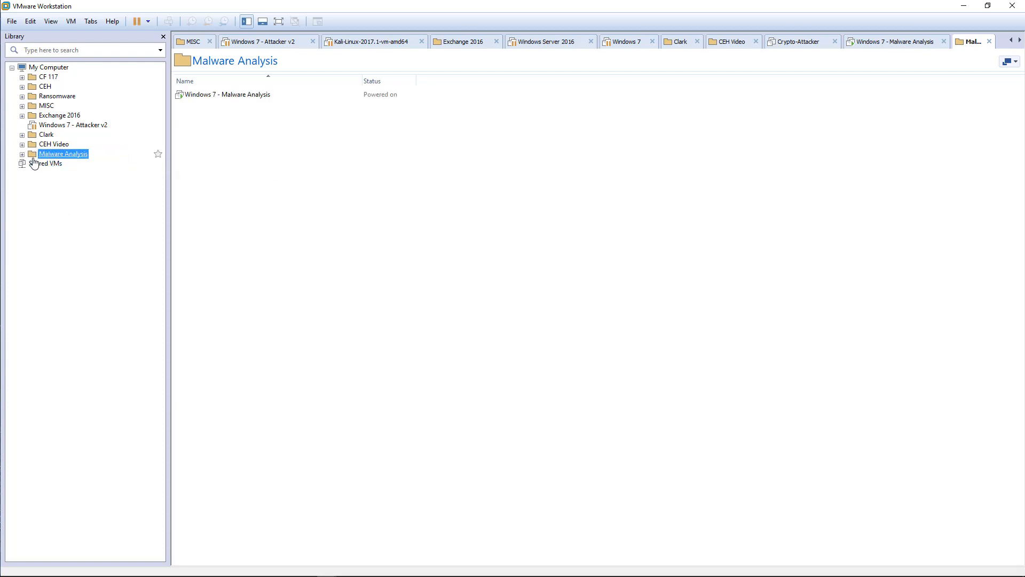
left_click(21, 154)
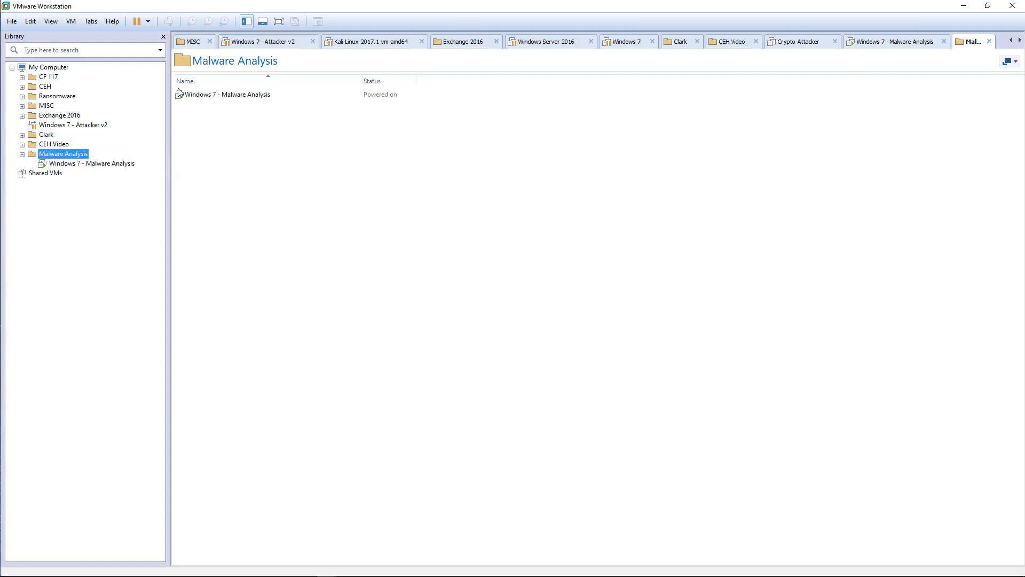
left_click(10, 21)
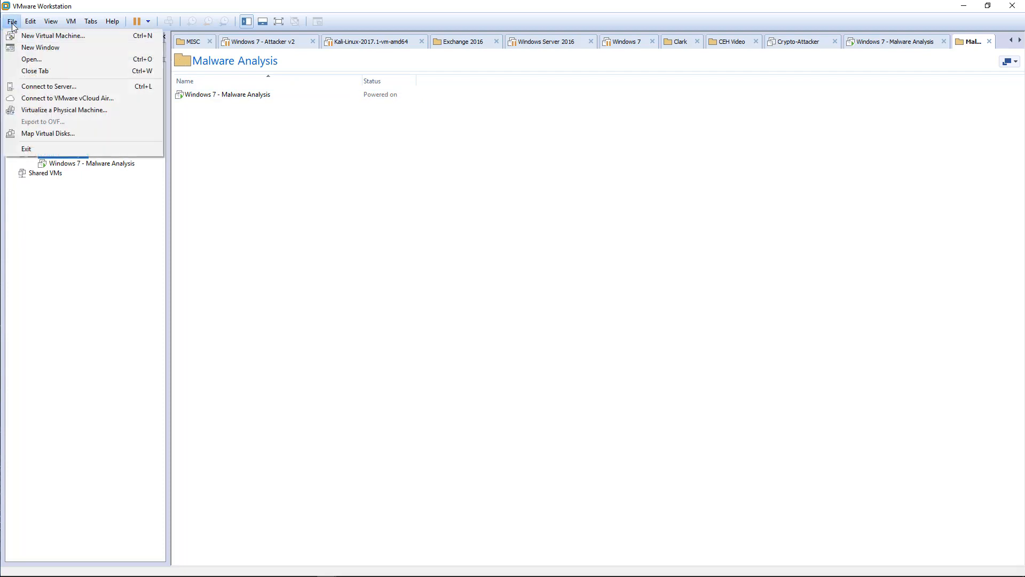
Step: Open the Kali Linux .vmx file from D:\VMs\Malware Analysis\Kali
left_click(31, 60)
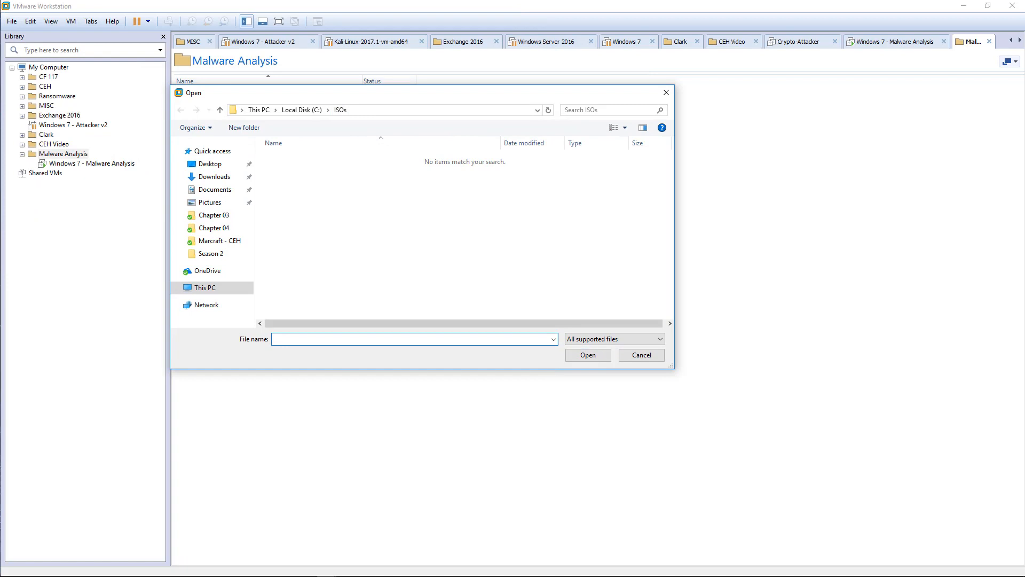
left_click(412, 338)
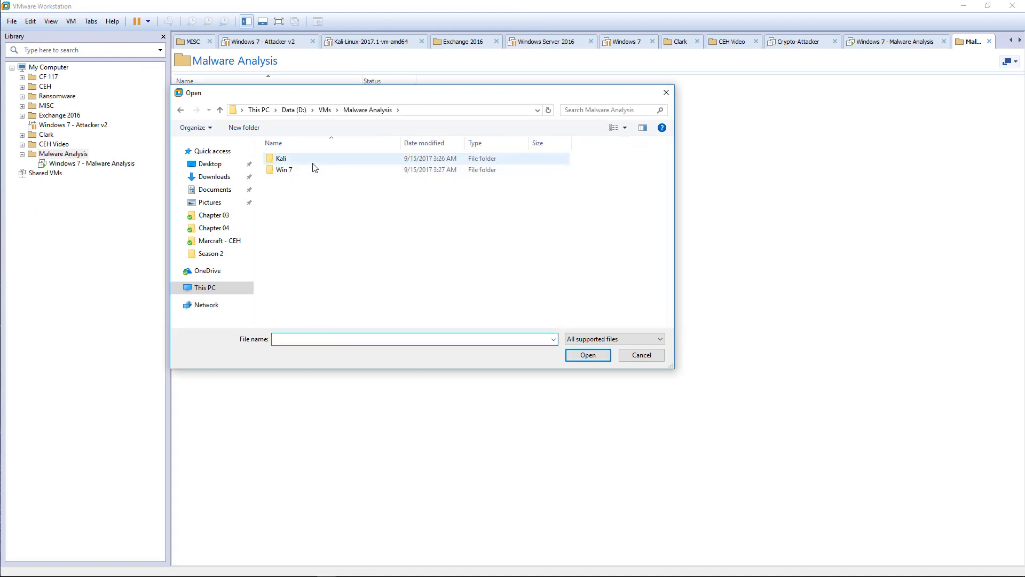
double_click(280, 158)
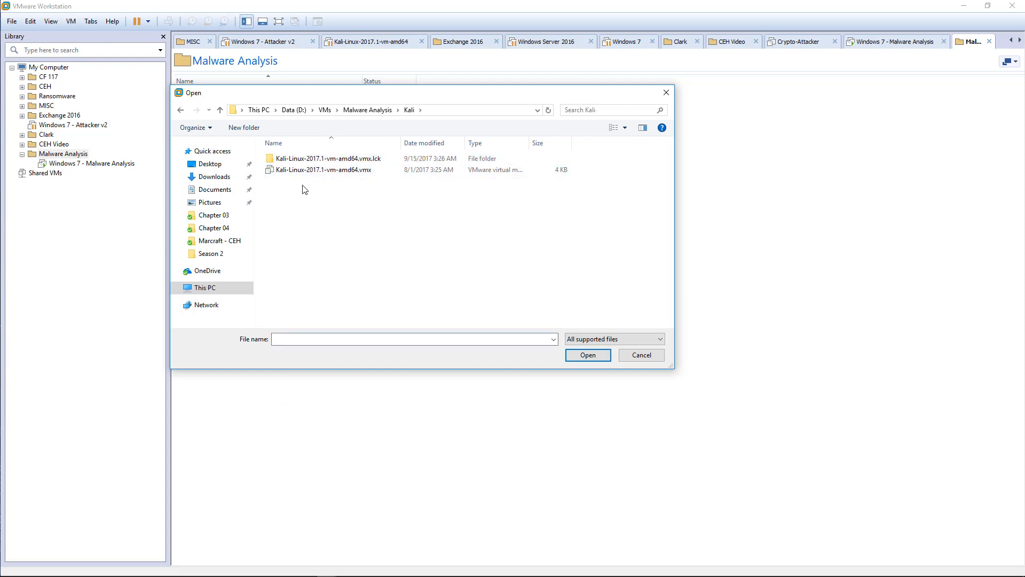
mouse_move(339, 170)
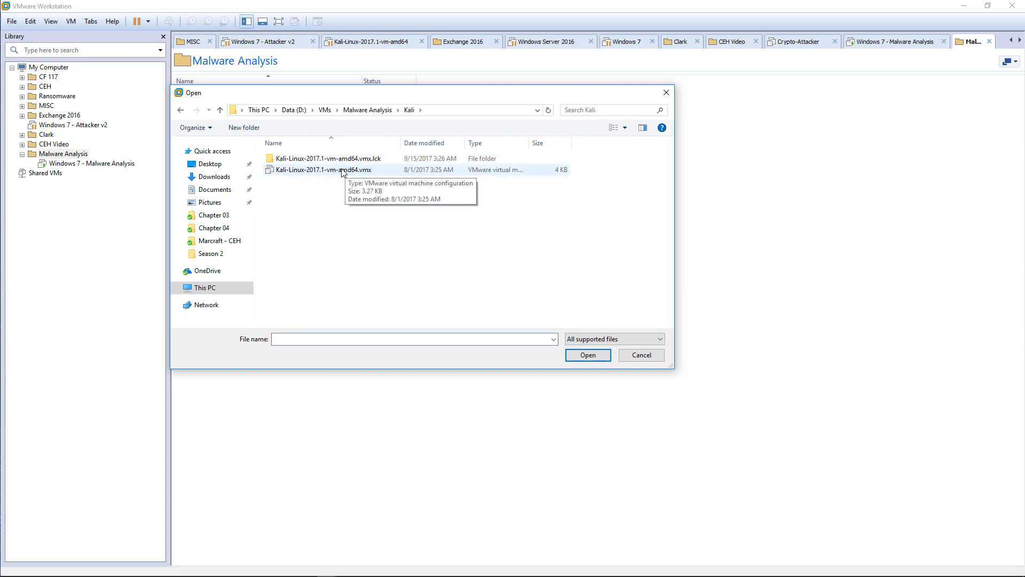
mouse_move(334, 178)
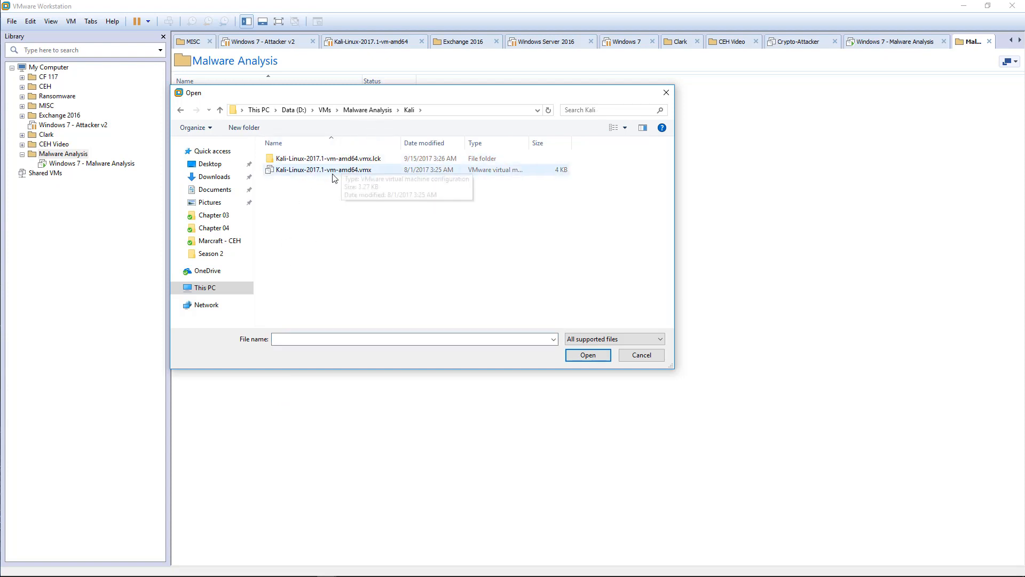
left_click(639, 355)
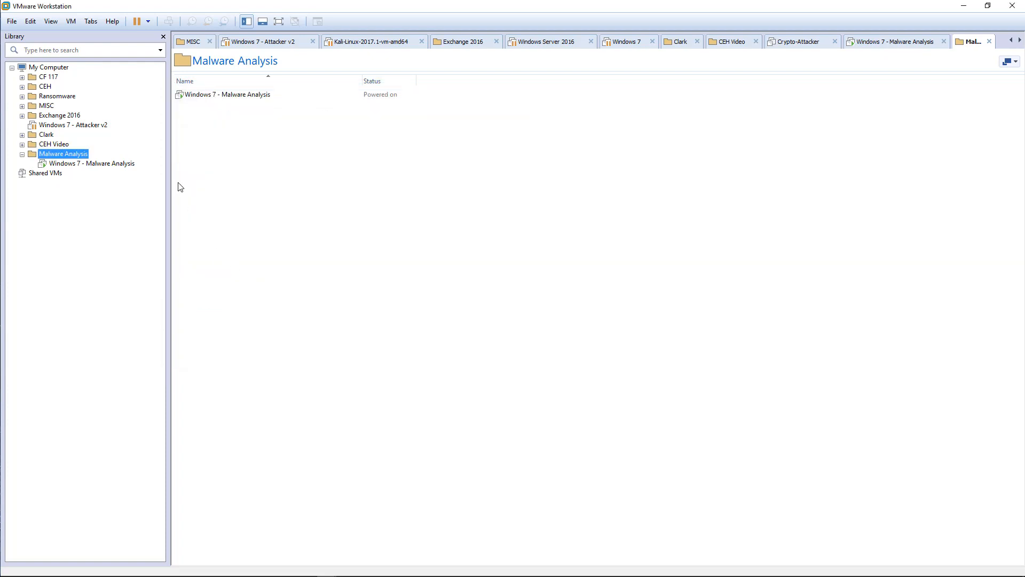
Step: Power on the Kali VM and answer 'I Copied It'
left_click(78, 173)
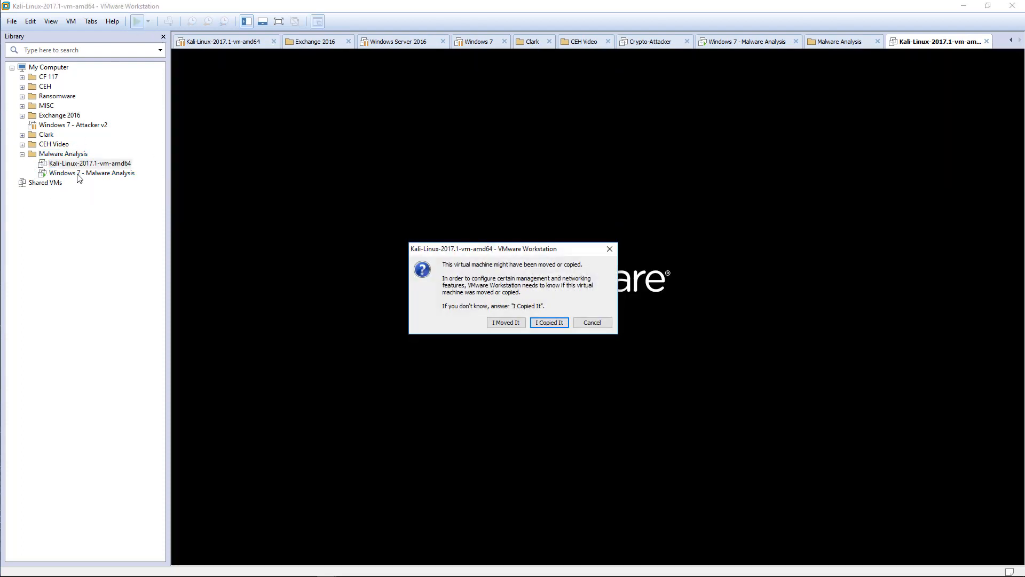
left_click(549, 323)
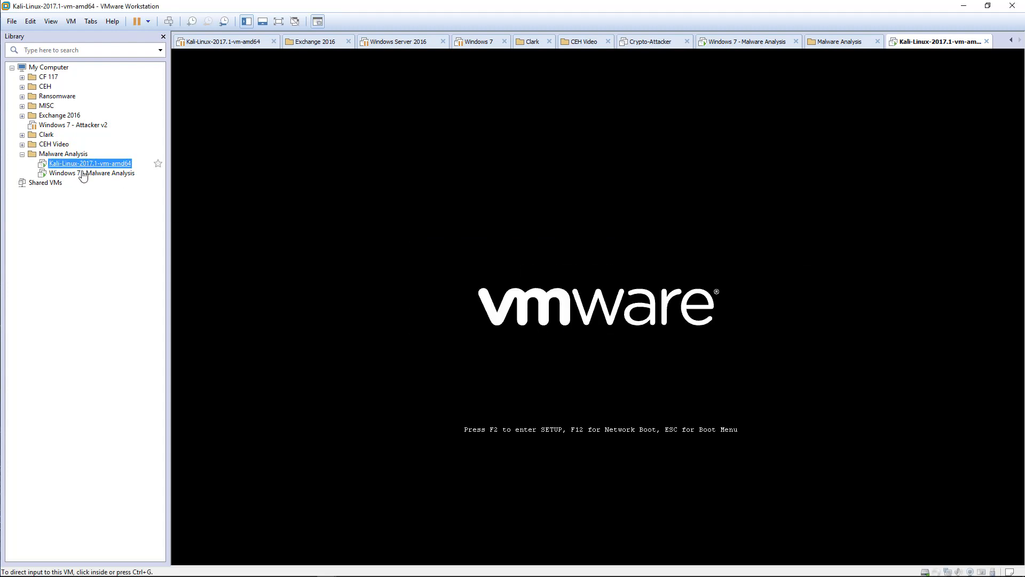
left_click(746, 42)
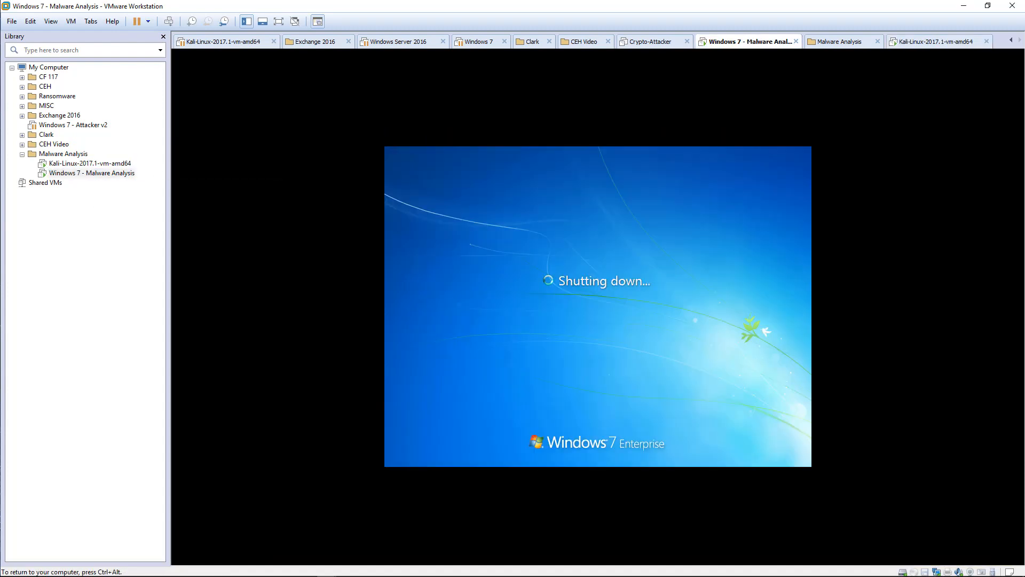
mouse_move(557, 251)
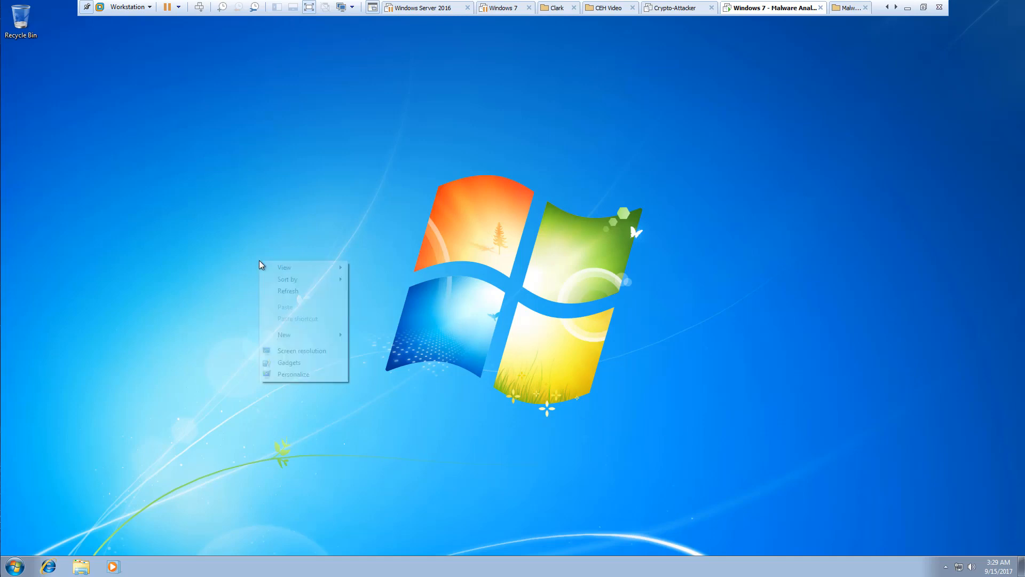
left_click(285, 334)
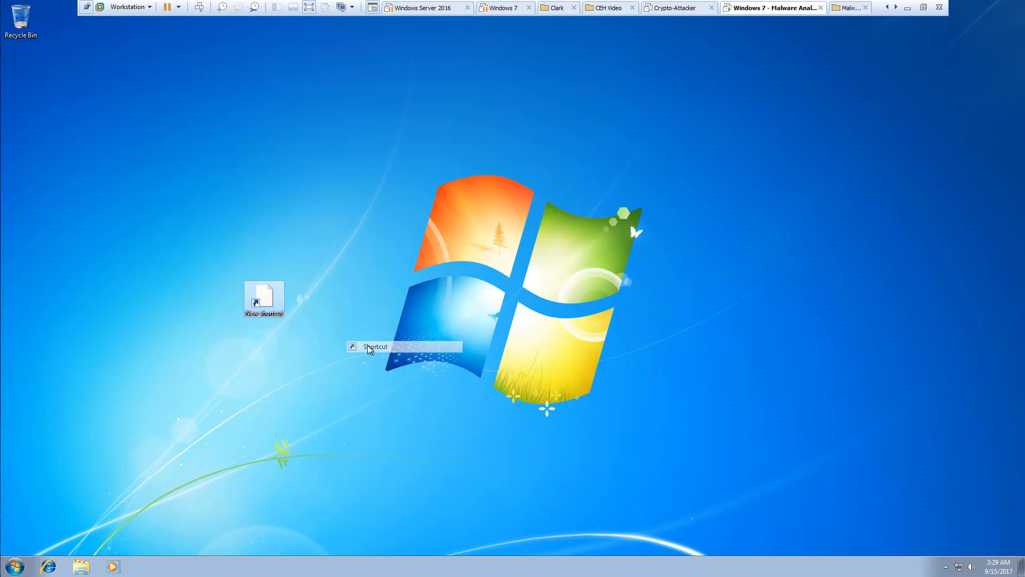
left_click(374, 346)
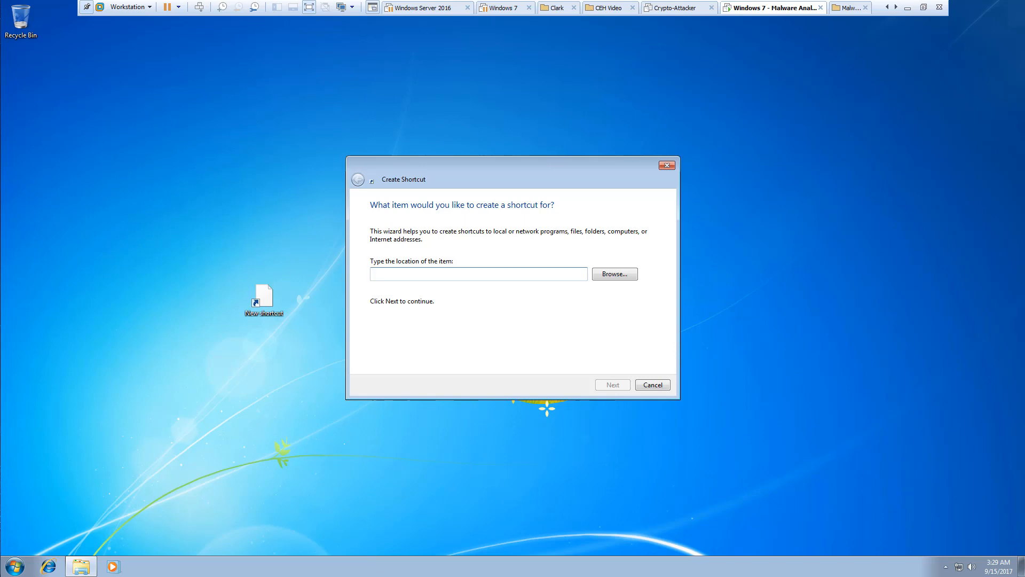
type("https://practicalmalwareanalysis.com/")
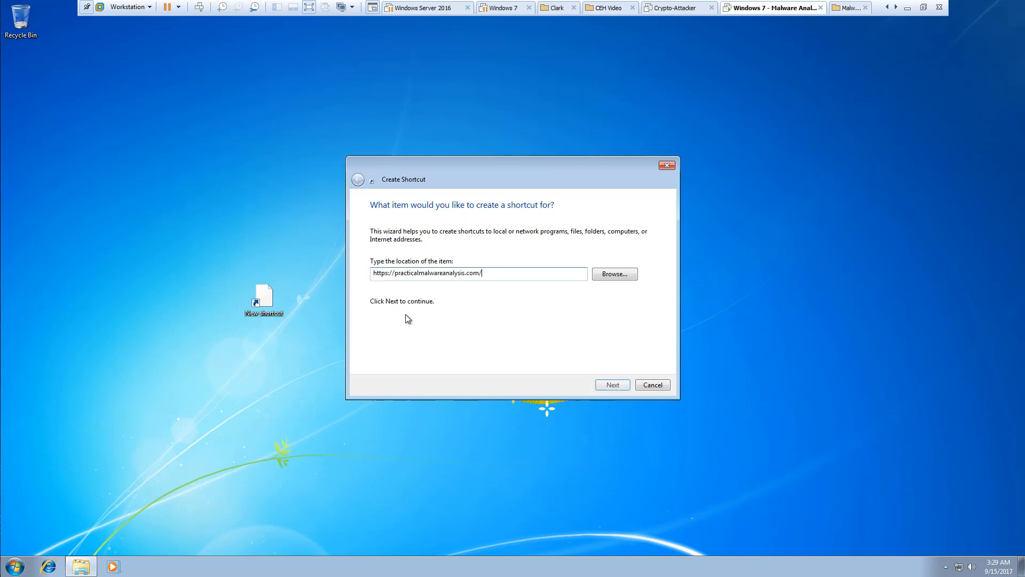
left_click(611, 384)
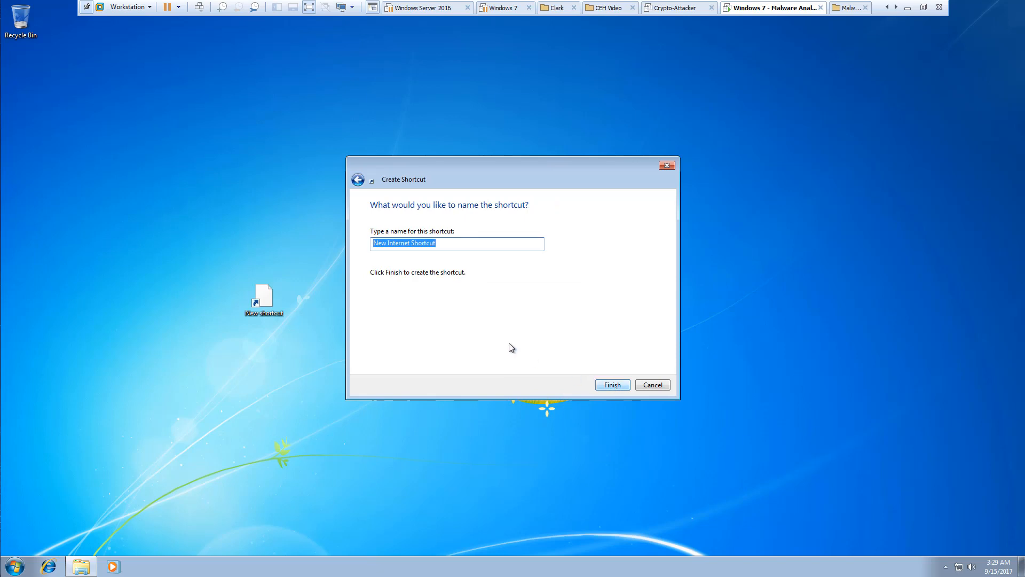
Step: Name the shortcut Lab Book and open it in the browser
type("L")
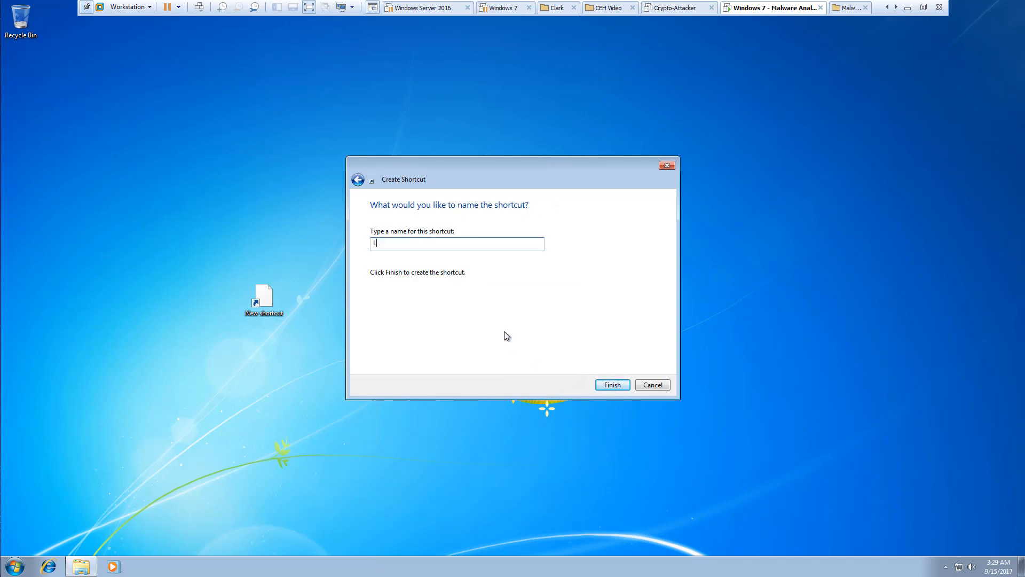
type("ab Book")
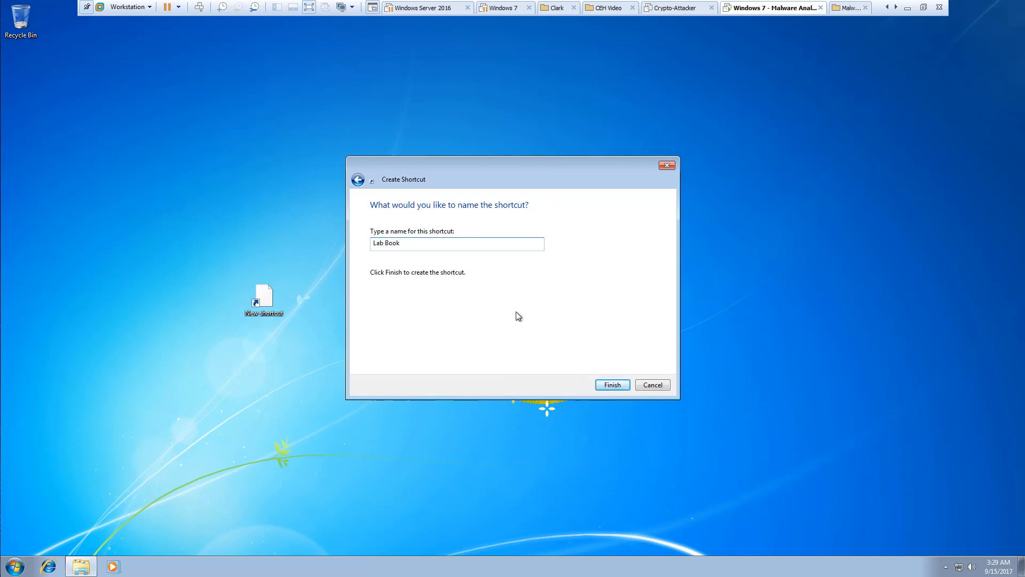
left_click(611, 385)
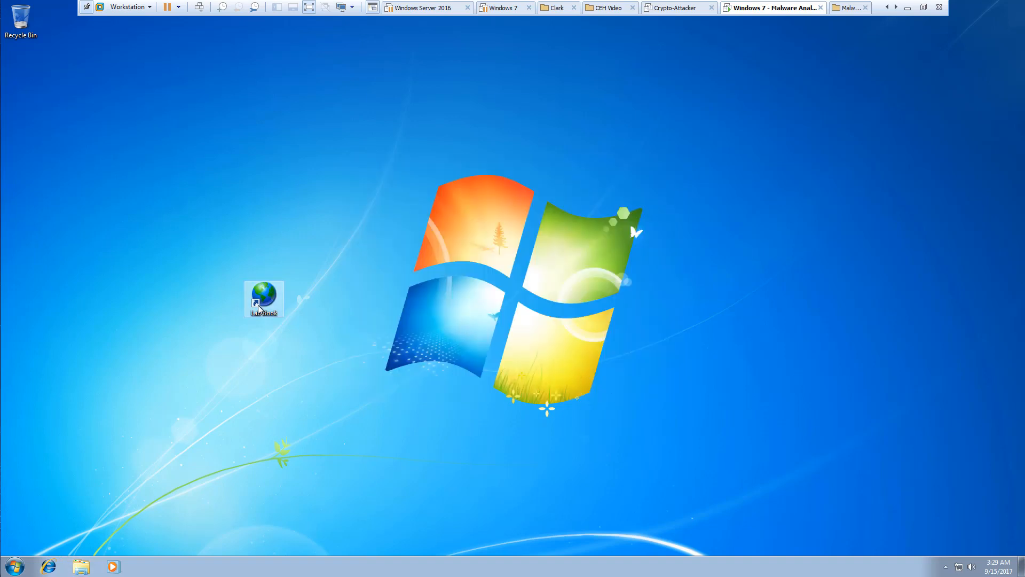
double_click(264, 298)
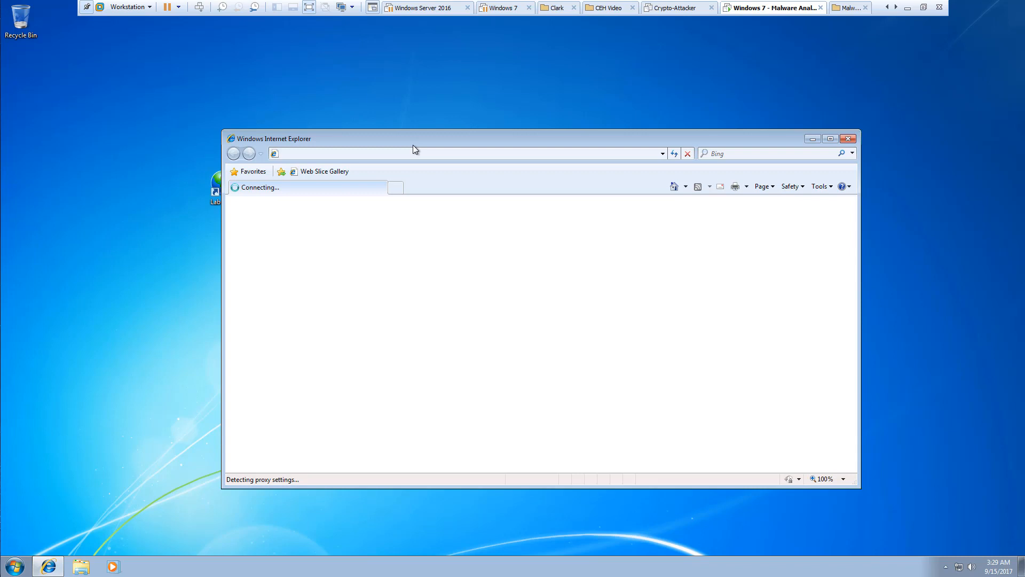
mouse_move(395, 187)
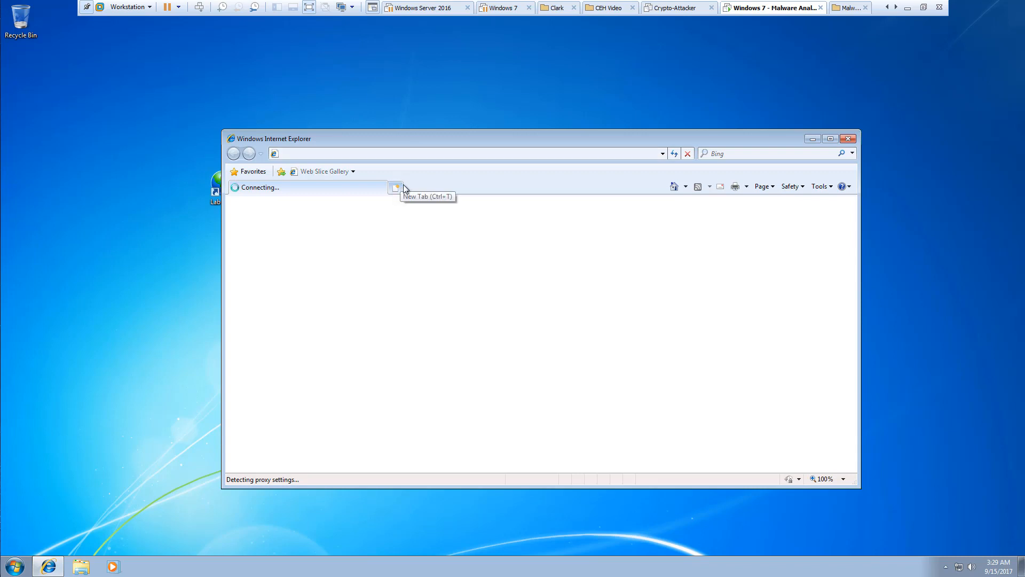
Step: Complete the Set Up Internet Explorer 8 wizard with Suggested Sites off and express settings
left_click(395, 187)
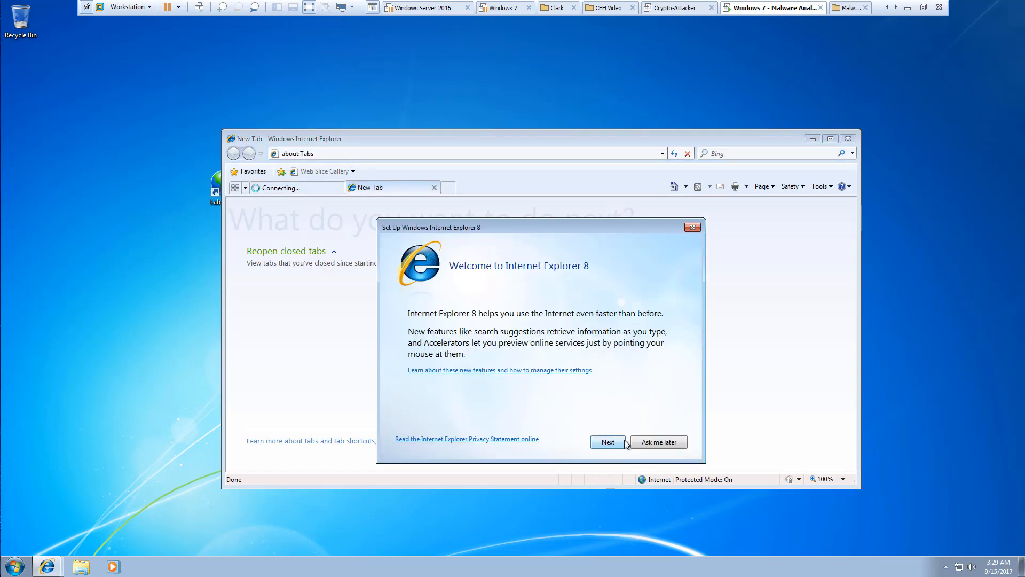
left_click(607, 442)
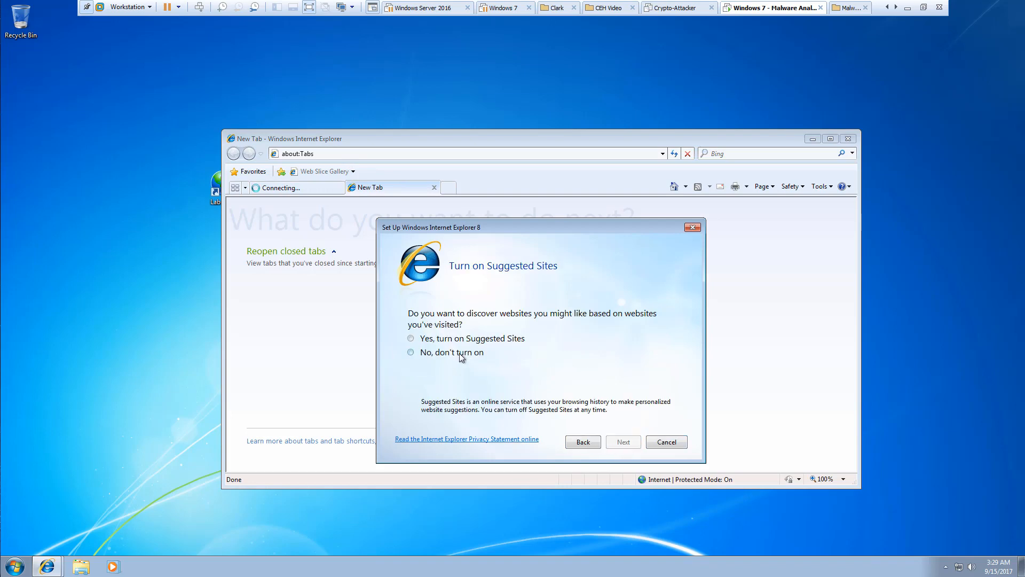
left_click(622, 441)
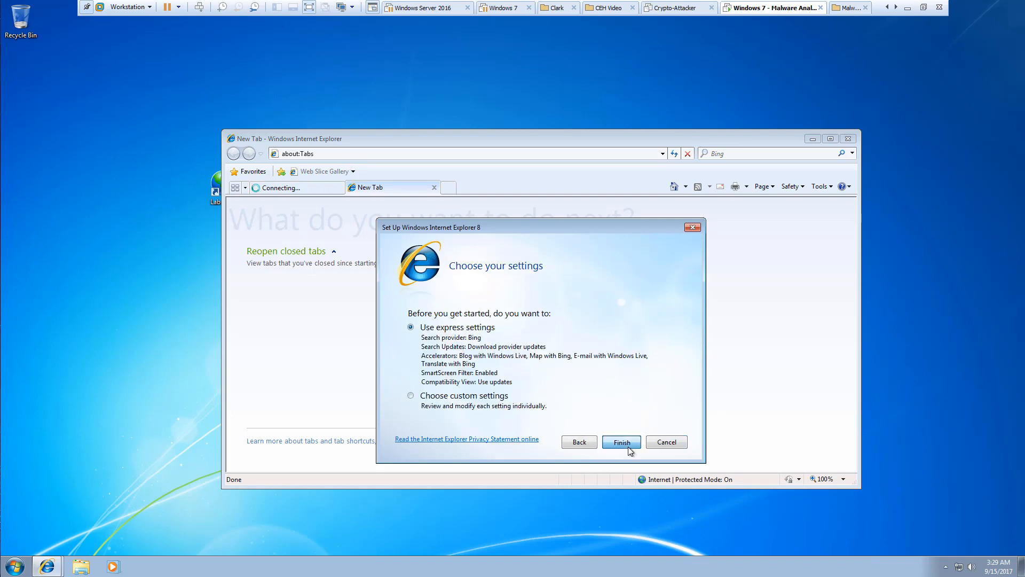
left_click(619, 441)
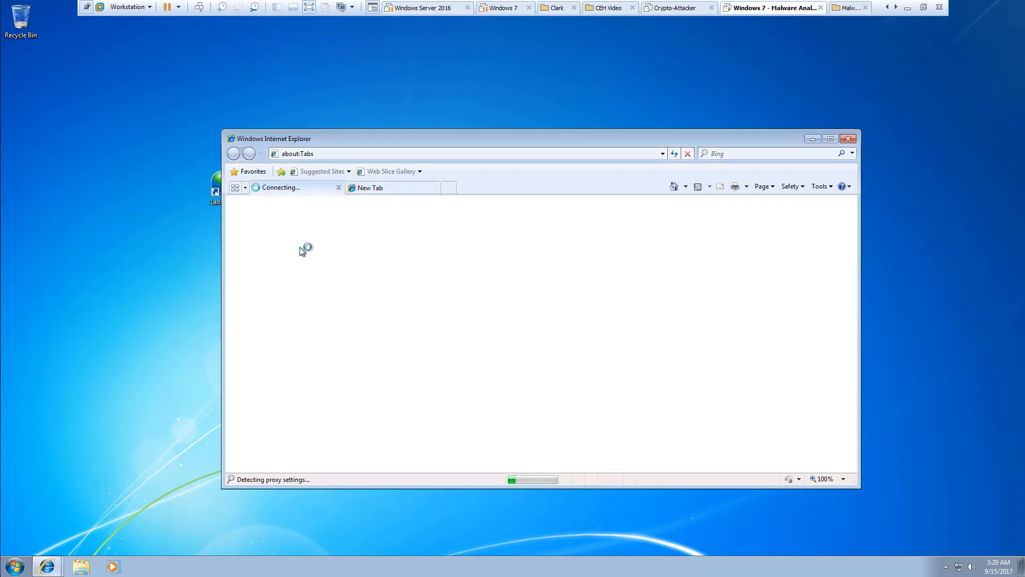
mouse_move(261, 255)
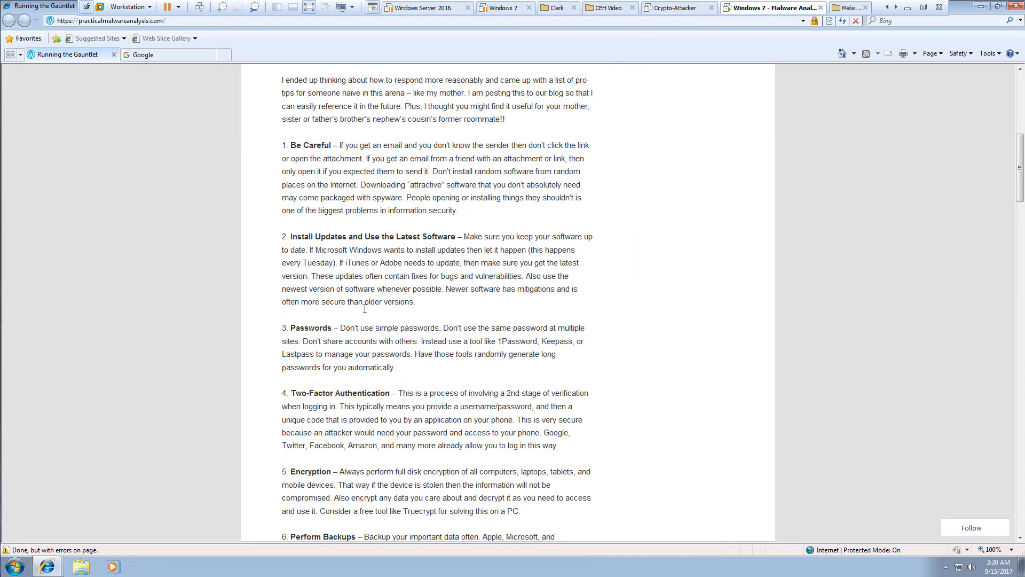
Step: From the blog's Labs page, follow the Practical Malware Analysis Labs download link to GitHub
left_click(327, 321)
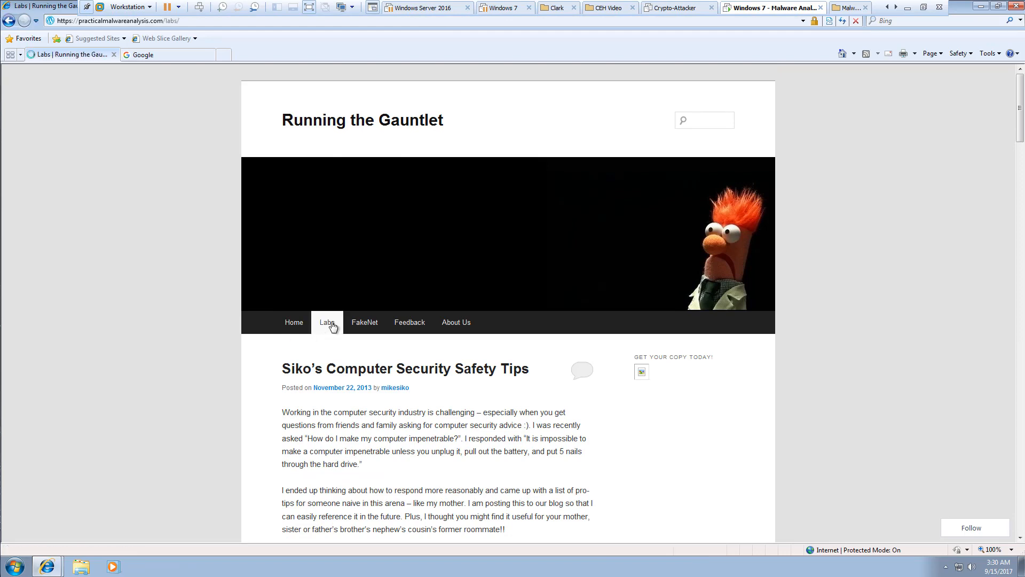
scroll("down", 3)
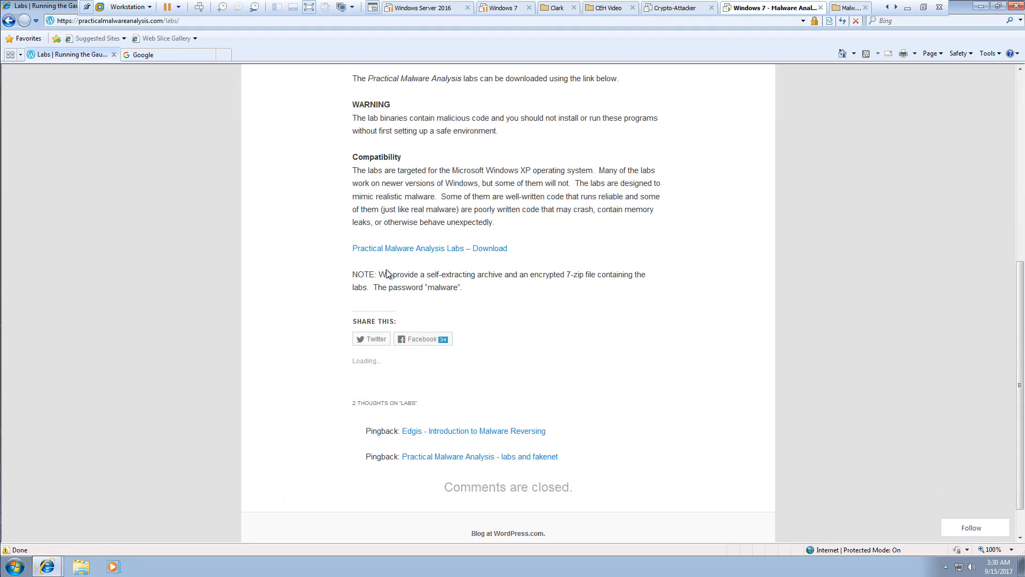
mouse_move(426, 254)
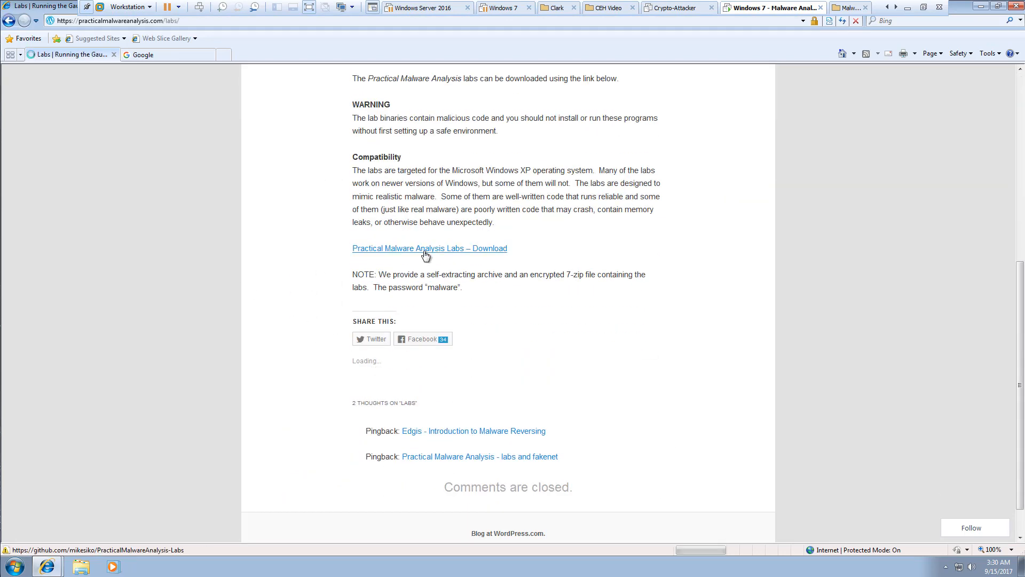
left_click(429, 248)
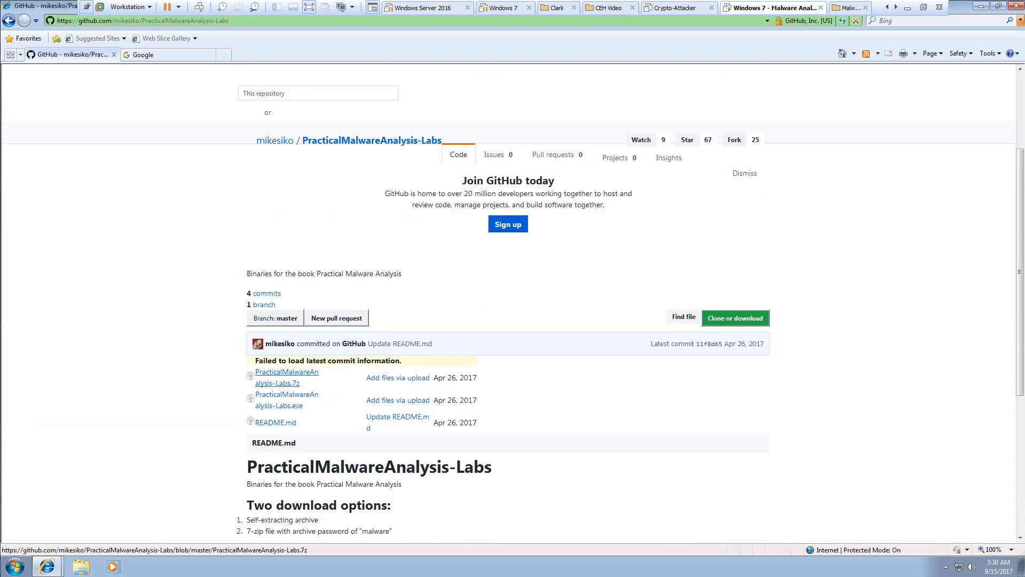
mouse_move(280, 403)
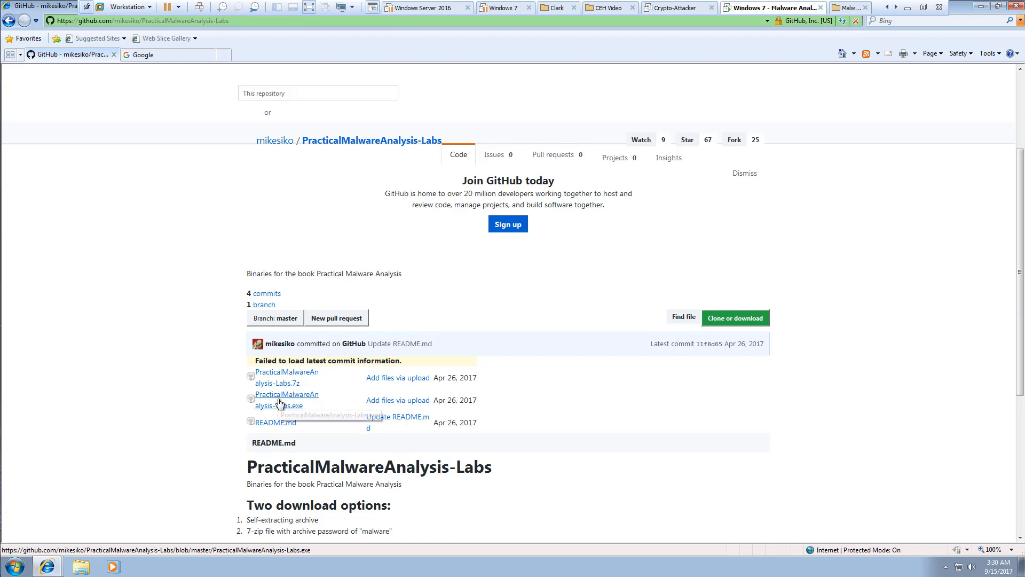
Step: Reach the PracticalMalwareAnalysis-Labs.exe file page, dismiss the old-browser notice and start the download
left_click(279, 401)
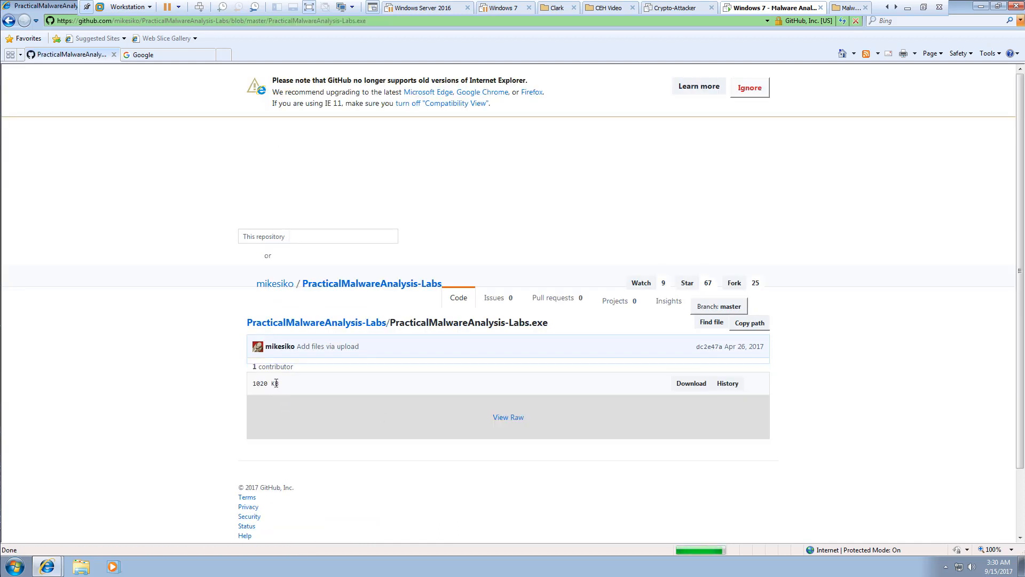
left_click(750, 86)
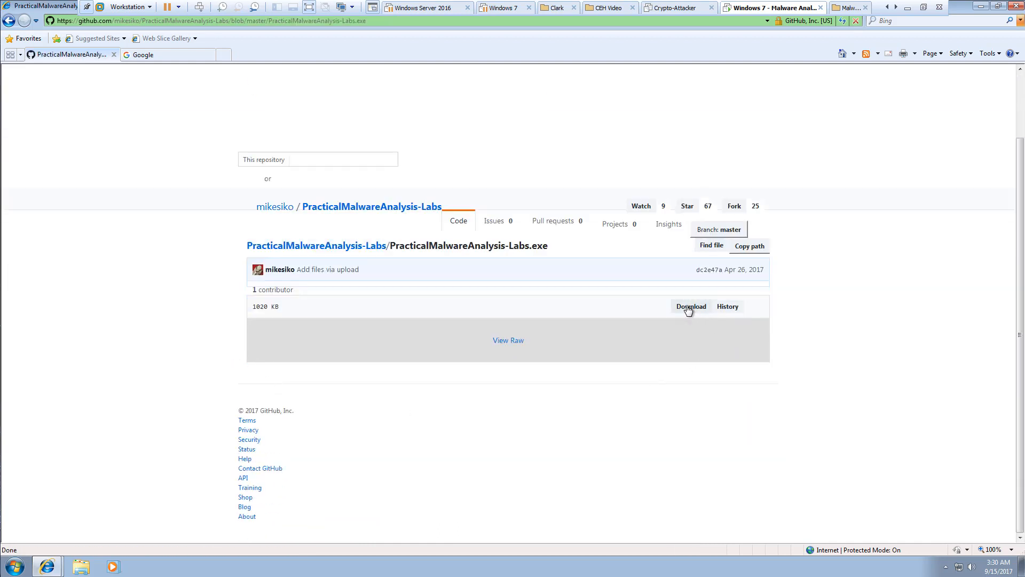
left_click(691, 306)
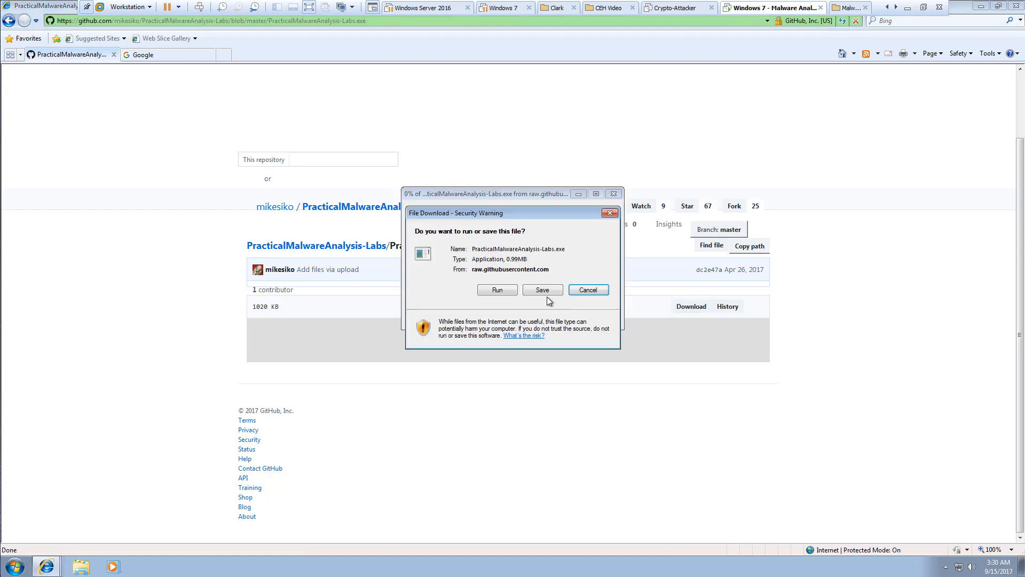
Step: Save PracticalMalwareAnalysis-Labs.exe to the Windows 7 desktop and dismiss the download-complete notice
left_click(543, 290)
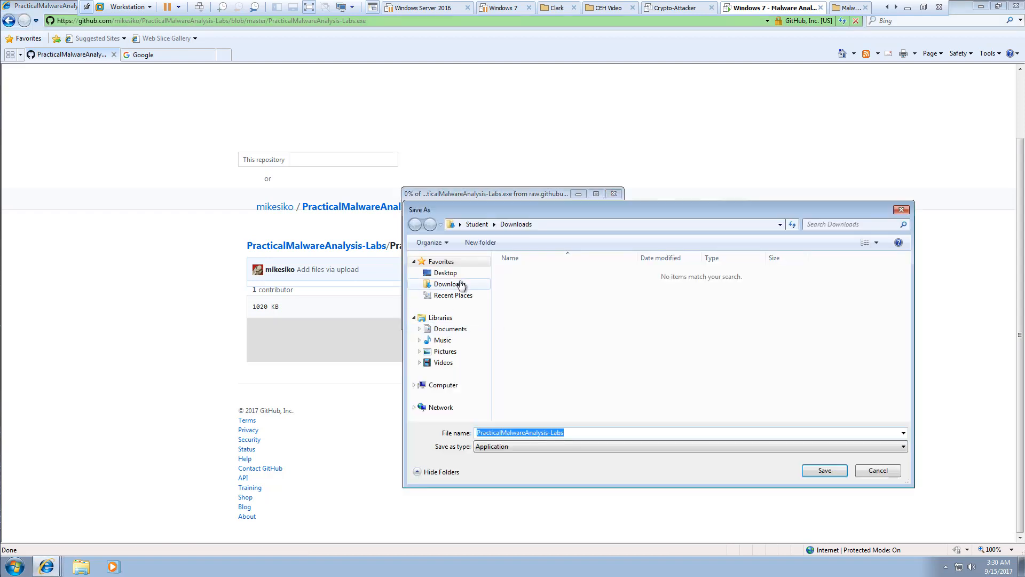
left_click(823, 470)
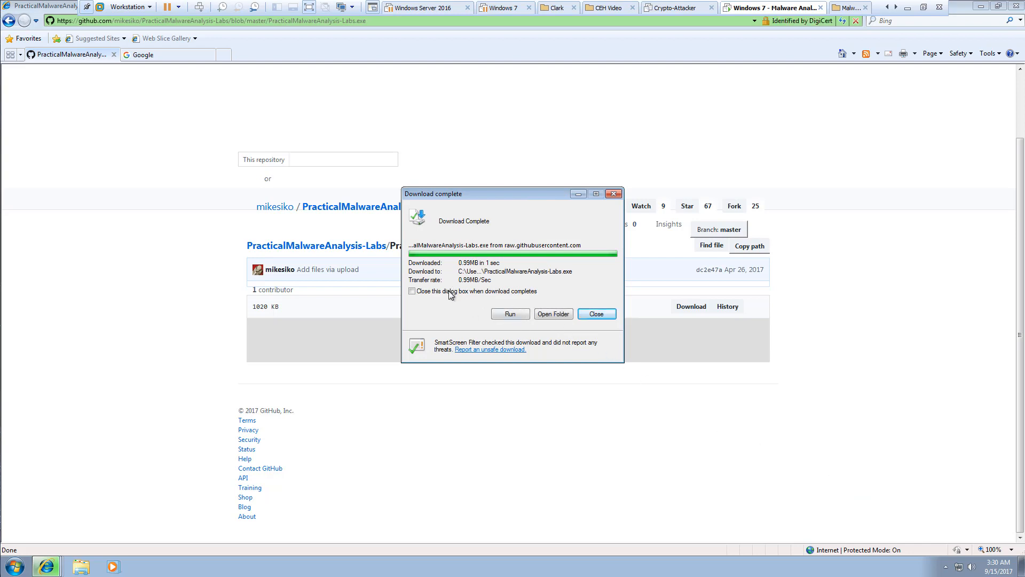
left_click(595, 313)
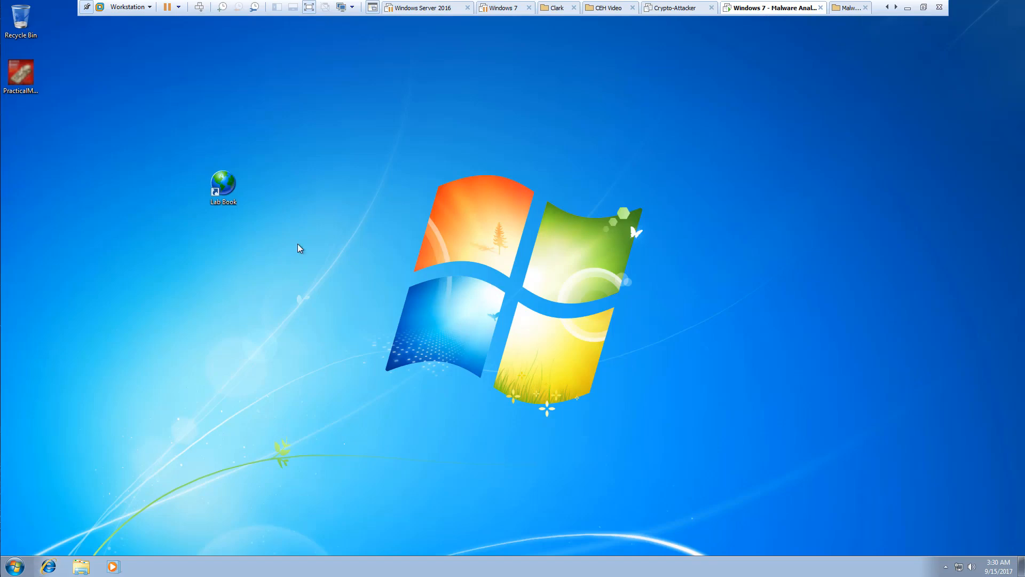
Step: Run the labs extractor, accept its EULA, and move the extractor into the new Practical Malware Analysis Labs folder
left_click_drag(223, 188, 75, 105)
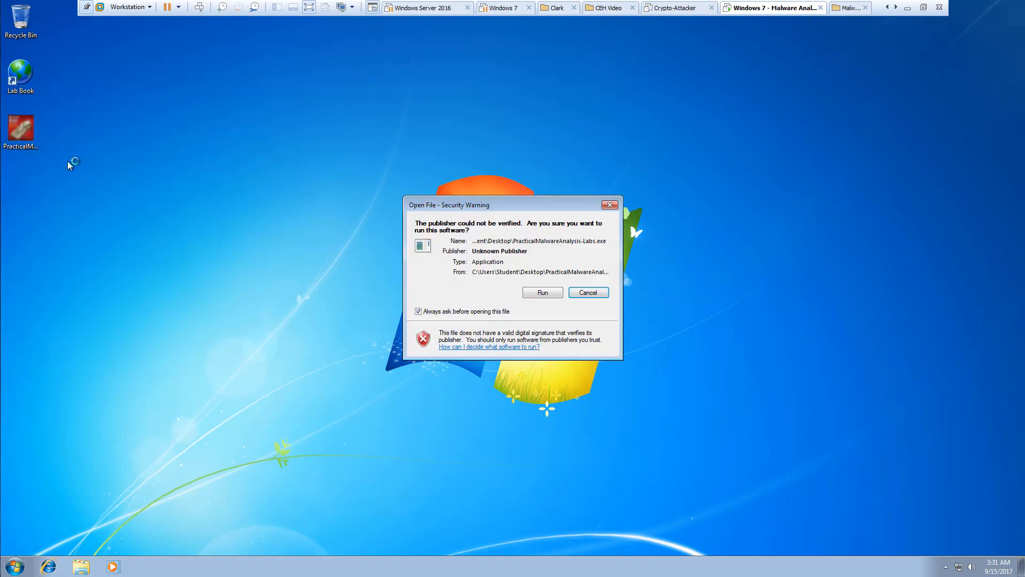
left_click(542, 293)
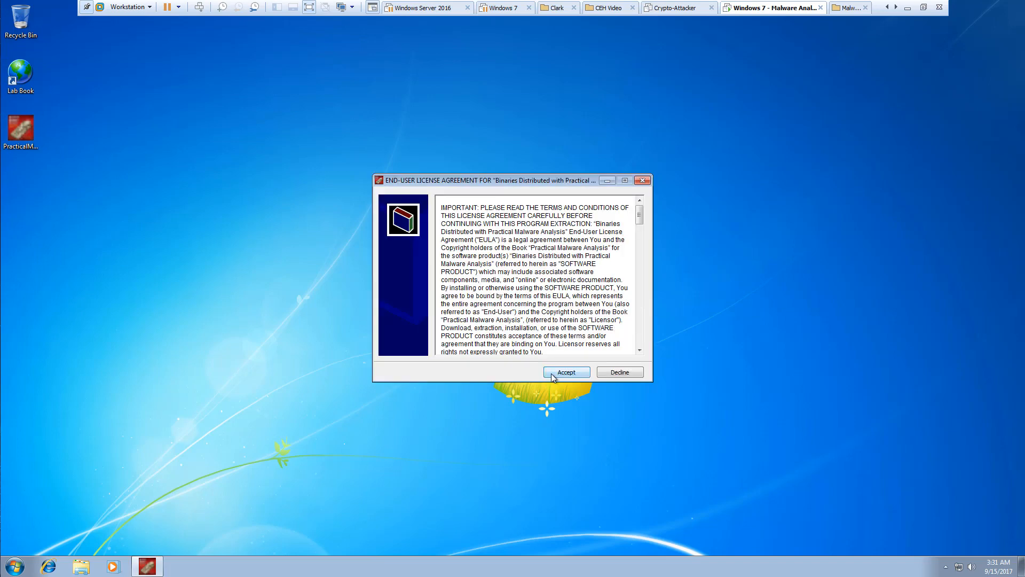
left_click(566, 372)
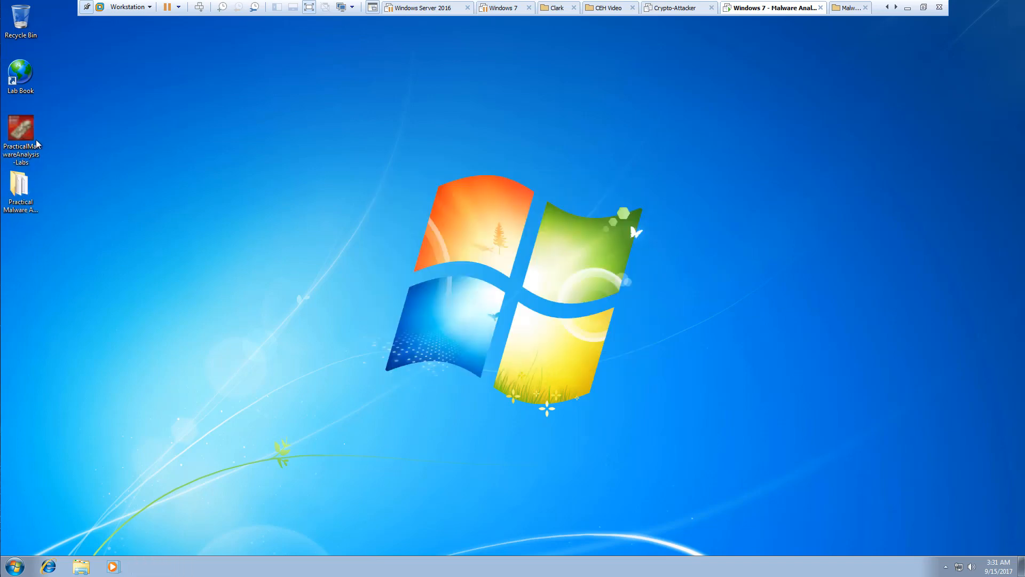
left_click_drag(21, 135, 142, 139)
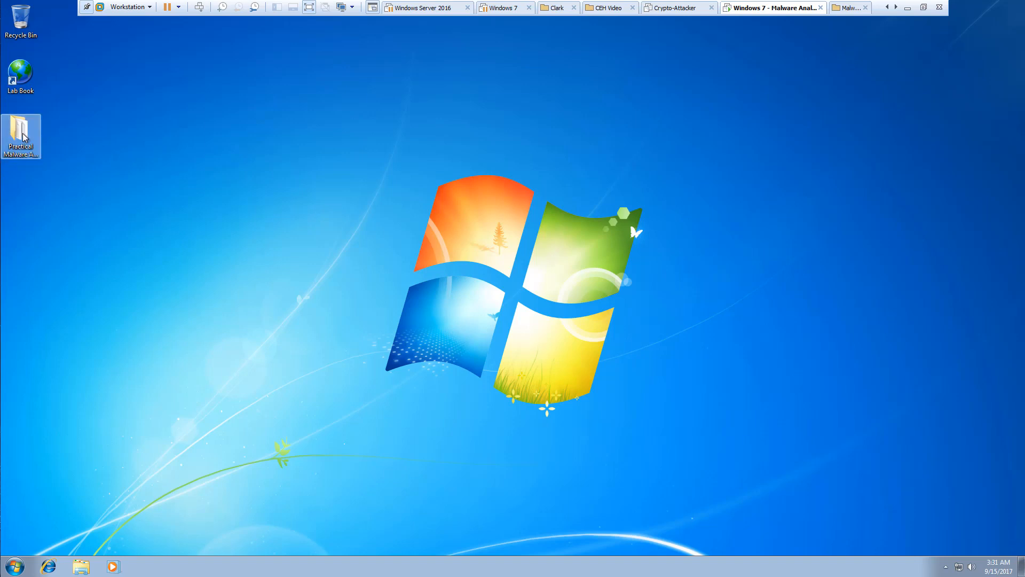
Step: Delete Hashes.csv and the EULA from the Practical Malware Analysis Labs folder
double_click(21, 135)
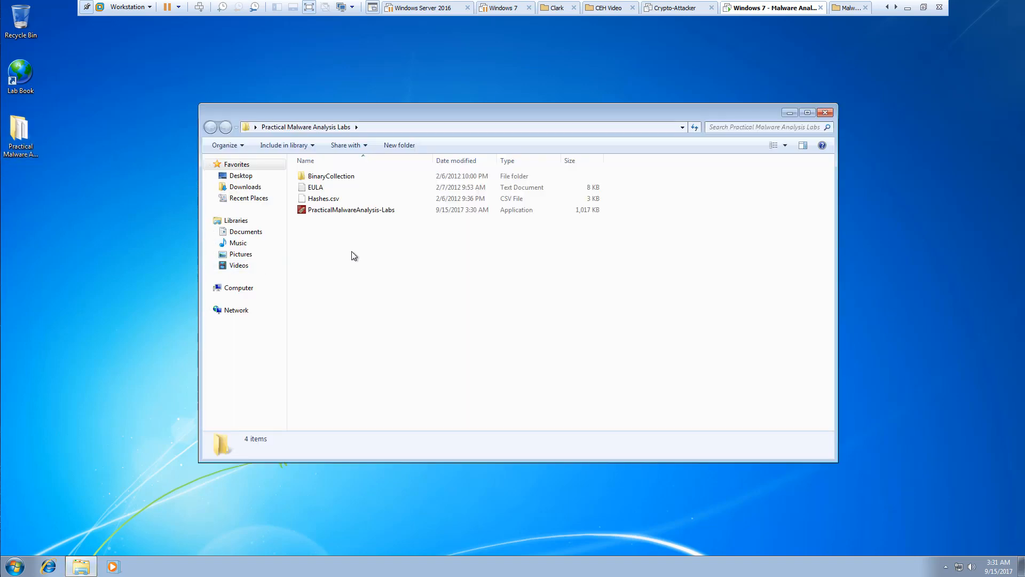
left_click(322, 199)
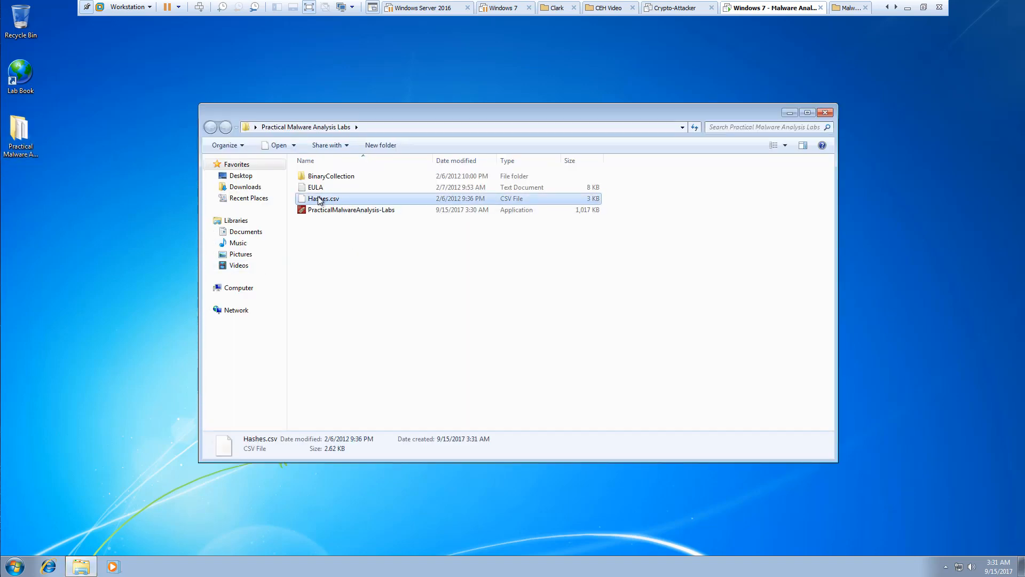
key("Delete")
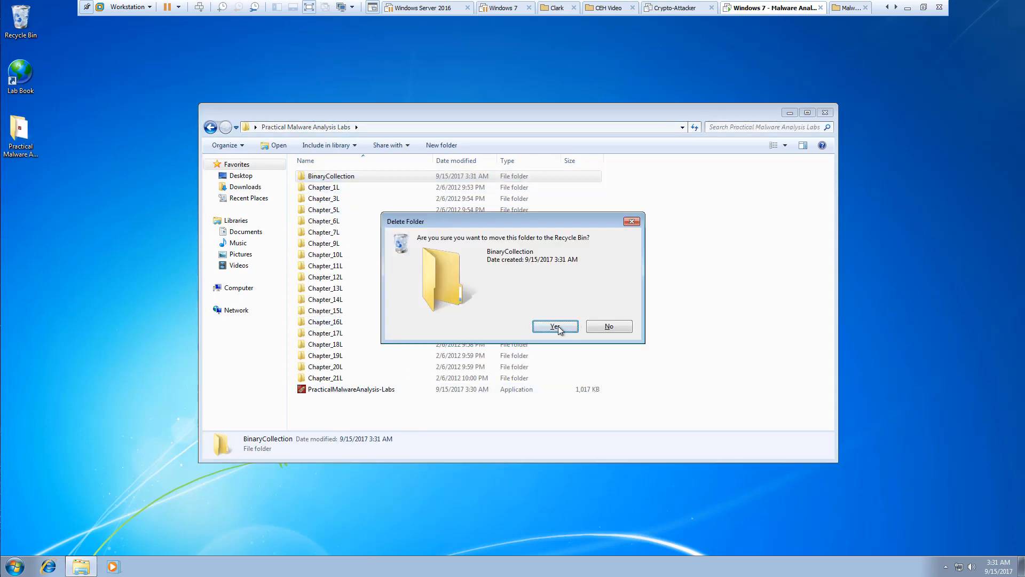
Step: Remove the emptied BinaryCollection folder so the chapter folders sit directly in the labs folder, then close Explorer
left_click(554, 326)
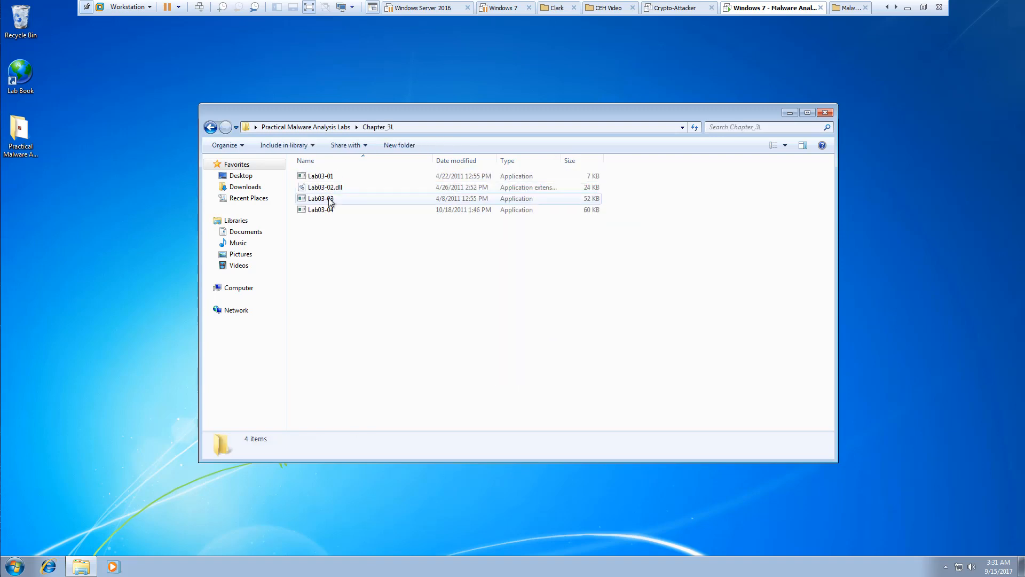
left_click(210, 127)
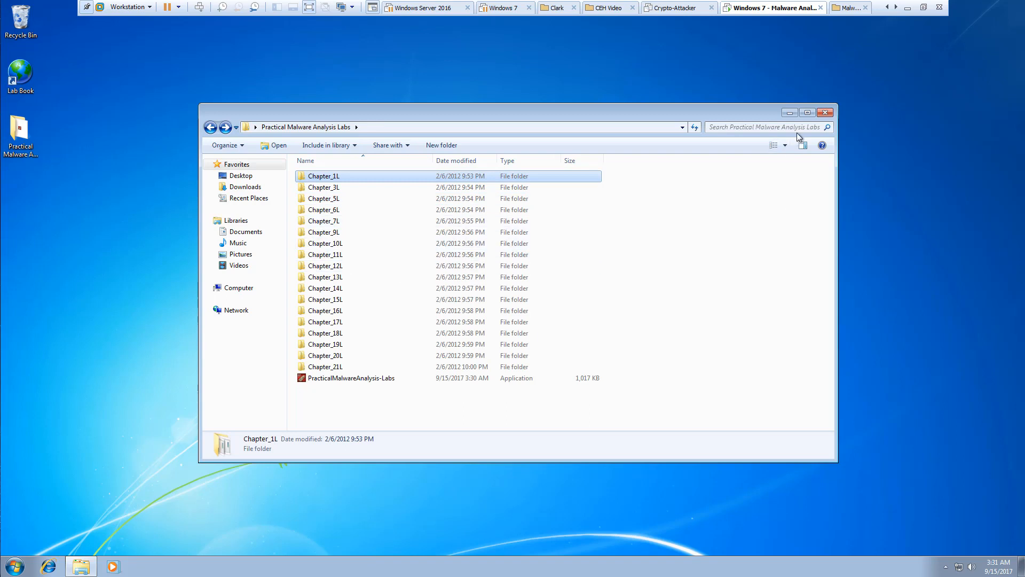
left_click(825, 113)
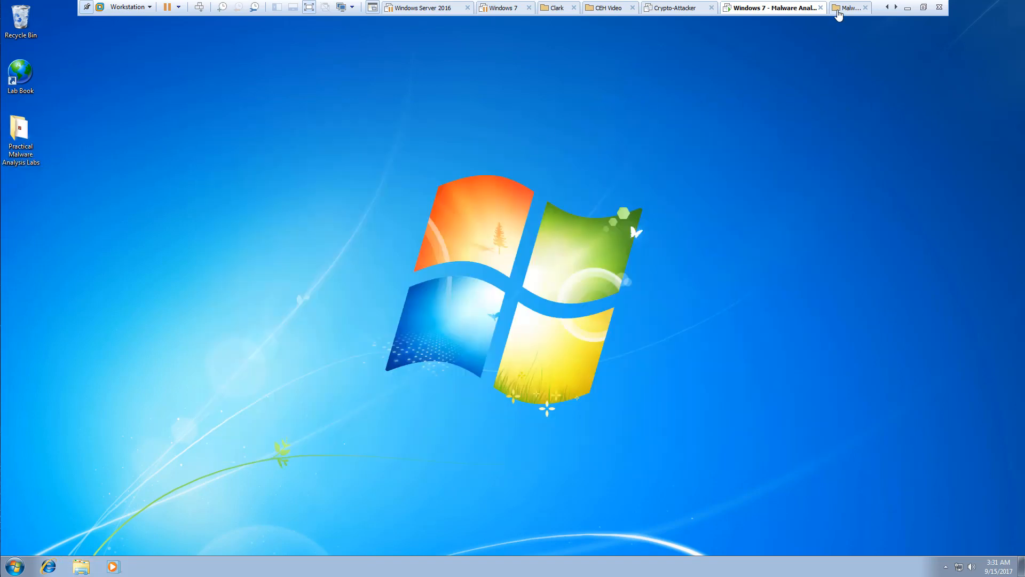
Step: Start Kali-Linux-2017.1-vm-amd64 from the Malware Analysis library group and log in at the username prompt
left_click(846, 8)
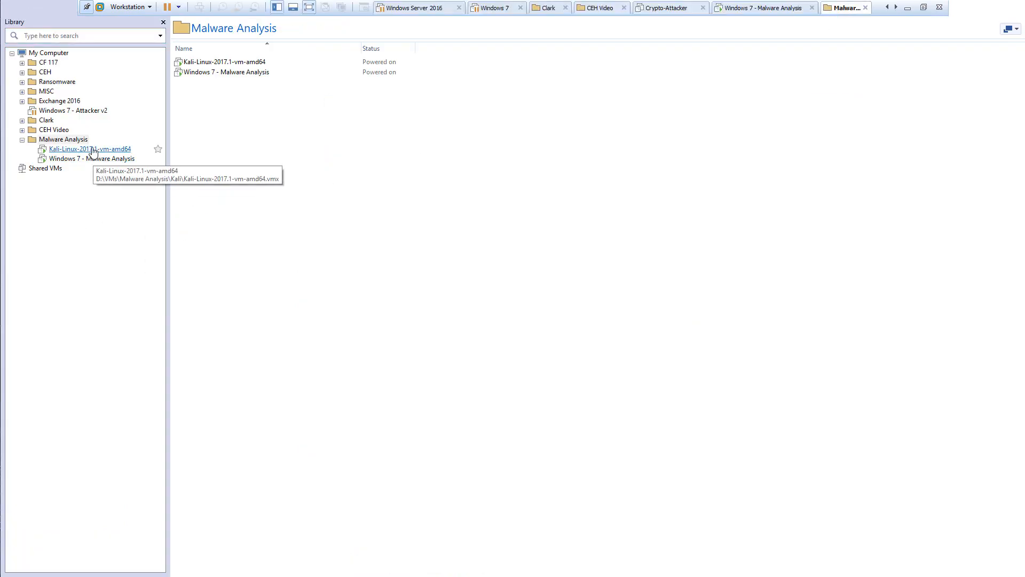
double_click(90, 148)
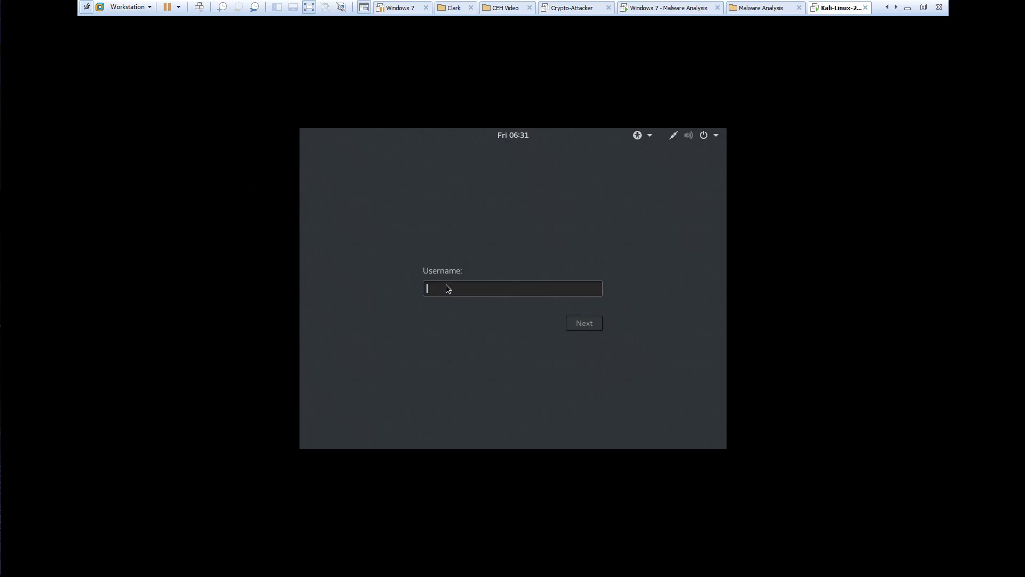
left_click(584, 322)
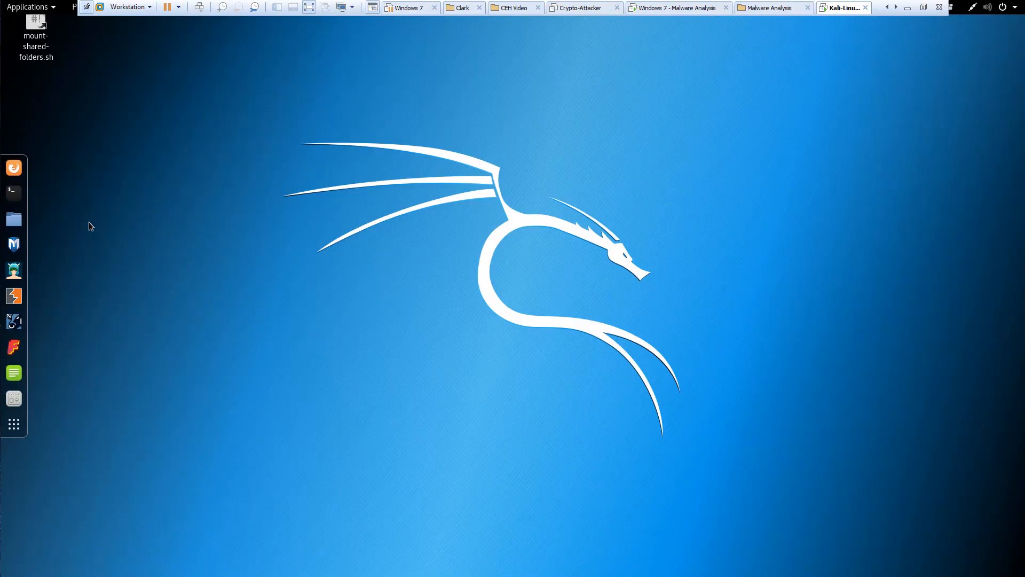
Step: Run apt-get update in a Kali terminal to refresh and update the package lists
left_click(13, 192)
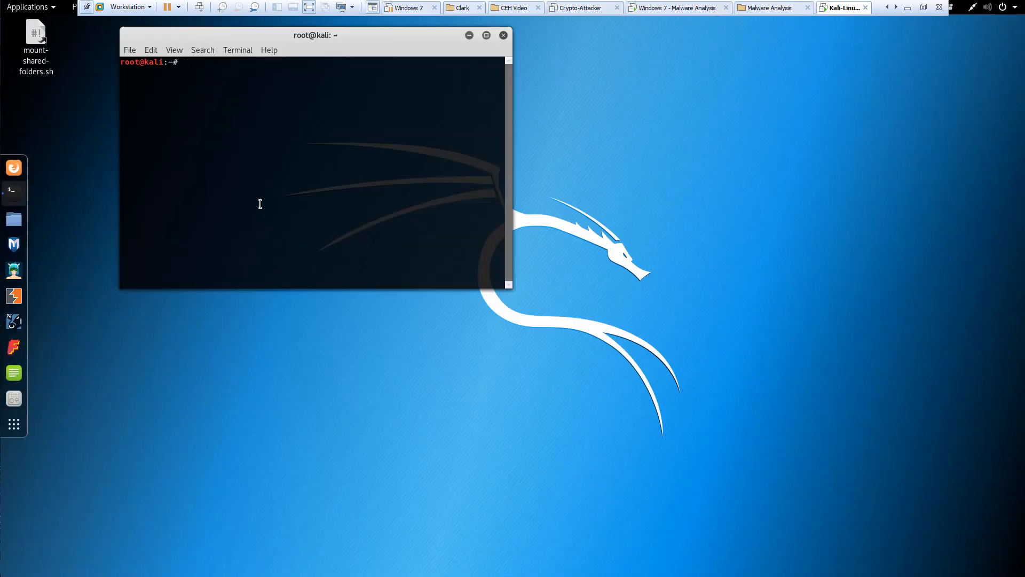
type("apt-get")
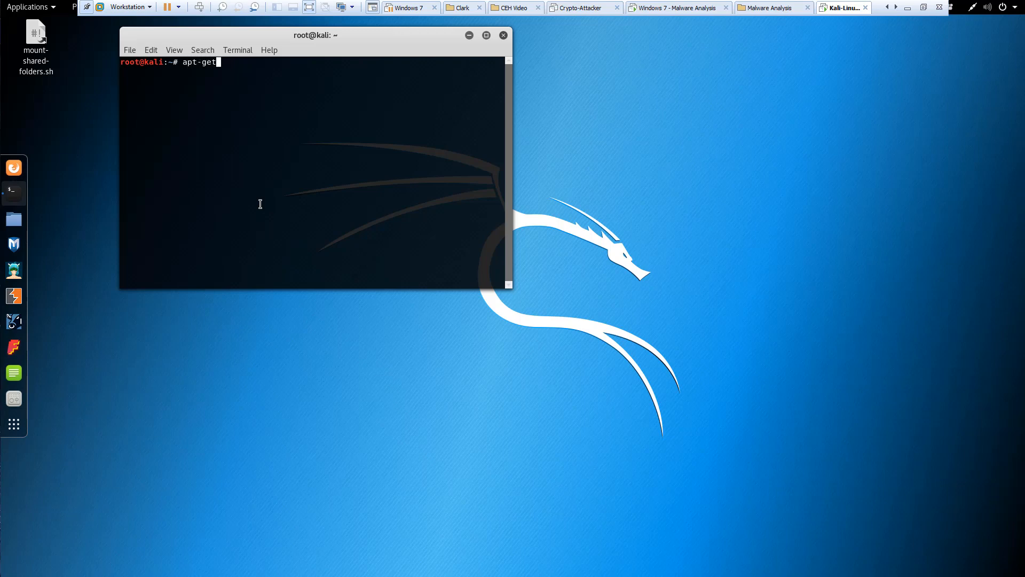
type("update")
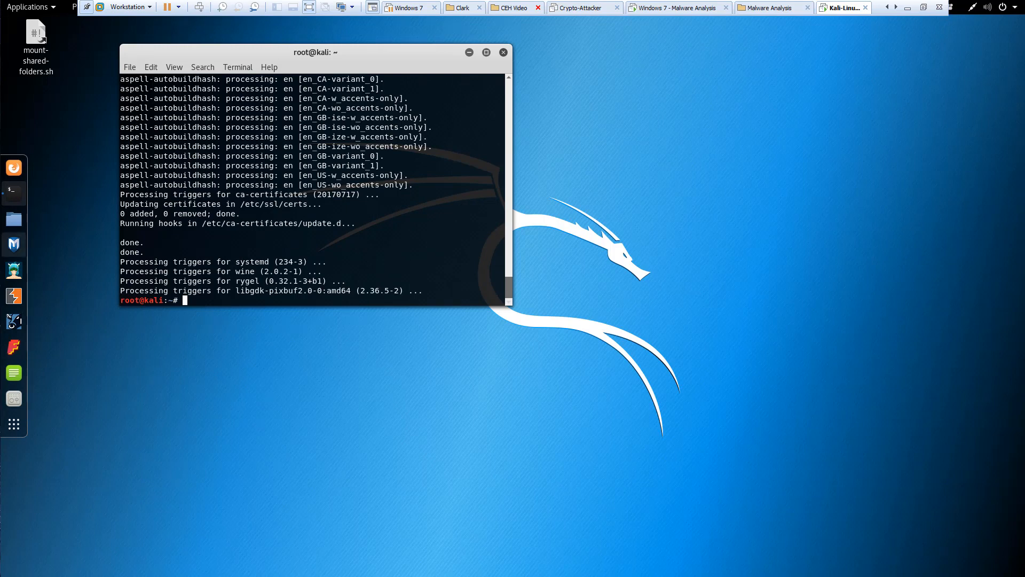
Step: Switch back to the Windows 7 - Malware Analysis VM and browse into D:\VMs\Malware Analysis\Tools
left_click(763, 7)
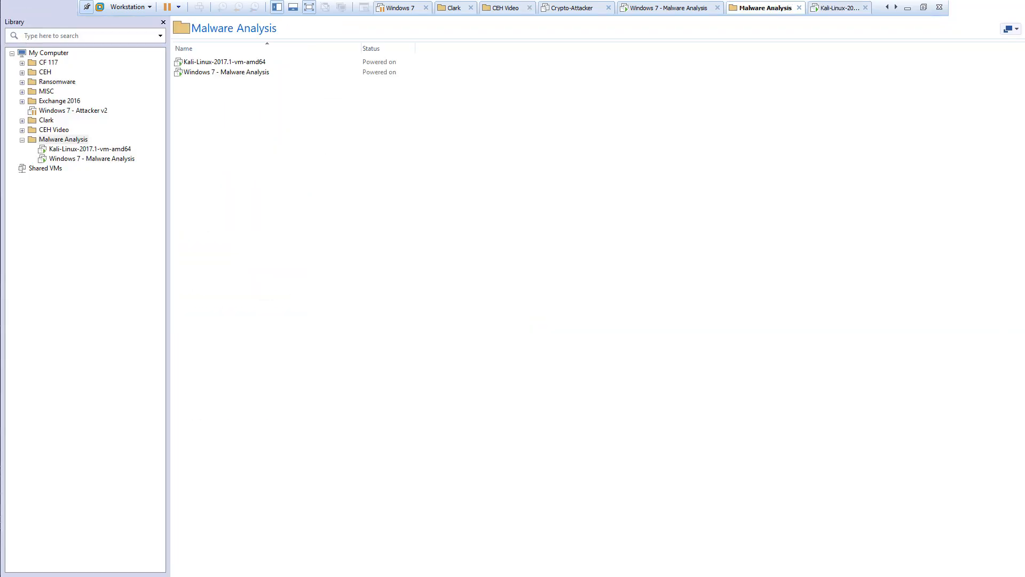
left_click(666, 8)
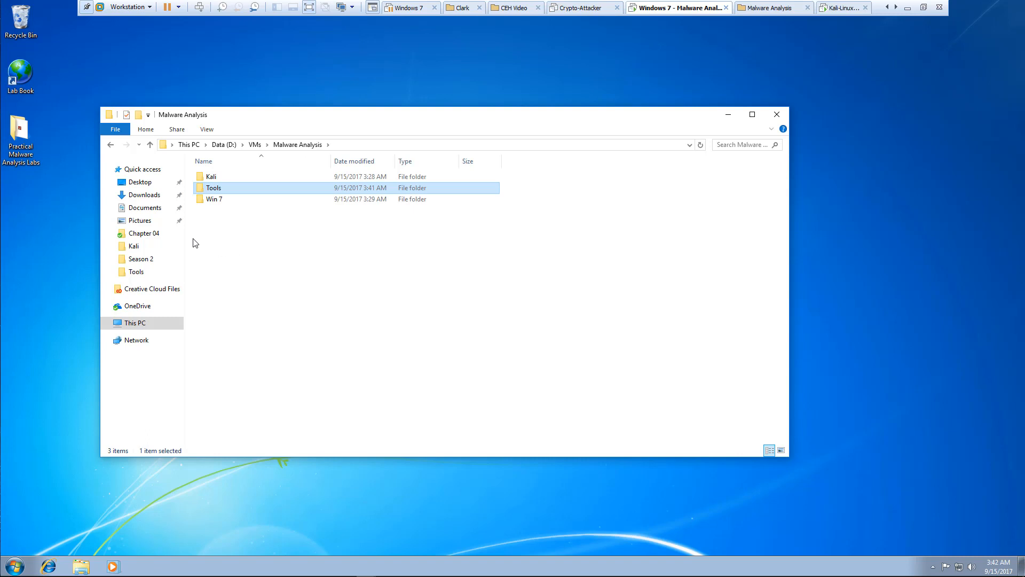
double_click(214, 188)
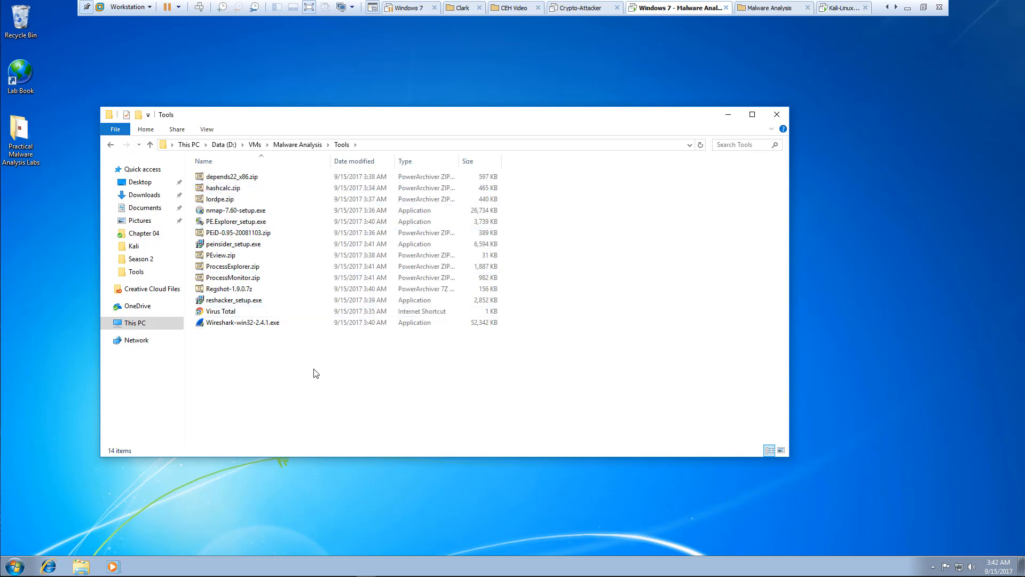
Step: Review PE.Explorer_setup.exe, PEview.zip and the Virus Total shortcut in Tools, then close the window
left_click(235, 221)
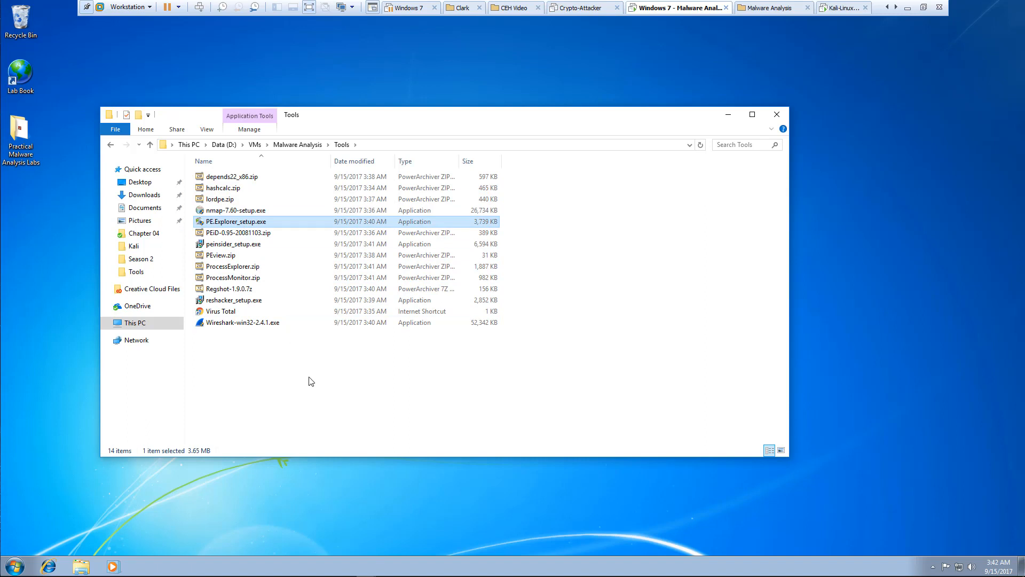
left_click(220, 255)
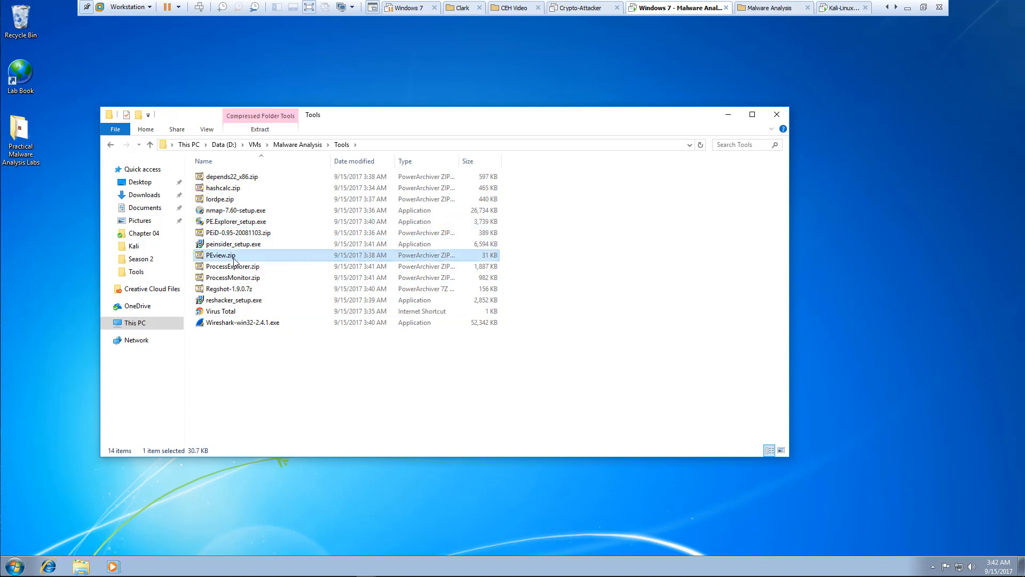
left_click(231, 278)
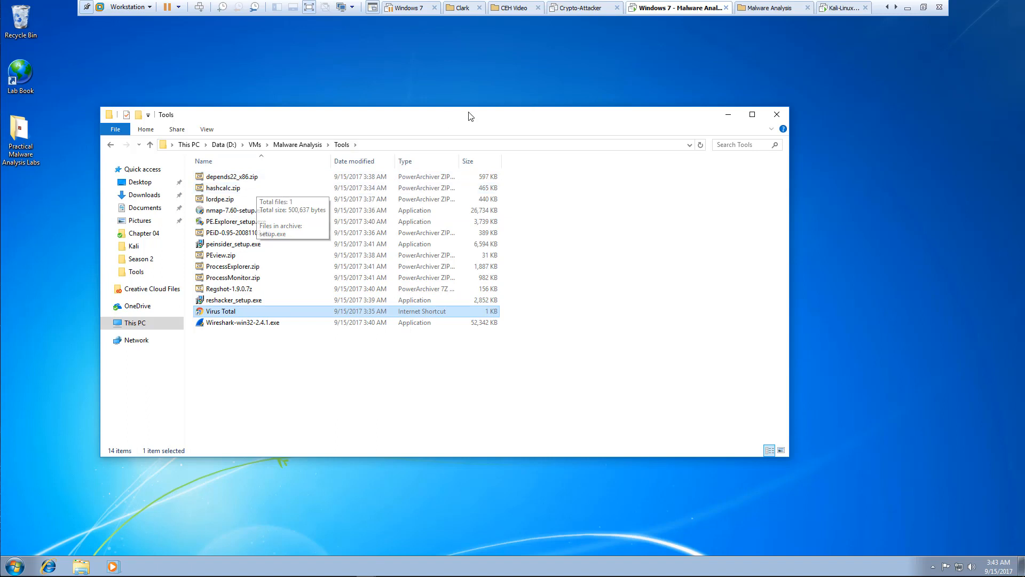
left_click(776, 114)
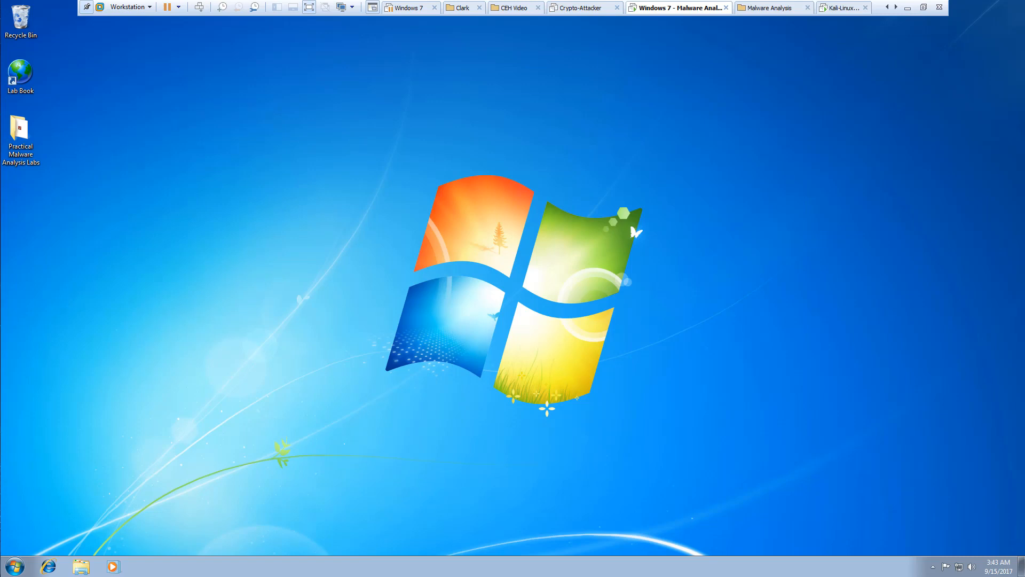
mouse_move(24, 217)
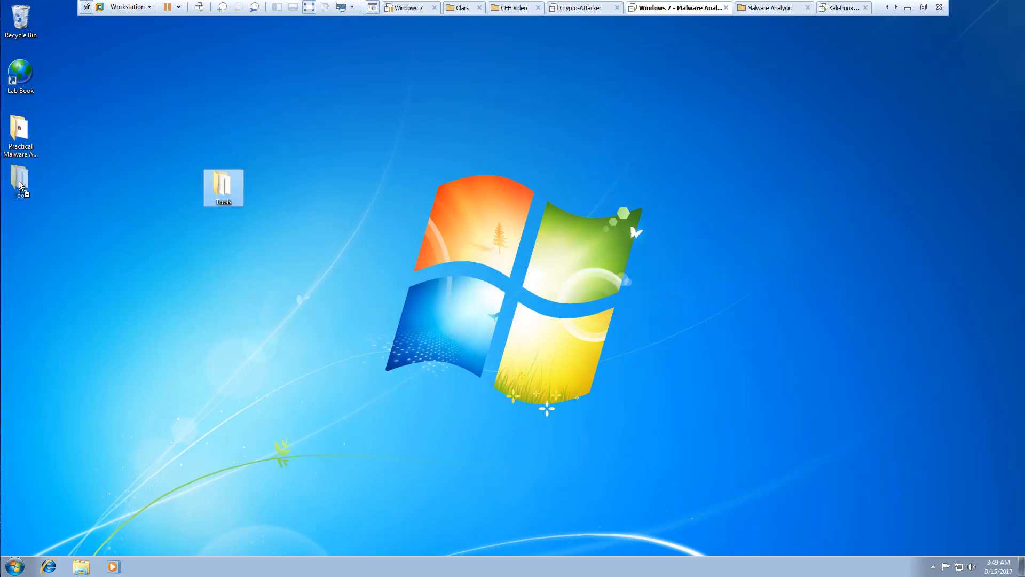
Step: Move the Virus Total shortcut from the desktop Tools folder onto the desktop and launch the Wireshark installer
double_click(224, 188)
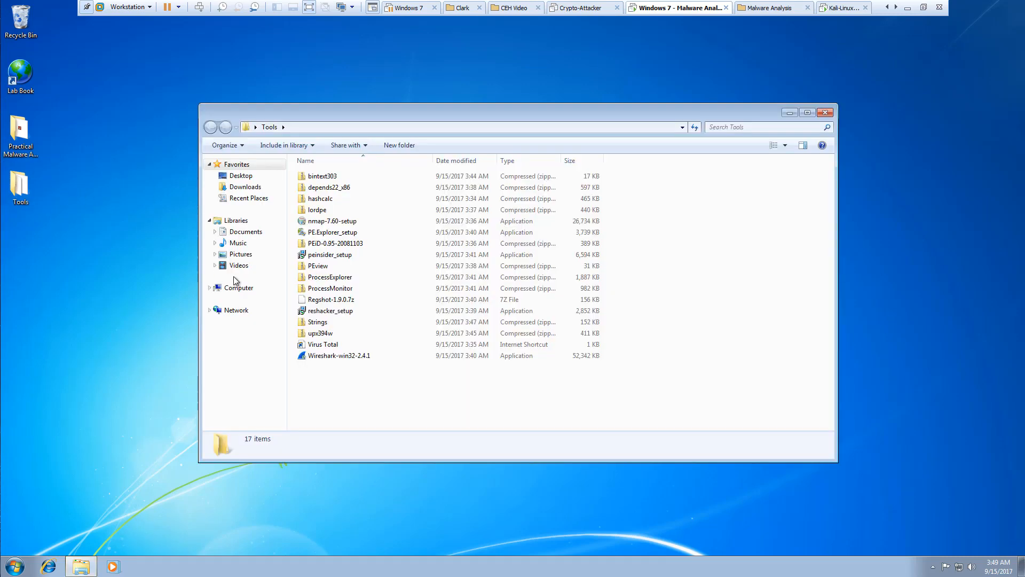
left_click(339, 355)
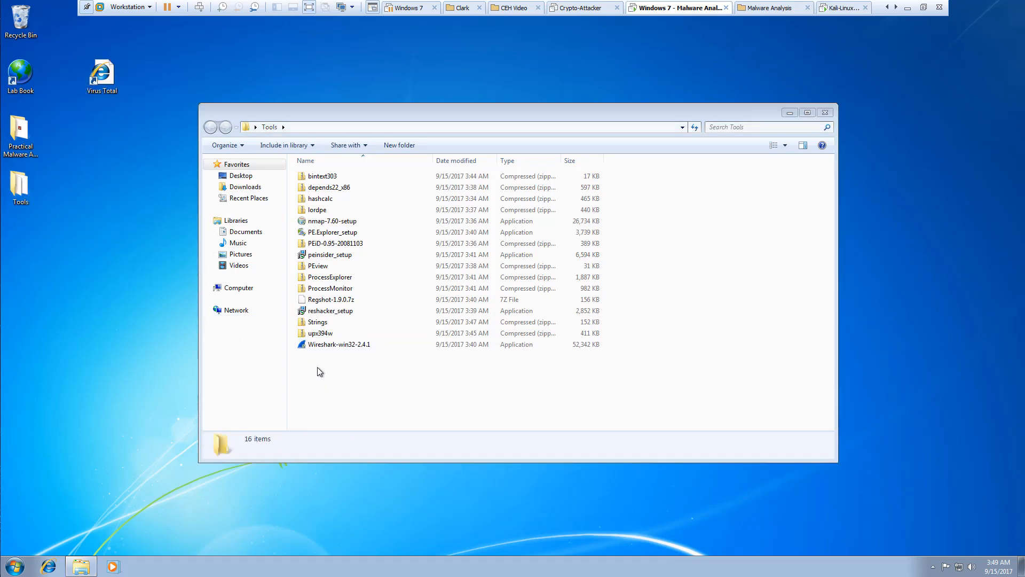
left_click(338, 343)
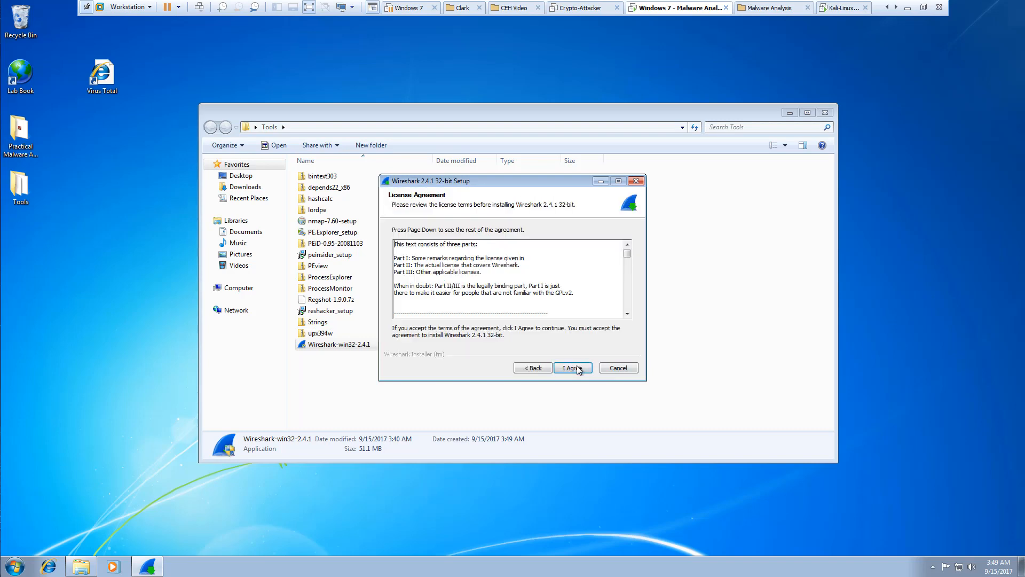
Step: Accept the Wireshark 2.4.1 license, add a desktop shortcut, keep WinPcap, skip USBPcap and start installing
left_click(573, 367)
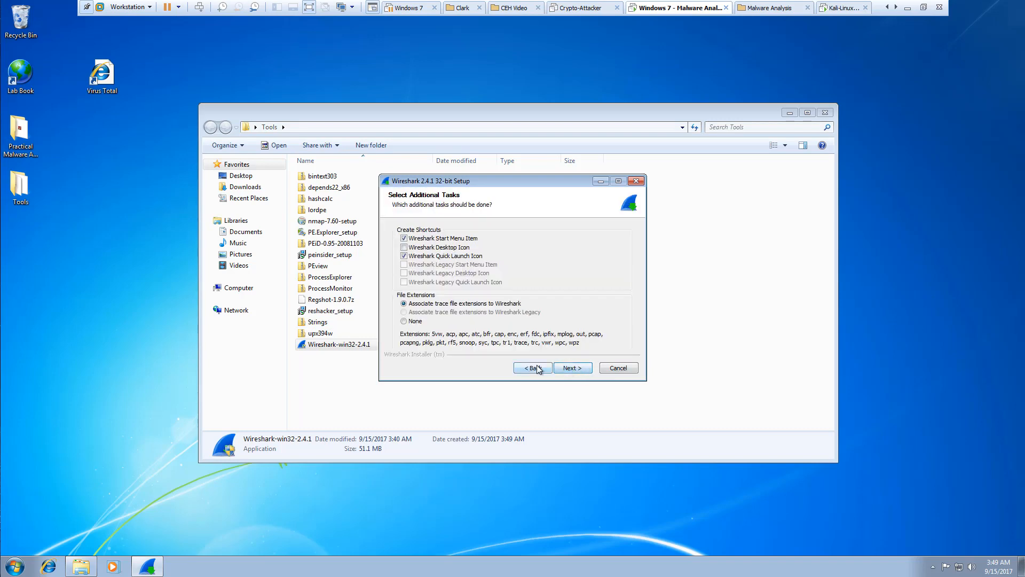
left_click(403, 246)
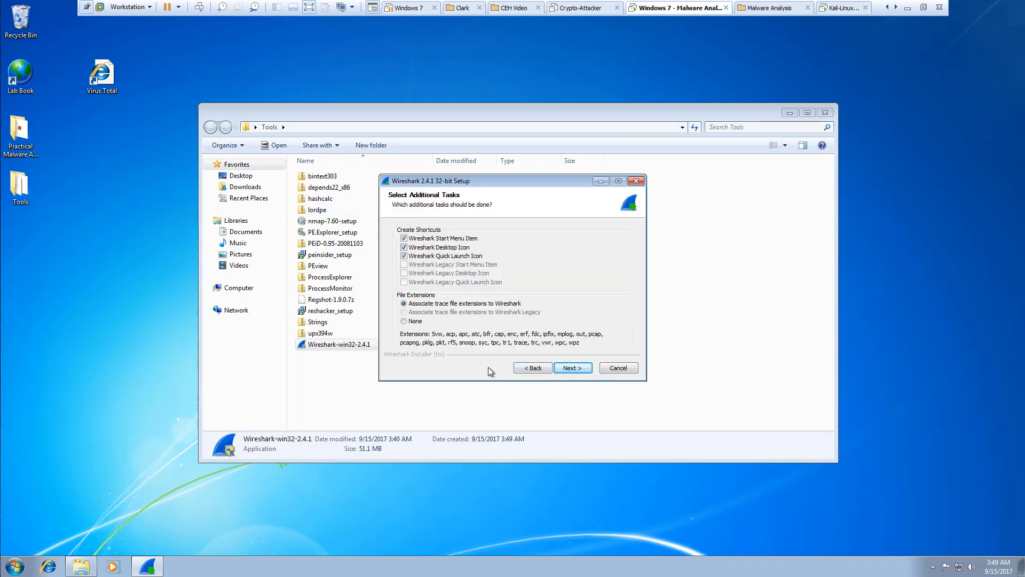
left_click(571, 366)
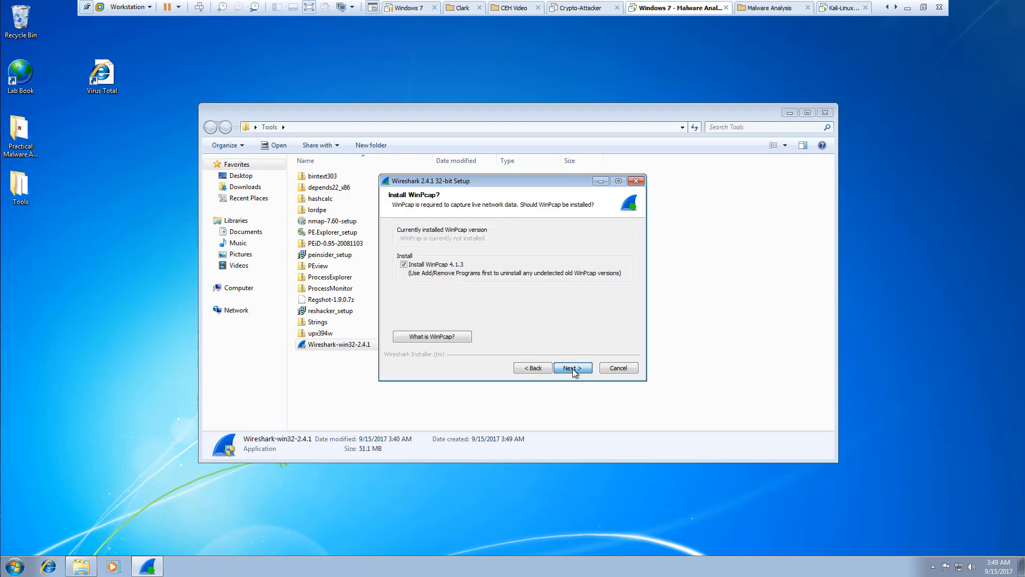
left_click(572, 367)
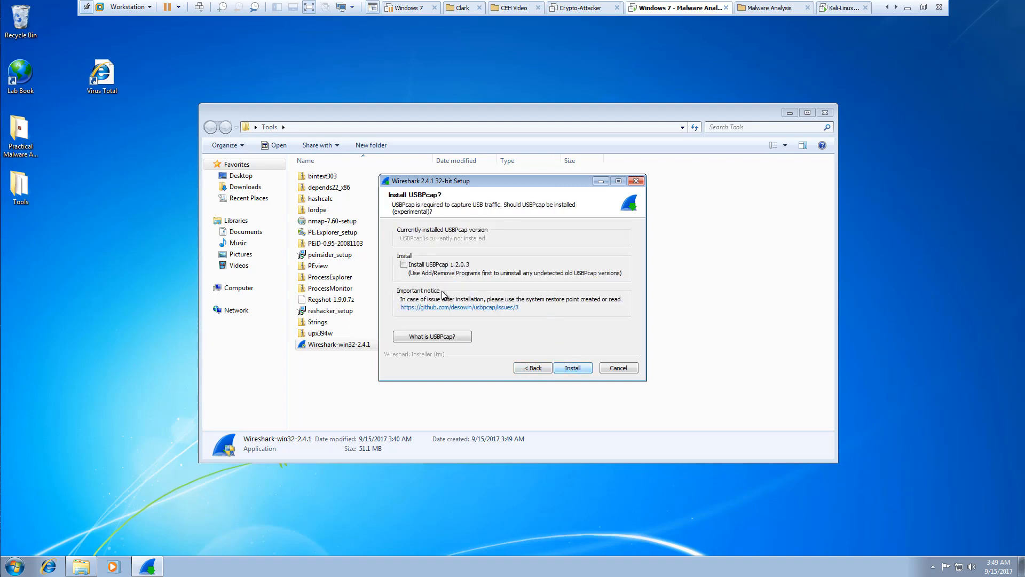
left_click(573, 366)
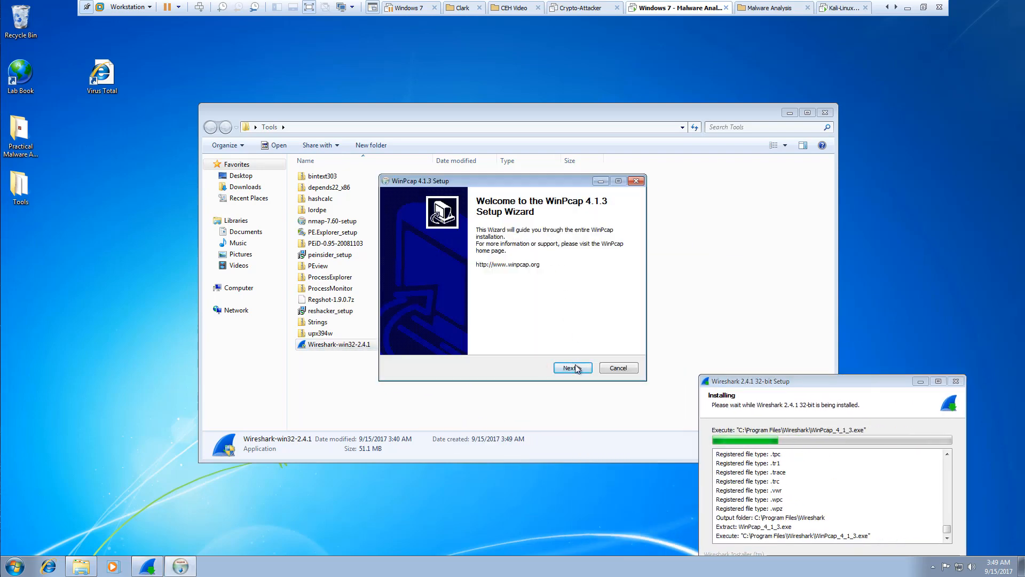
Step: Install WinPcap 4.1.3 with its driver starting at boot and finish the Wireshark setup
left_click(570, 366)
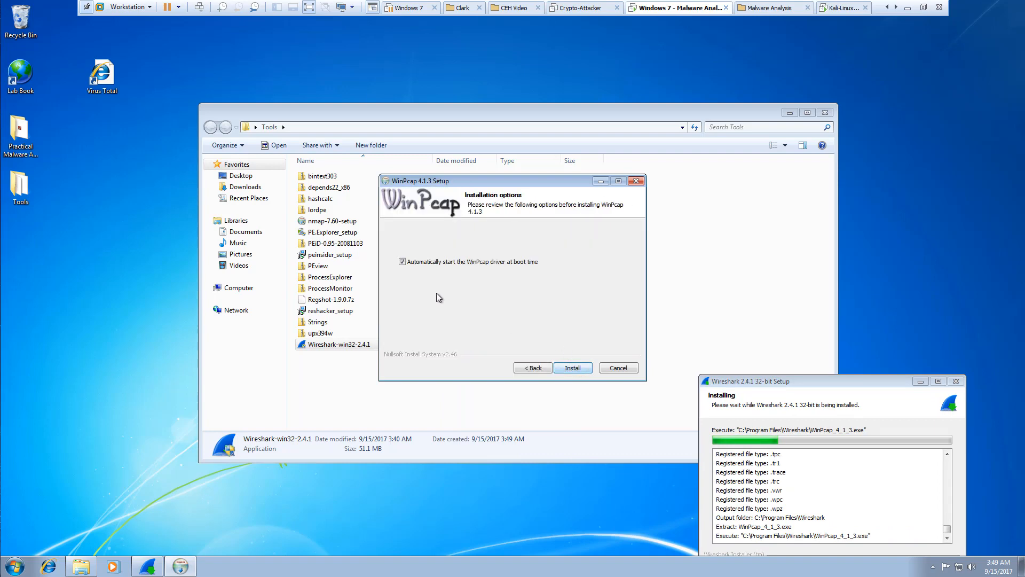
left_click(573, 366)
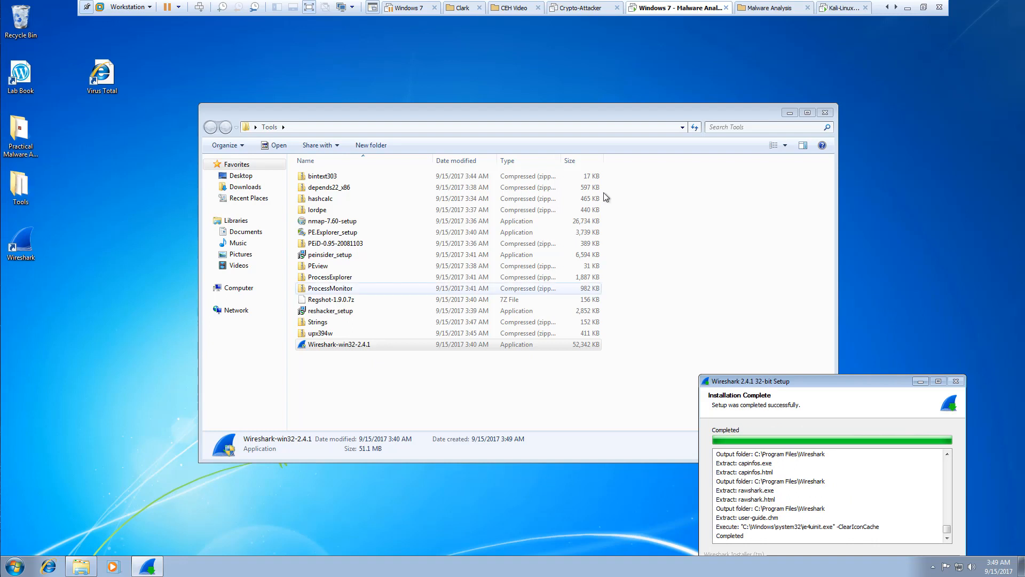
left_click_drag(831, 380, 643, 254)
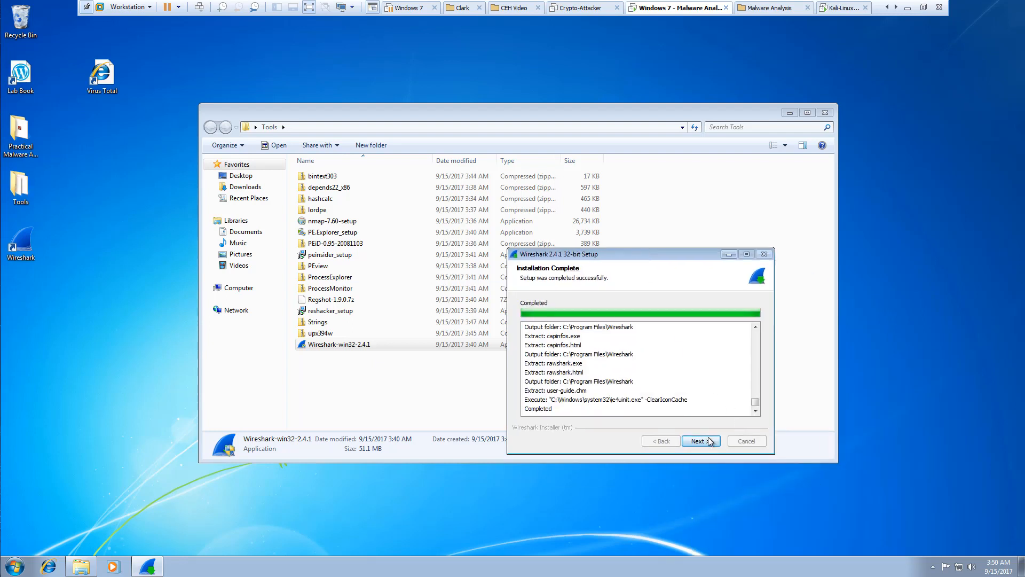
left_click(701, 440)
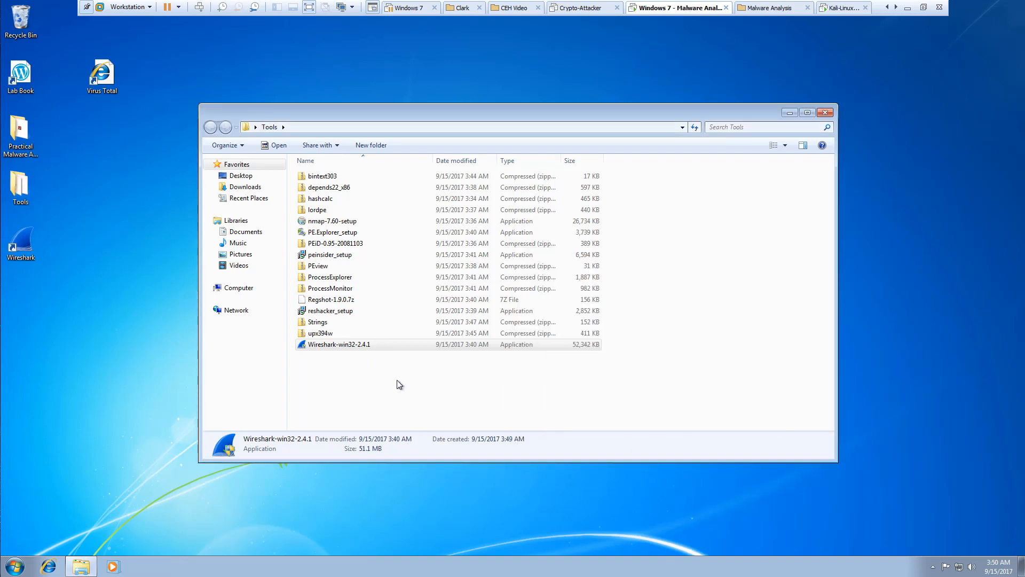
Step: Create the [Installed] folder in Tools and move Wireshark-win32-2.4.1 into it
right_click(400, 384)
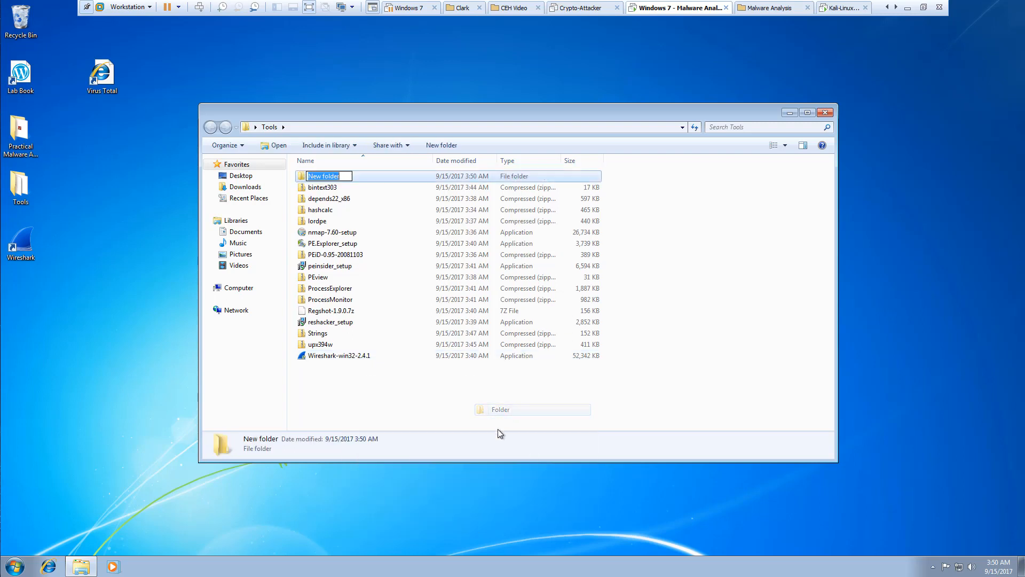
type("[Installed")
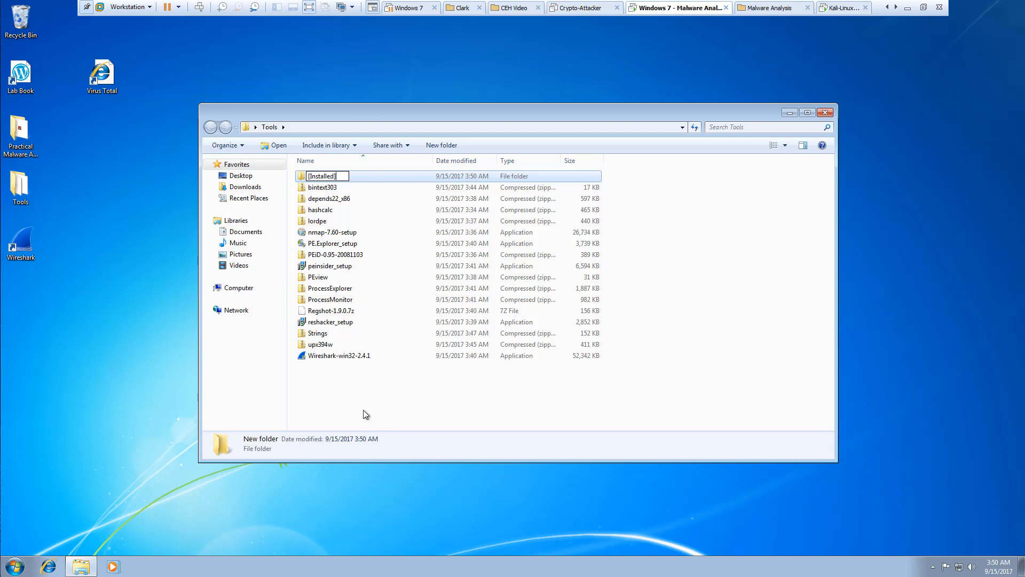
left_click_drag(338, 355, 336, 176)
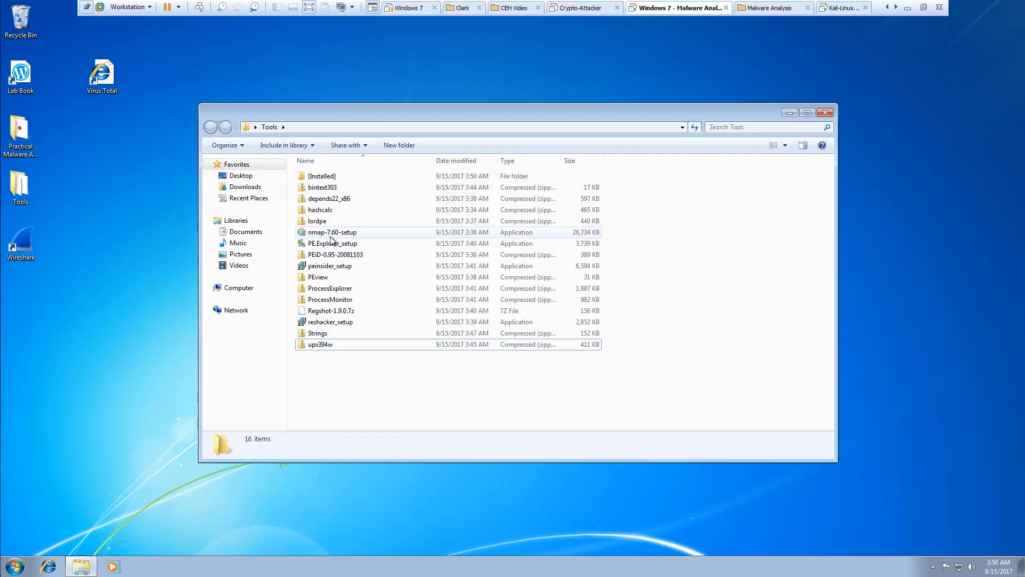
Step: Run nmap-7.60-setup, agree to the license and install Npcap 0.93 with default options
double_click(331, 232)
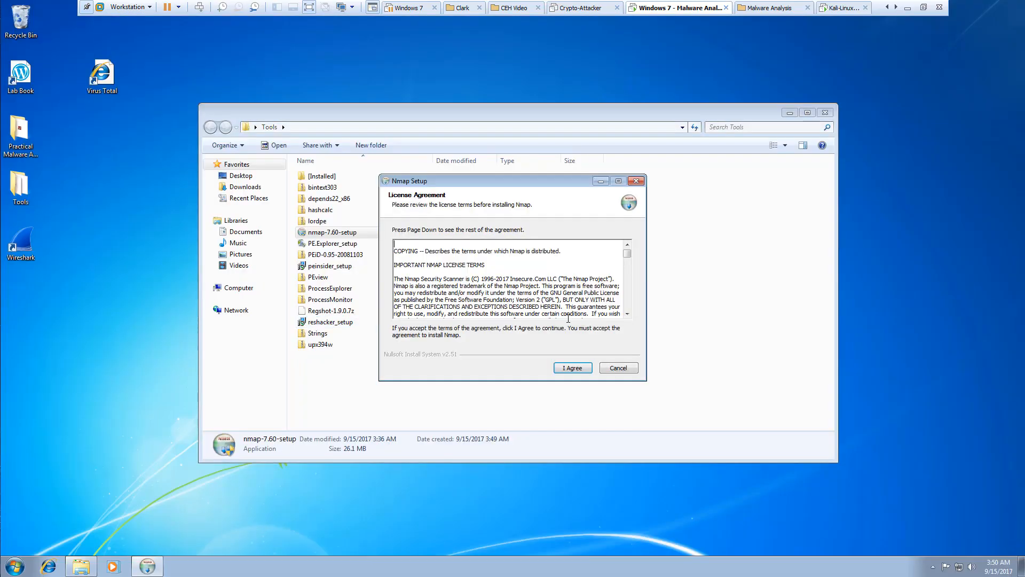
left_click(571, 367)
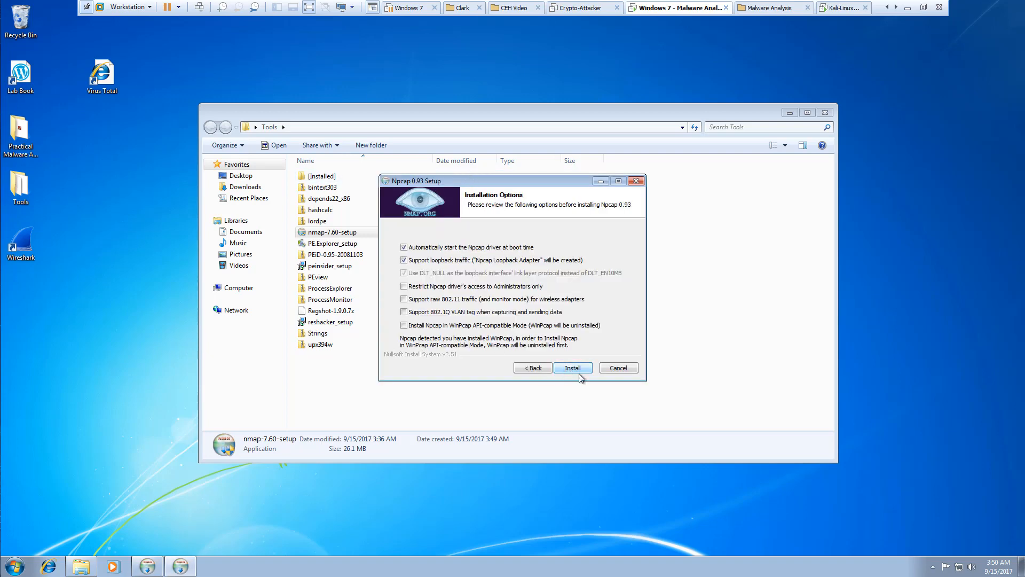
left_click(573, 366)
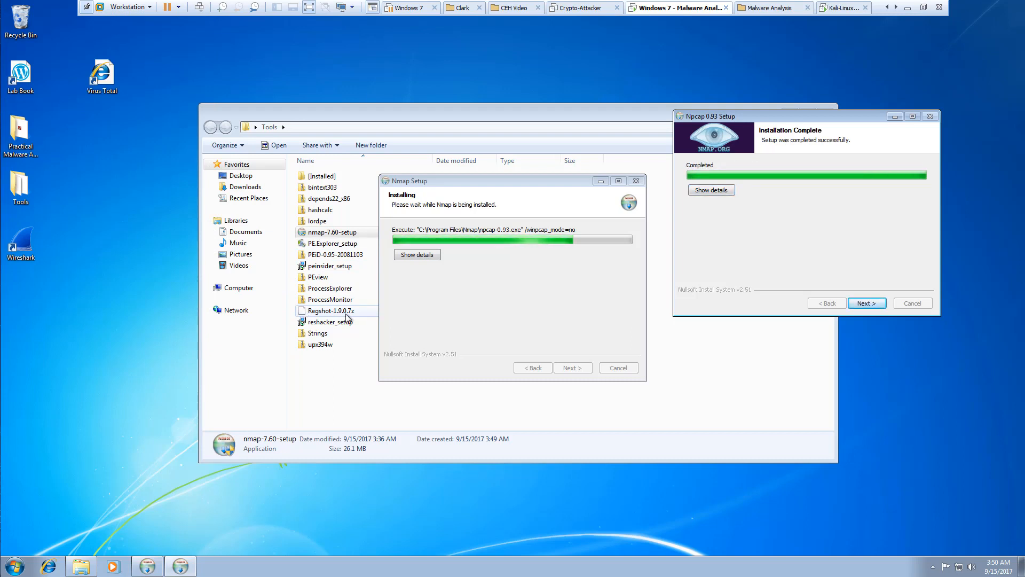
left_click(866, 302)
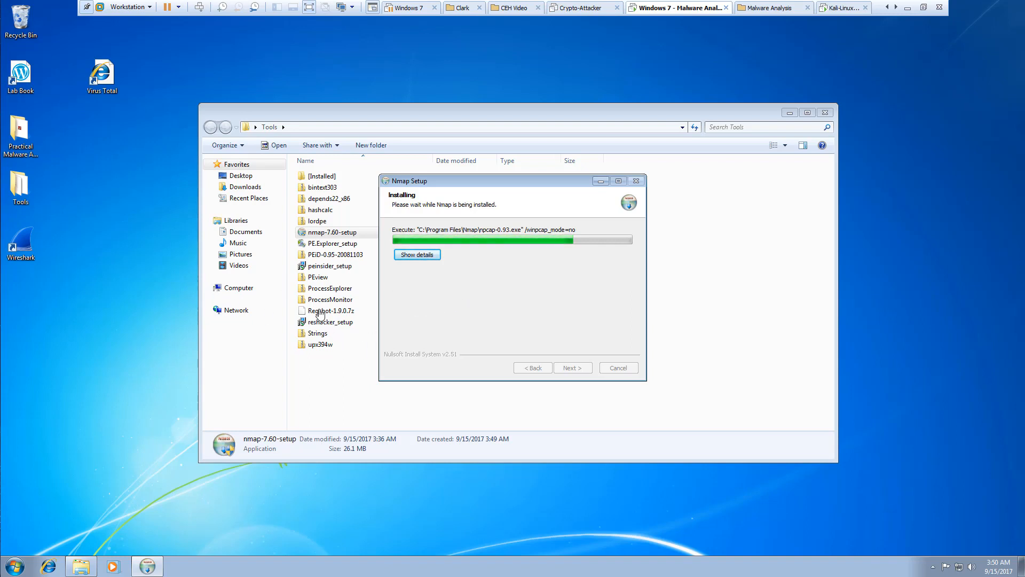
right_click(326, 309)
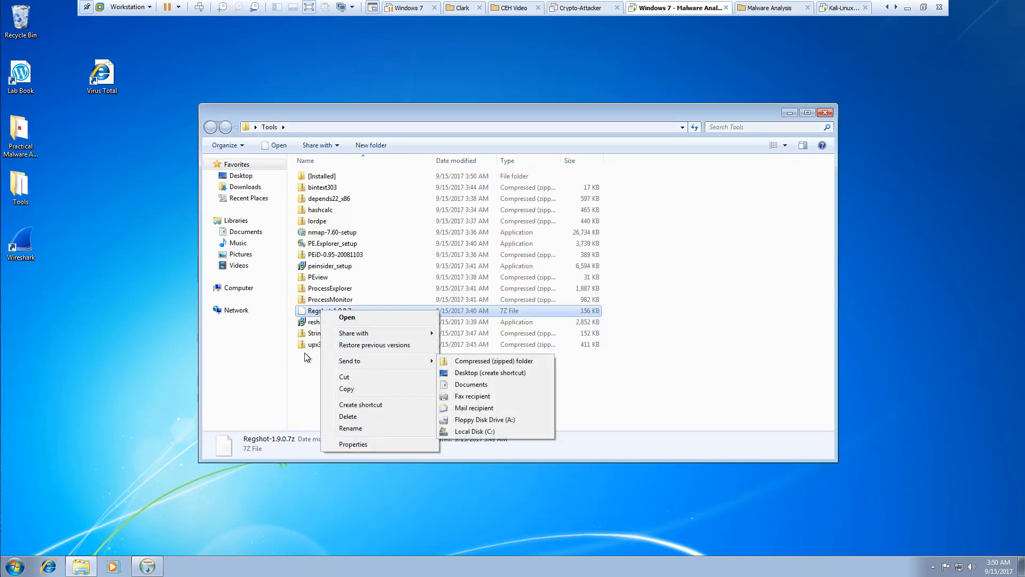
Step: Extract Regshot-1.9.0.7z to Regshot-1.9.0\ via 7-Zip and send the archive to the Recycle Bin
left_click(350, 427)
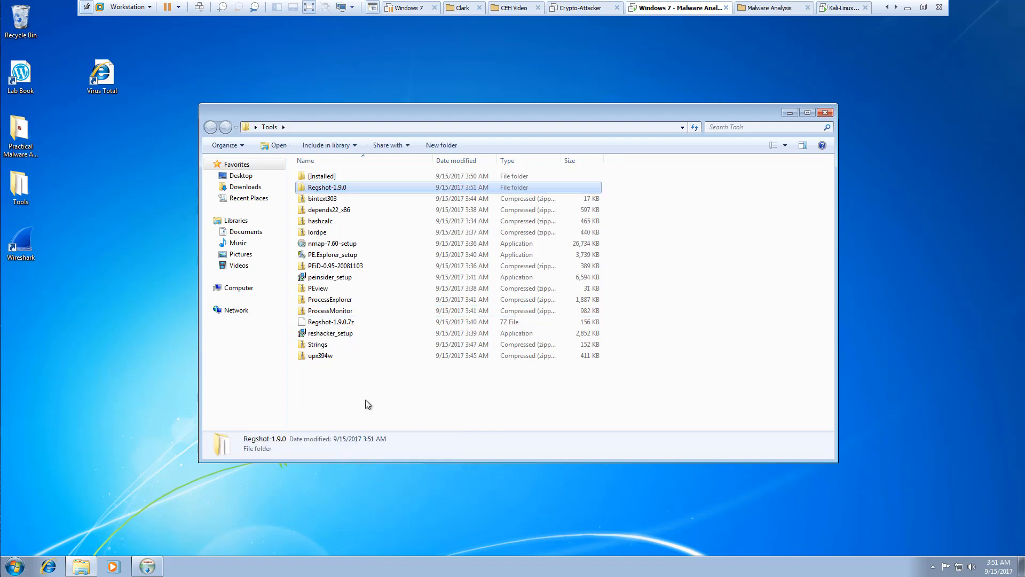
key("Delete")
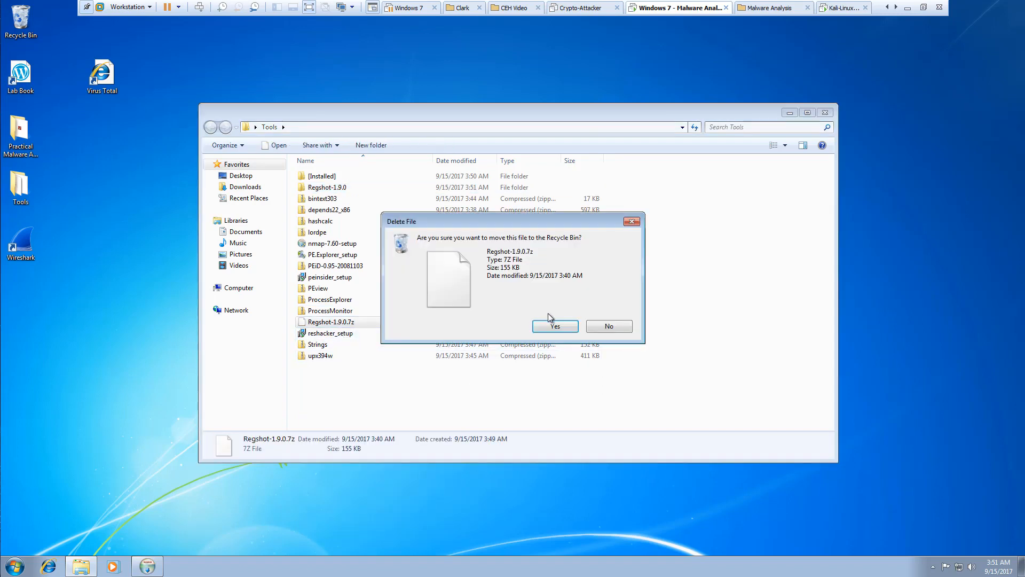
left_click(555, 325)
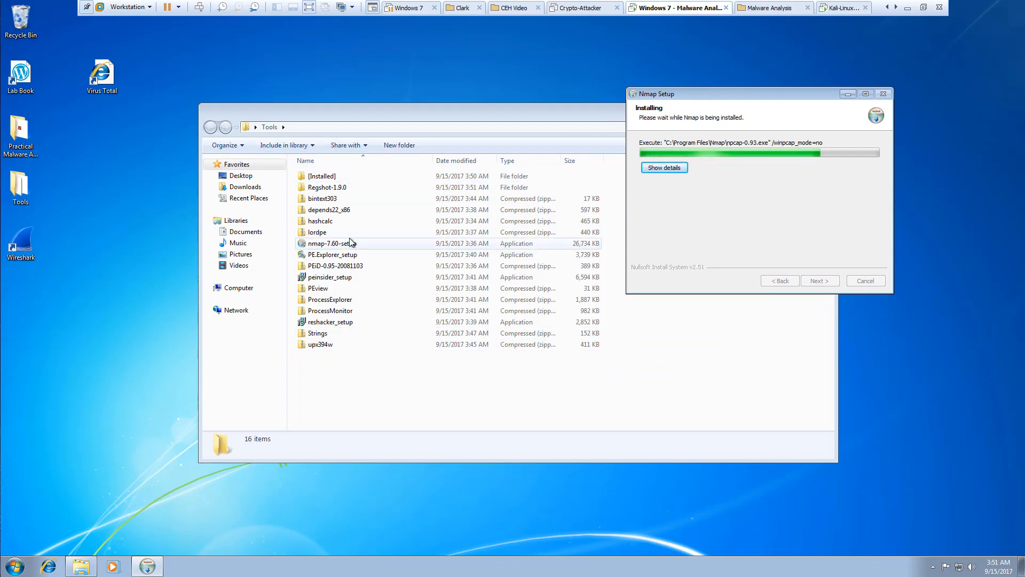
mouse_move(516, 296)
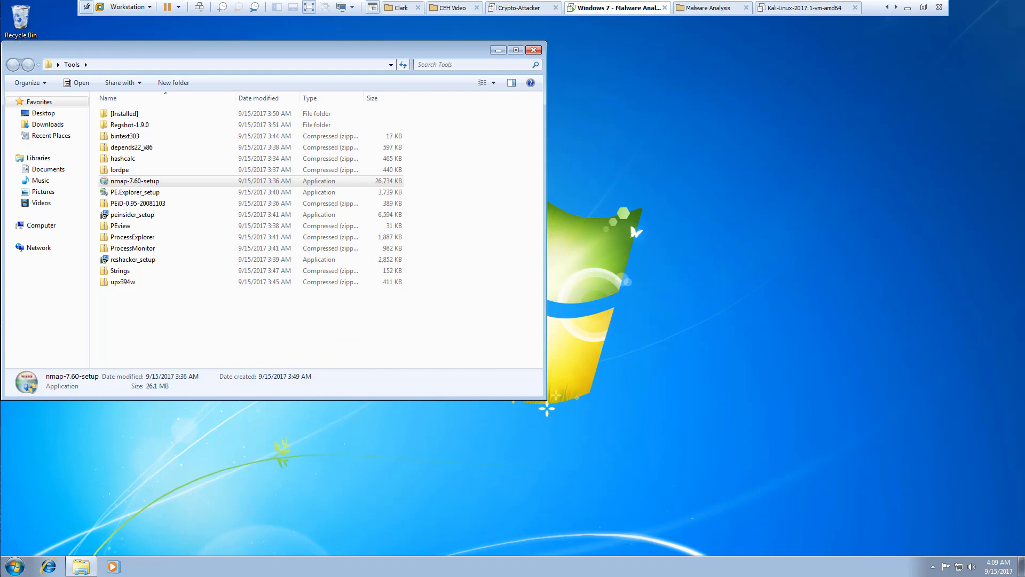
mouse_move(255, 55)
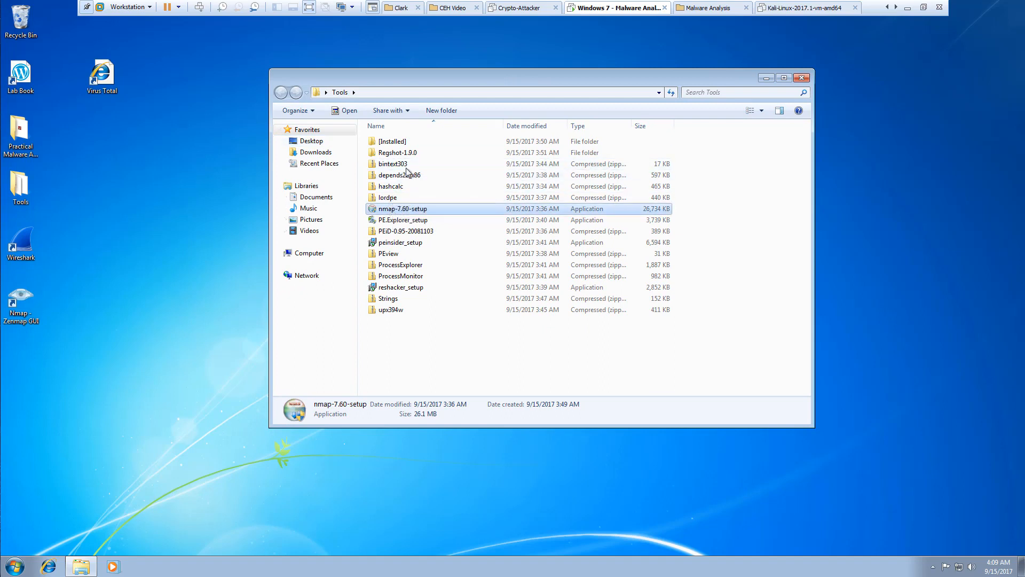
Step: Launch PE.Explorer_setup and continue past its welcome page
double_click(403, 220)
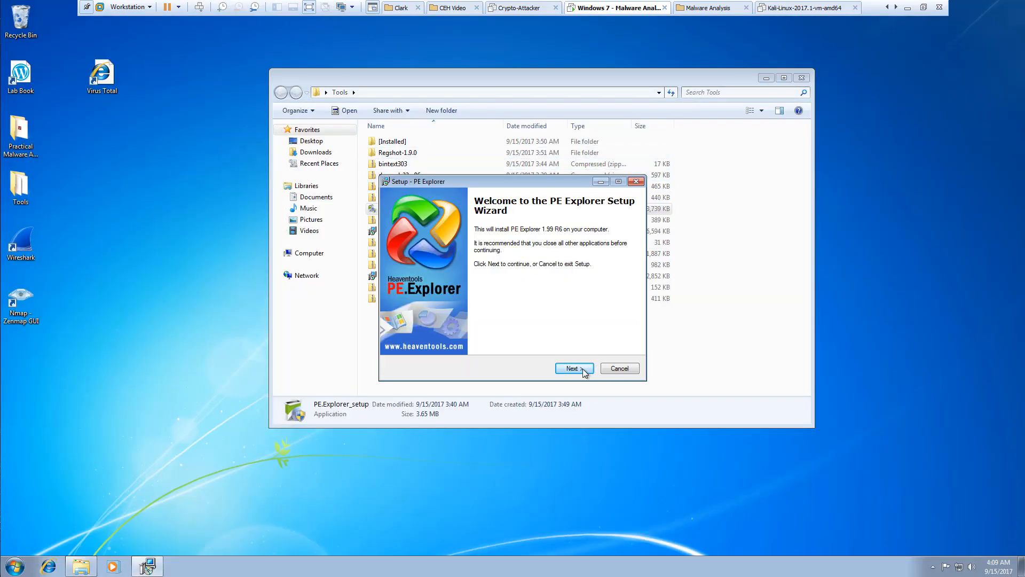
left_click(572, 368)
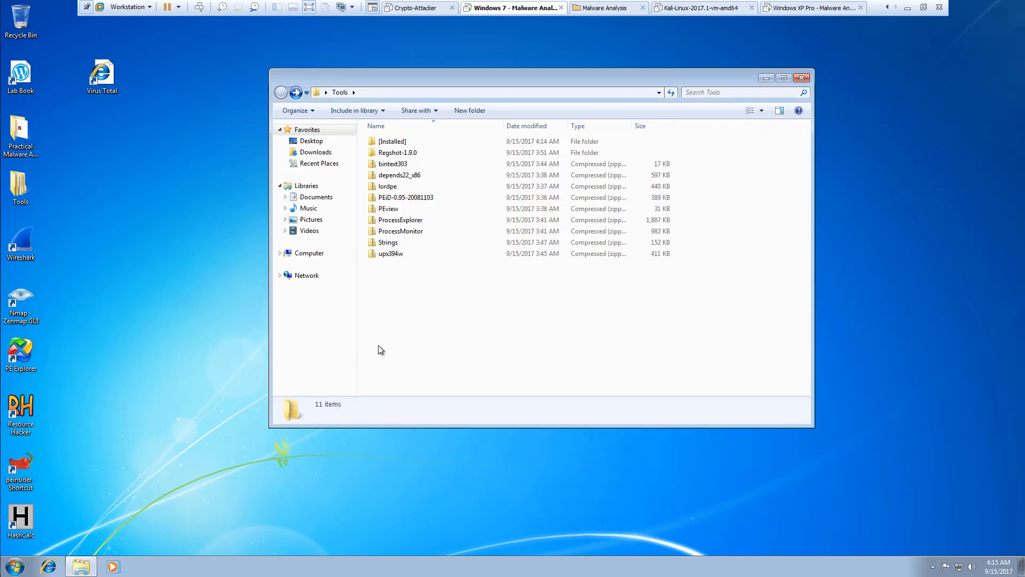
left_click(392, 141)
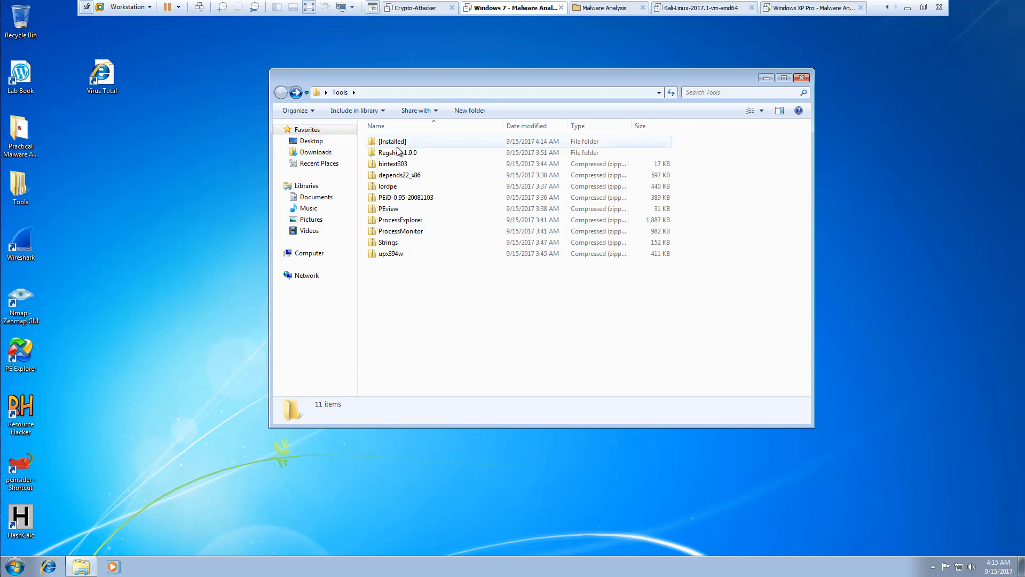
double_click(397, 153)
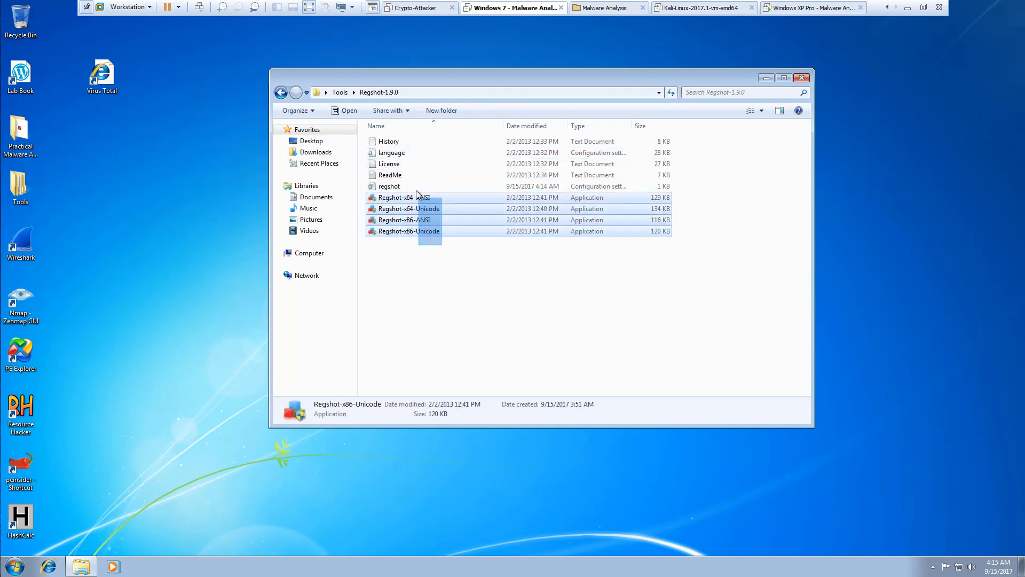
double_click(403, 220)
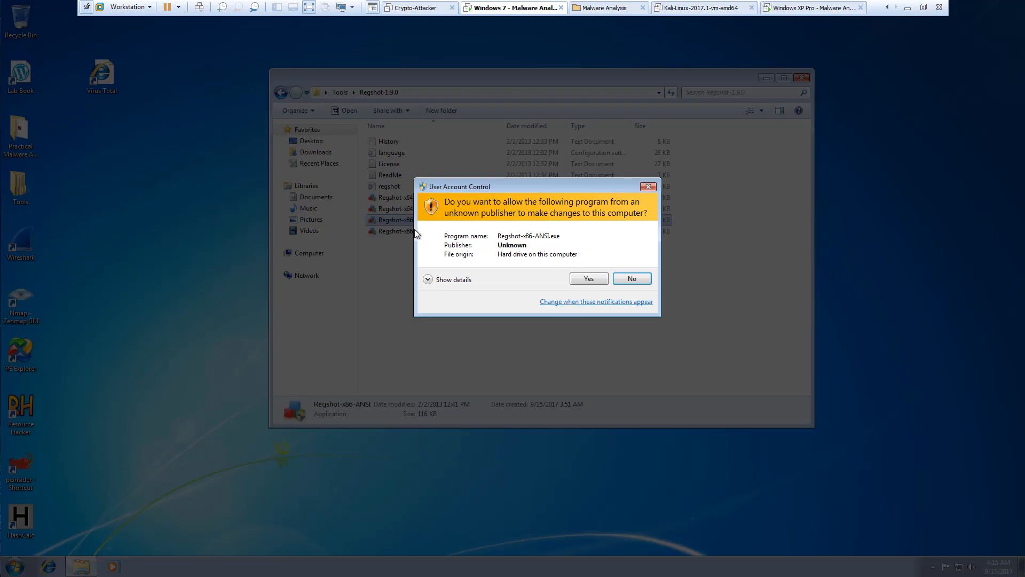
left_click(587, 278)
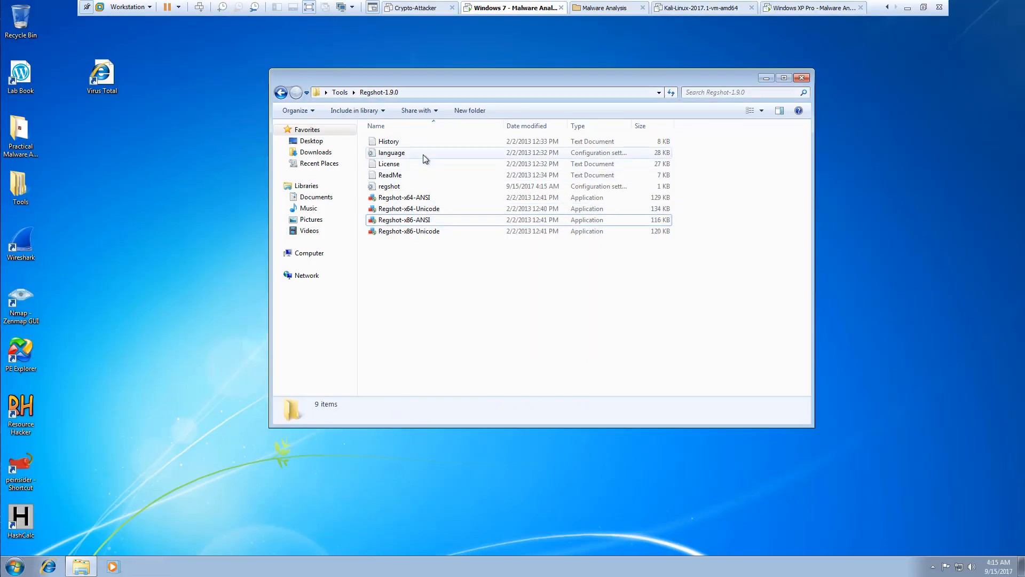
left_click(281, 92)
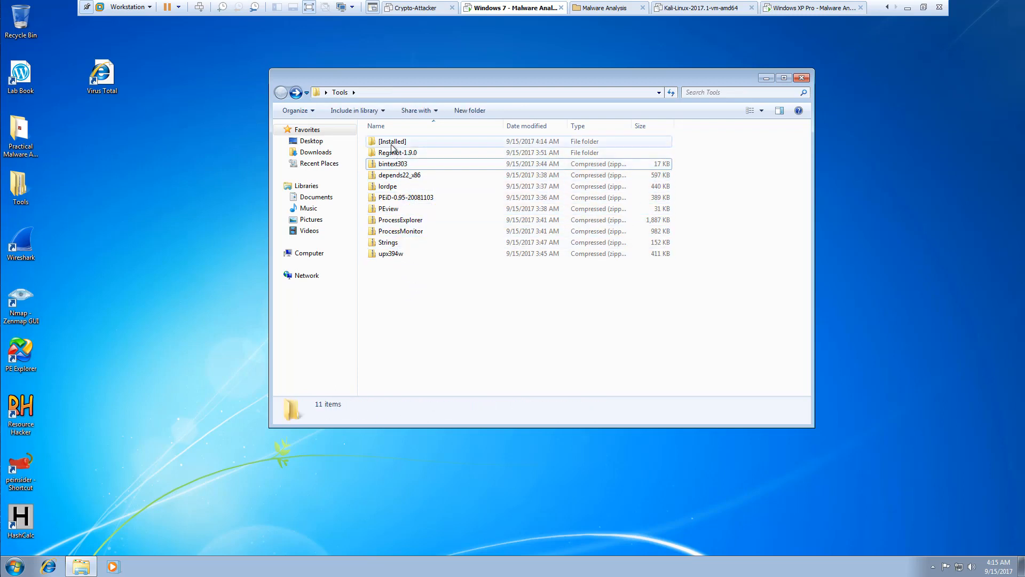
double_click(392, 141)
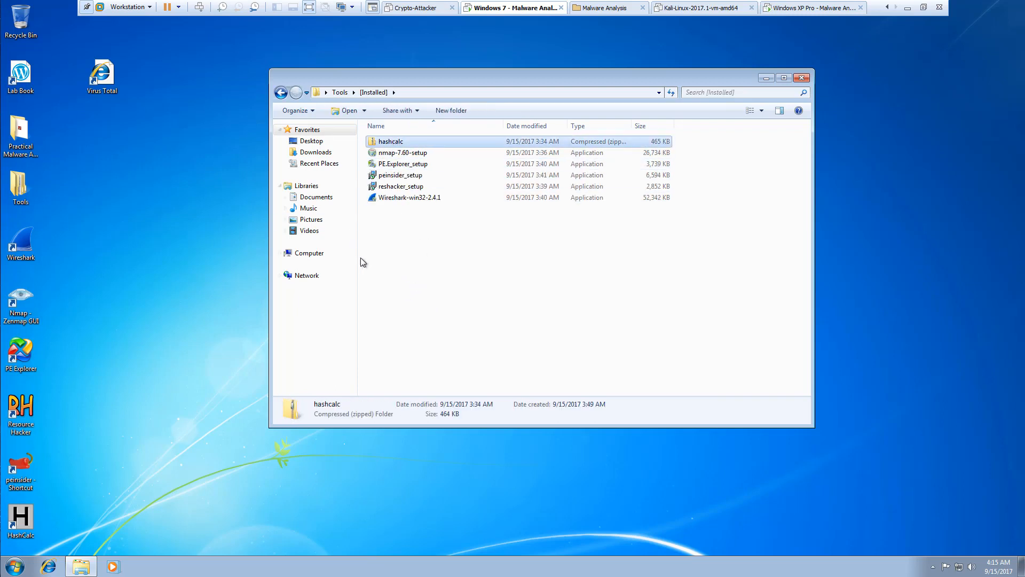
left_click(403, 163)
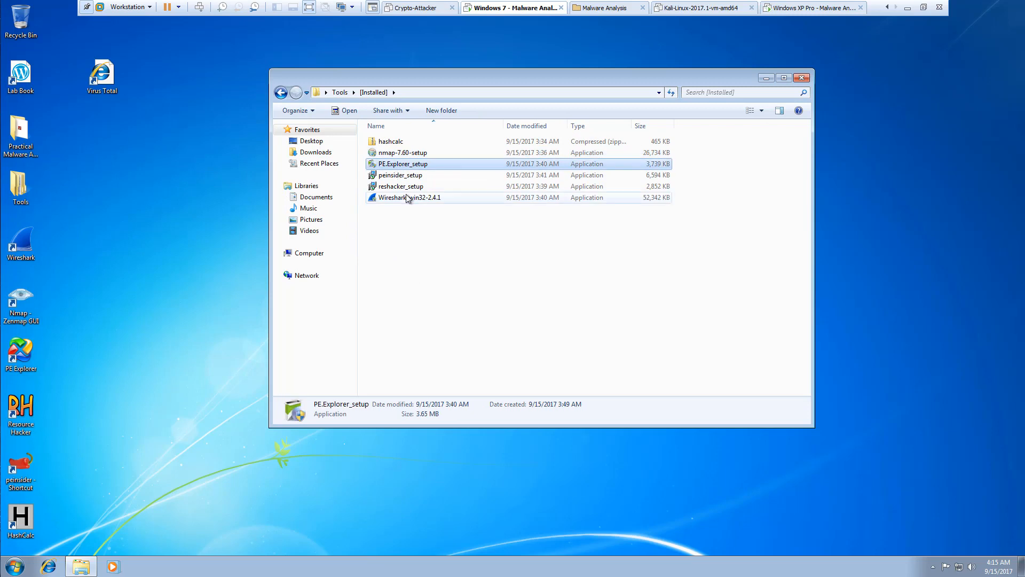
left_click(401, 186)
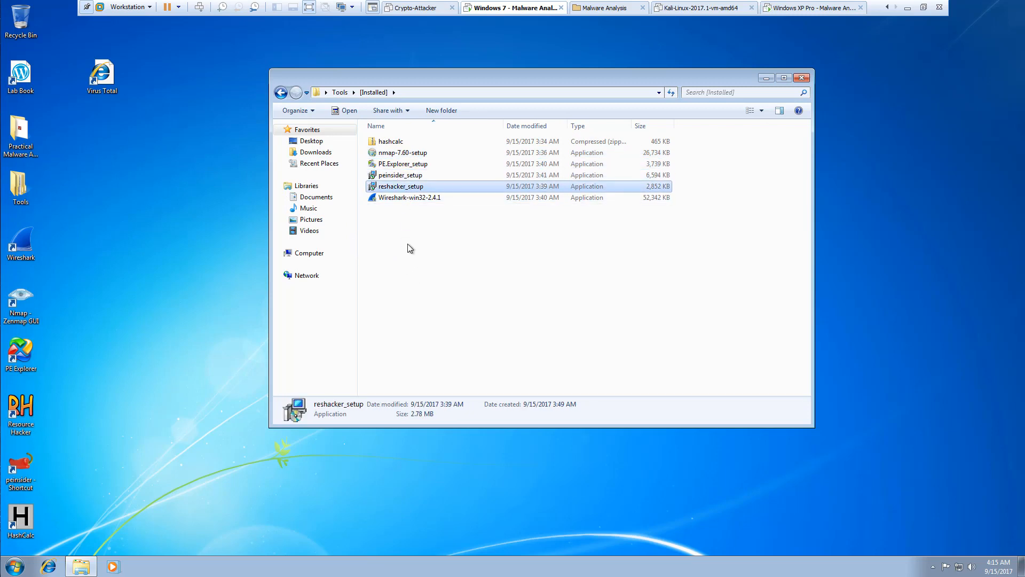
left_click(410, 197)
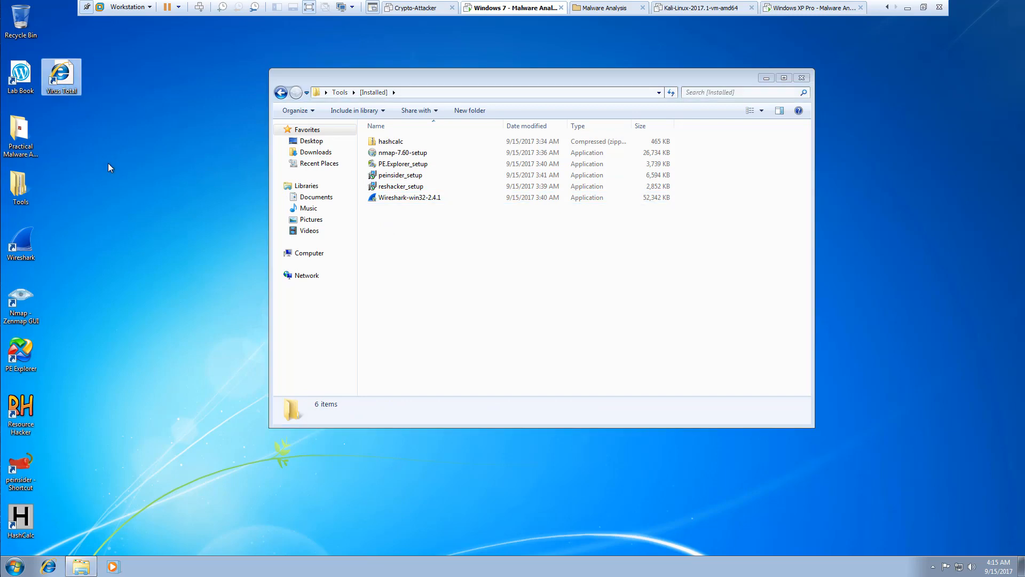
mouse_move(20, 183)
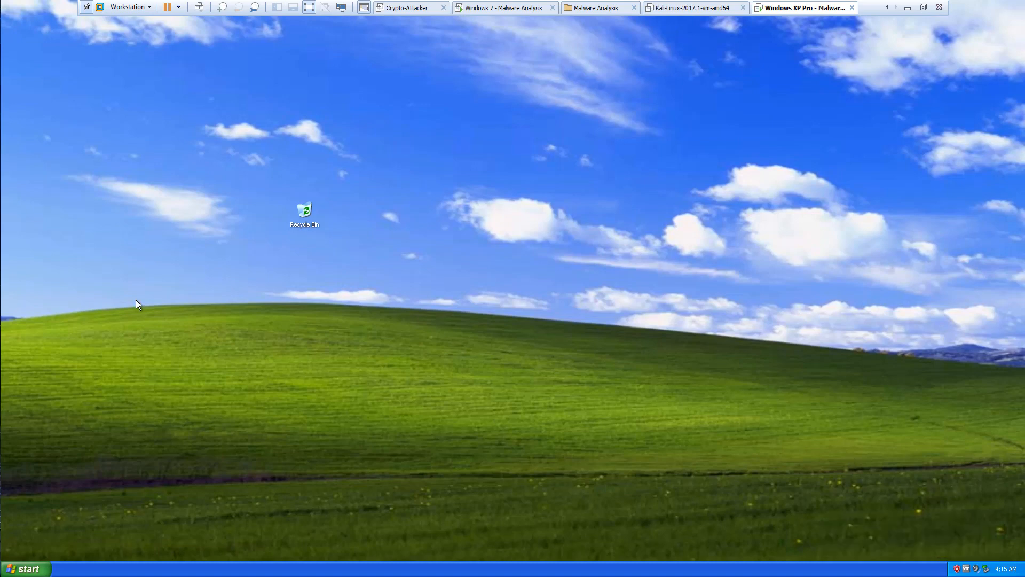
mouse_move(962, 484)
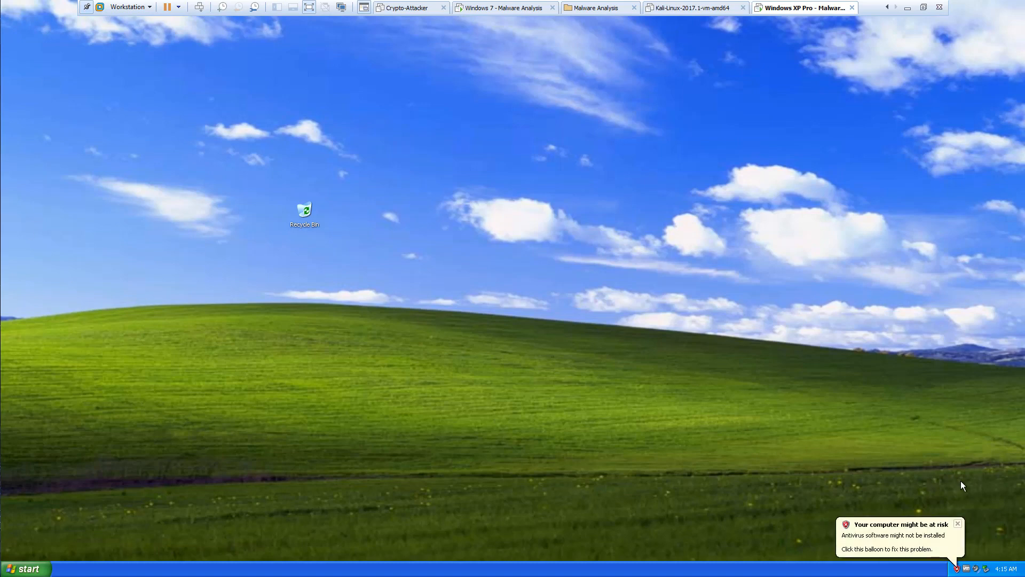
Step: Open the XP 'Your computer might be at risk' balloon and close Security Center
left_click(899, 535)
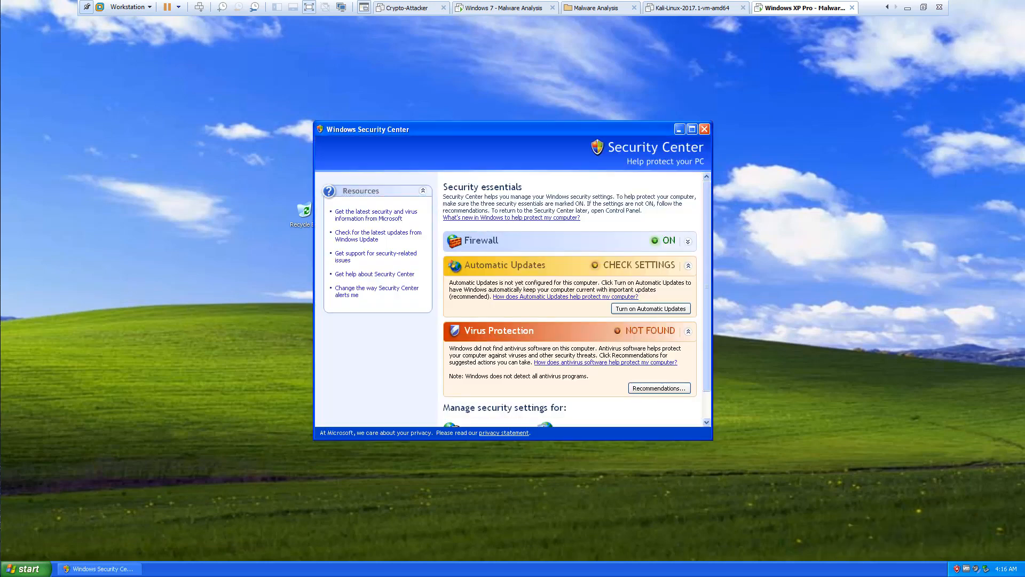
left_click(704, 129)
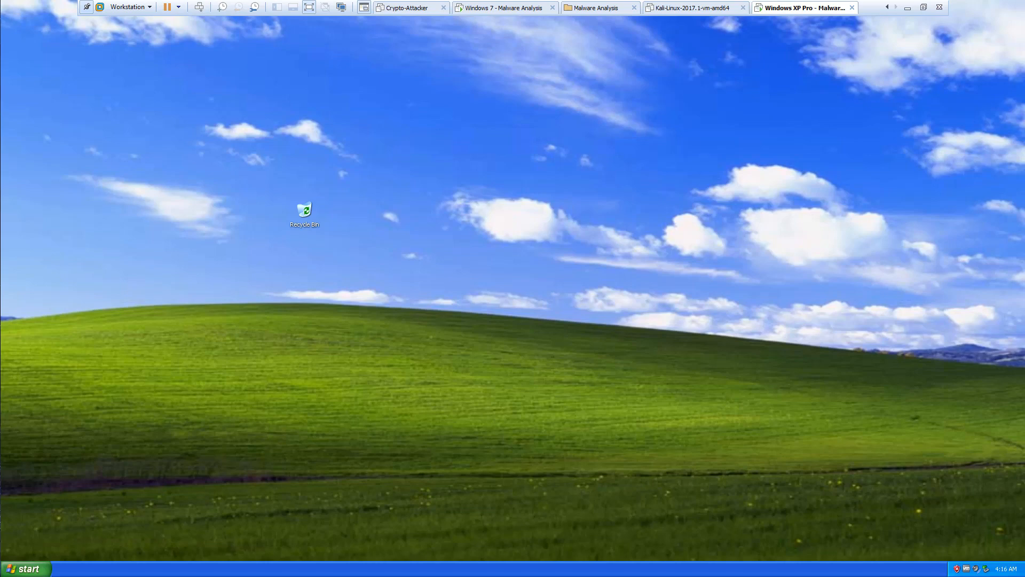
mouse_move(181, 191)
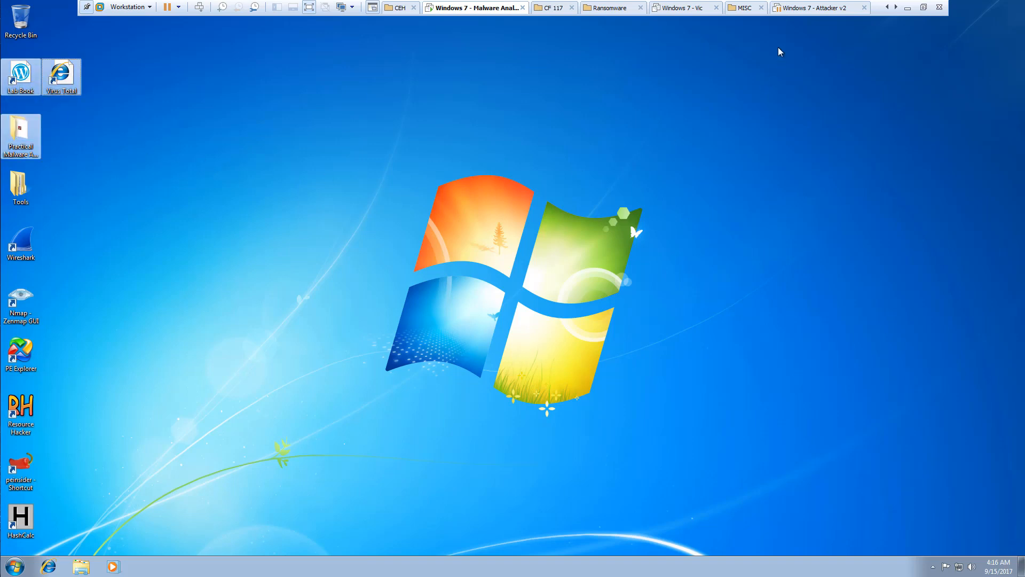
mouse_move(835, 6)
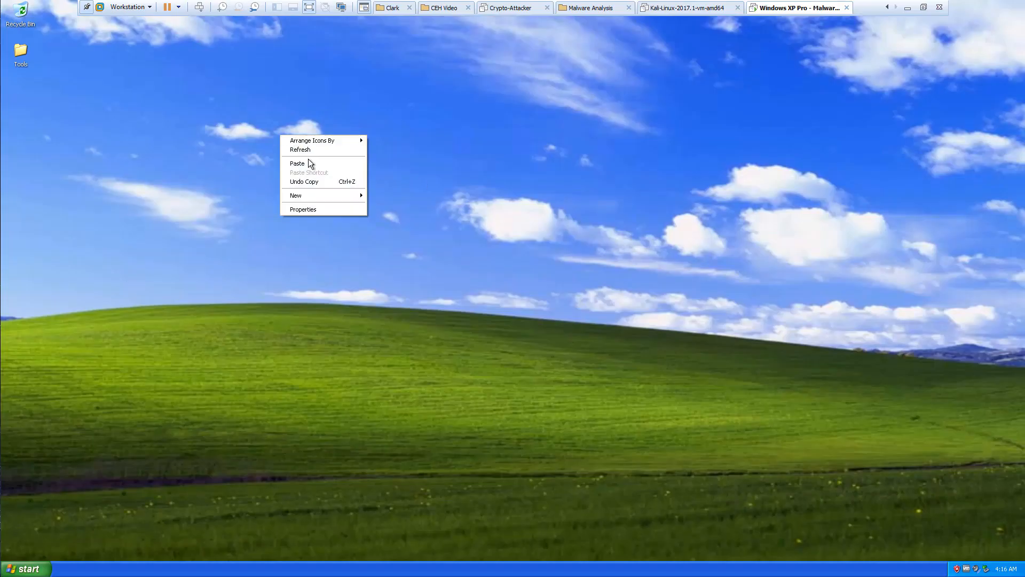
Step: Paste Lab Book, Virus Total and the labs folder onto the XP desktop and view the labs folder in Details
left_click(298, 162)
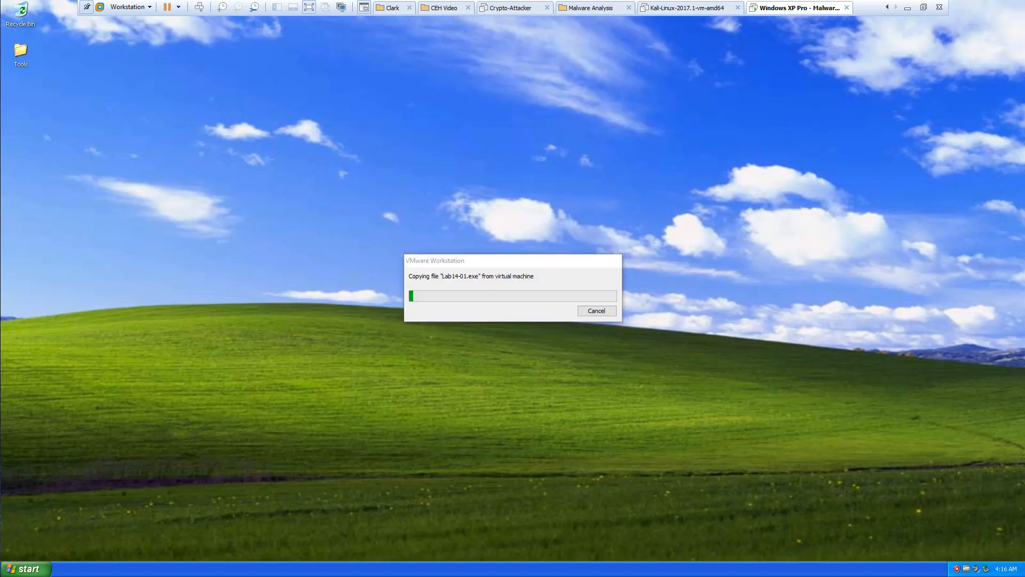
mouse_move(351, 366)
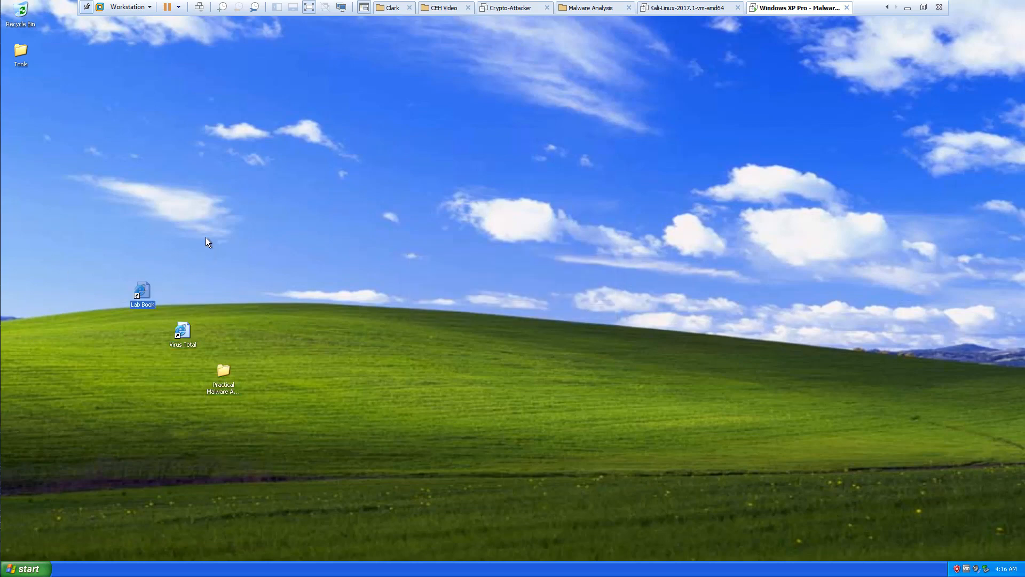
double_click(223, 371)
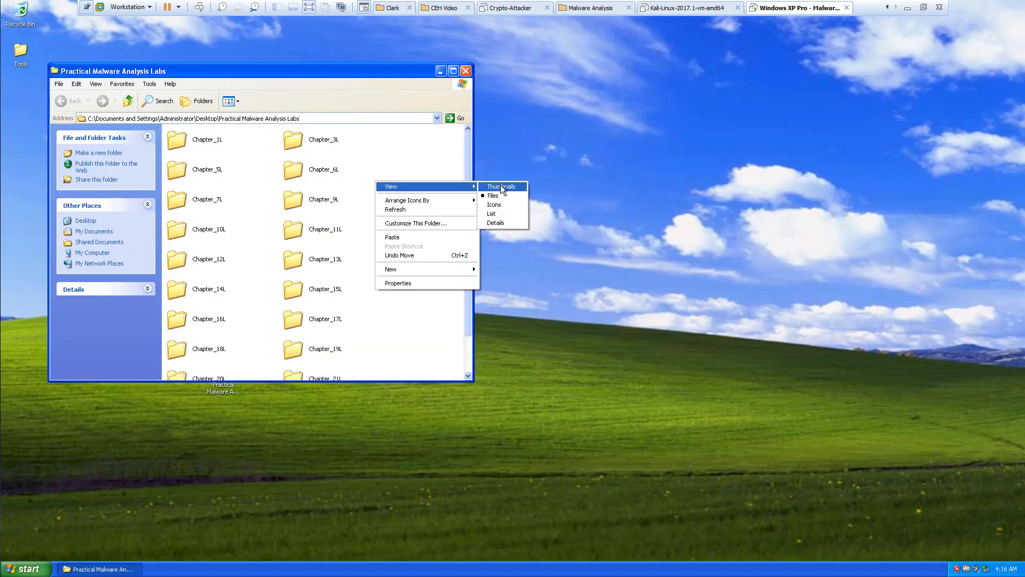
left_click(496, 222)
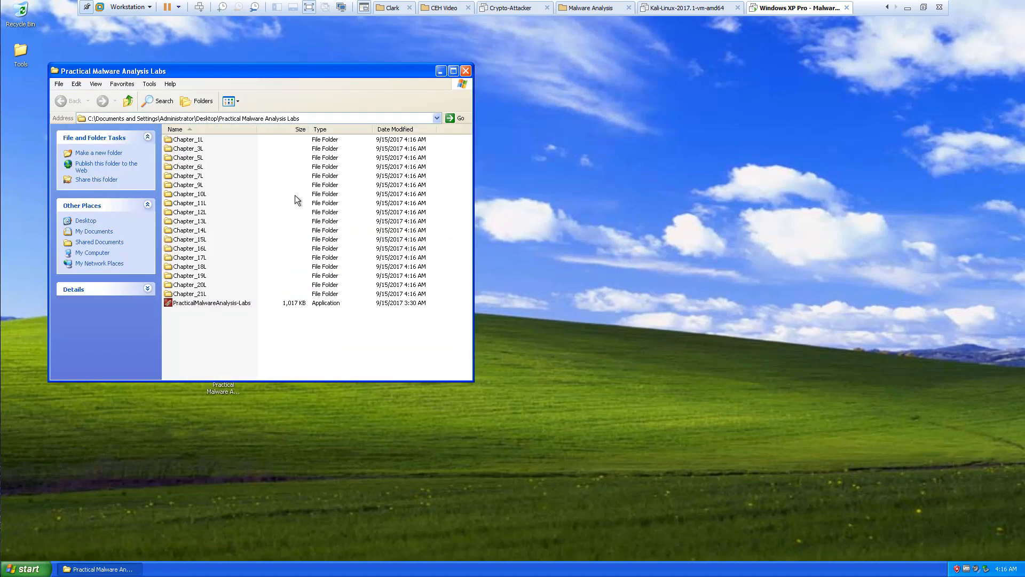
Step: Browse into Chapter_14L, go back, and select the chapter folders for removal
double_click(189, 230)
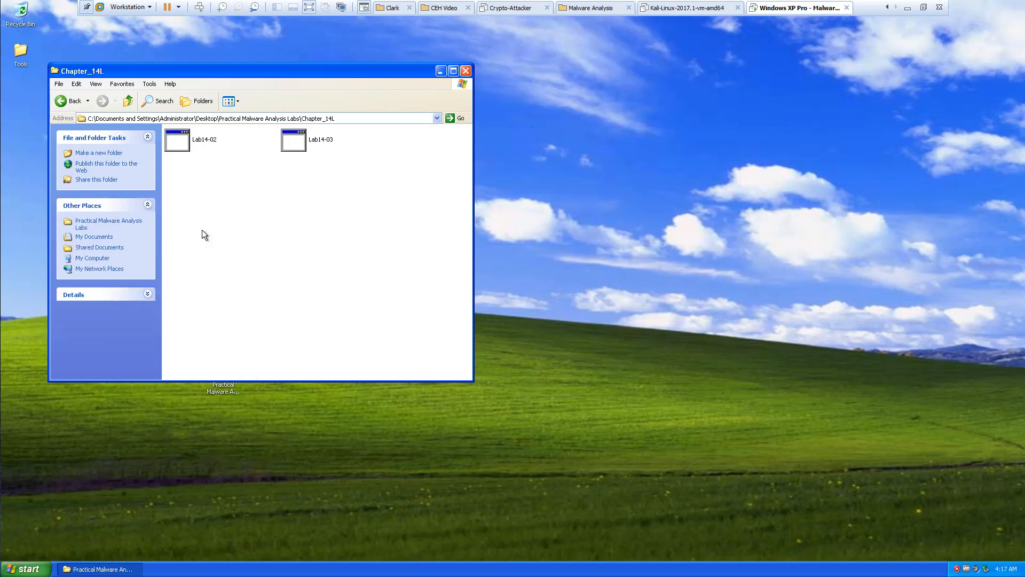
left_click(74, 100)
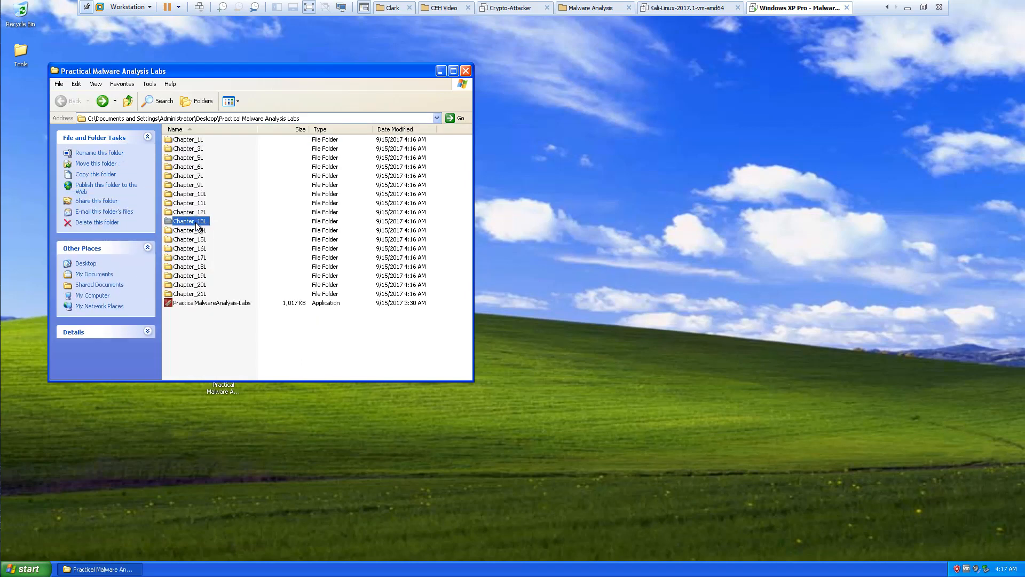
left_click(189, 231)
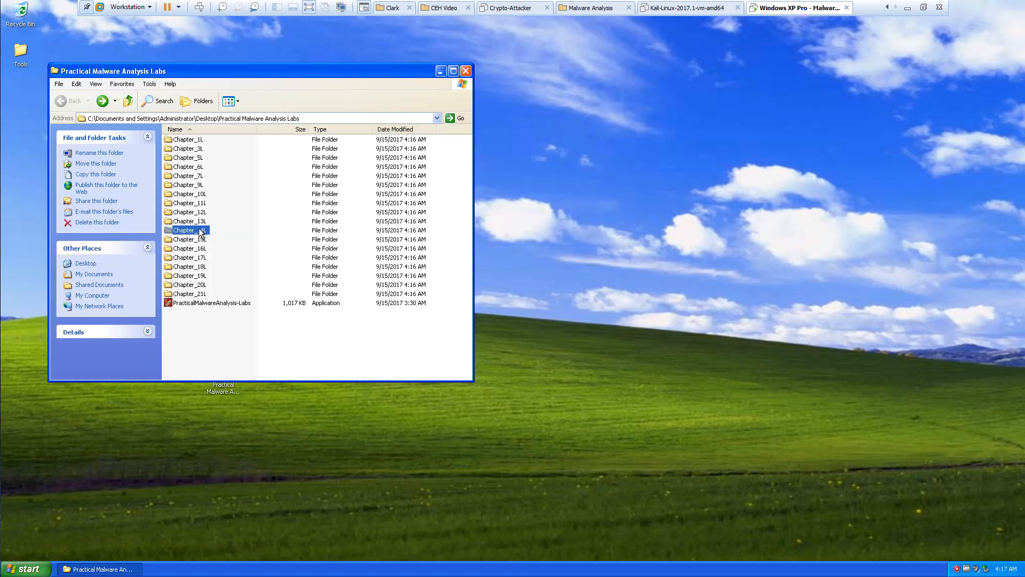
double_click(187, 230)
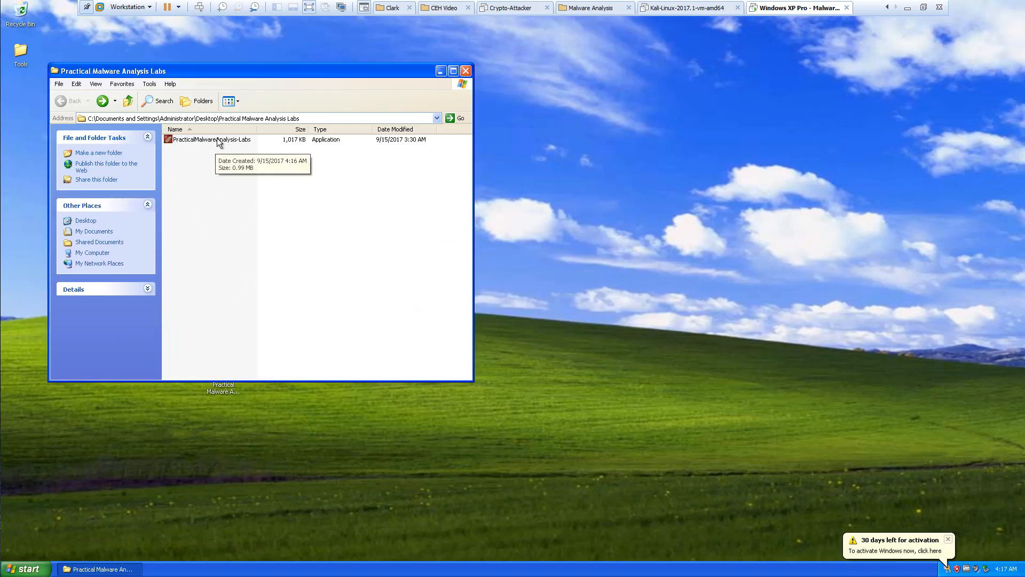
Step: Run the PracticalMalwareAnalysis-Labs self-extractor, accept its license and extract the chapter folders
double_click(210, 139)
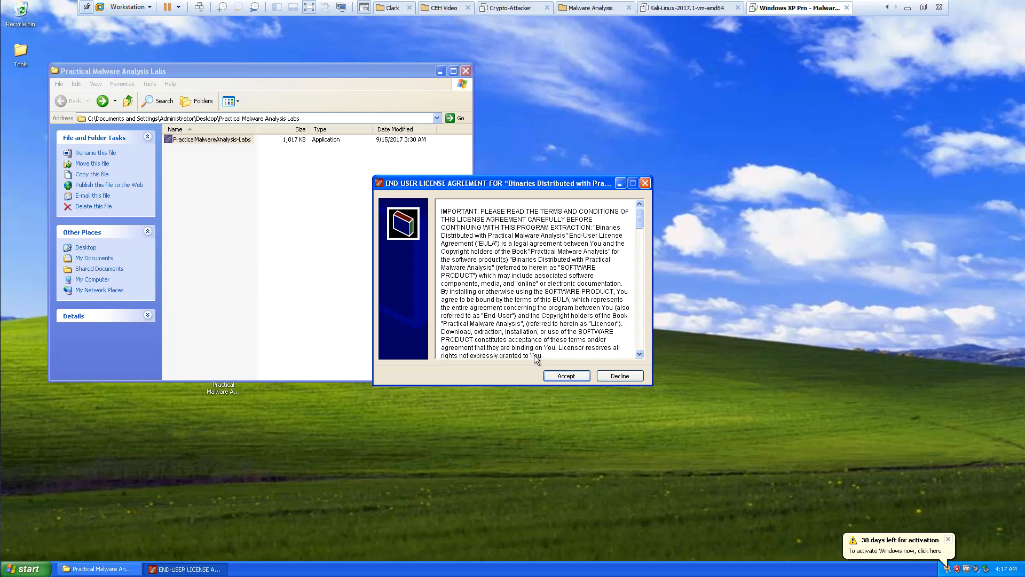
left_click(566, 375)
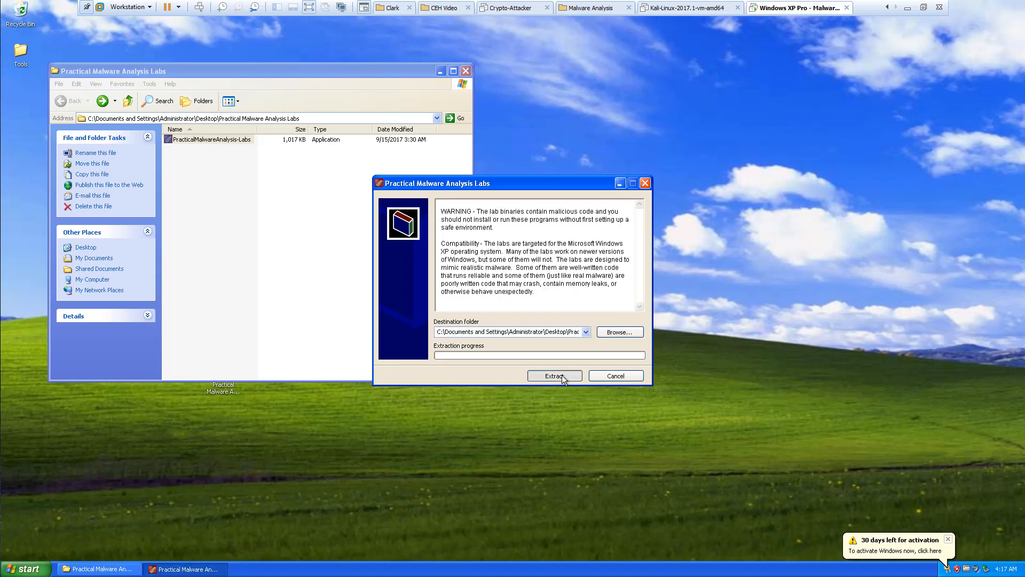
left_click(554, 375)
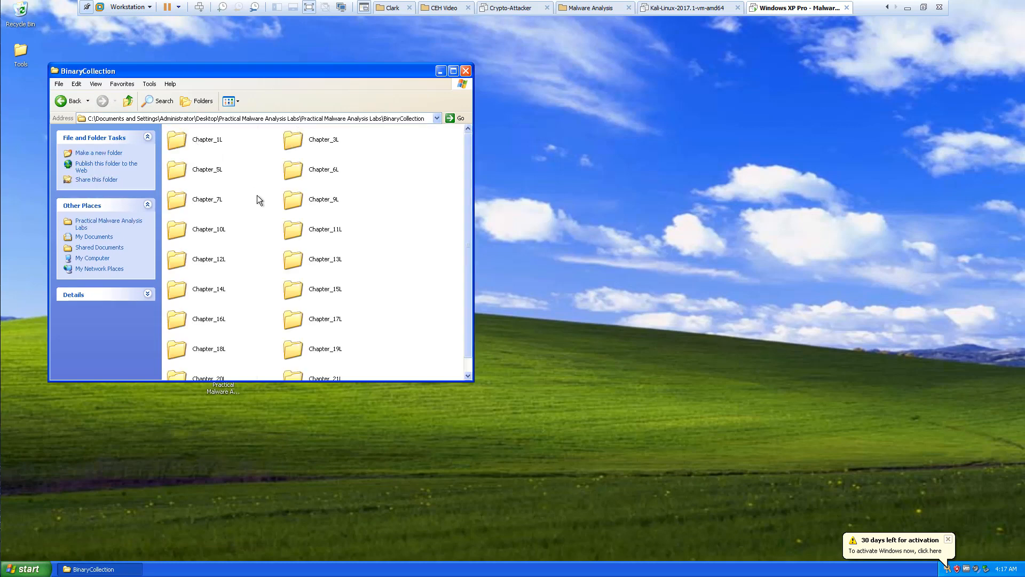
left_click(70, 100)
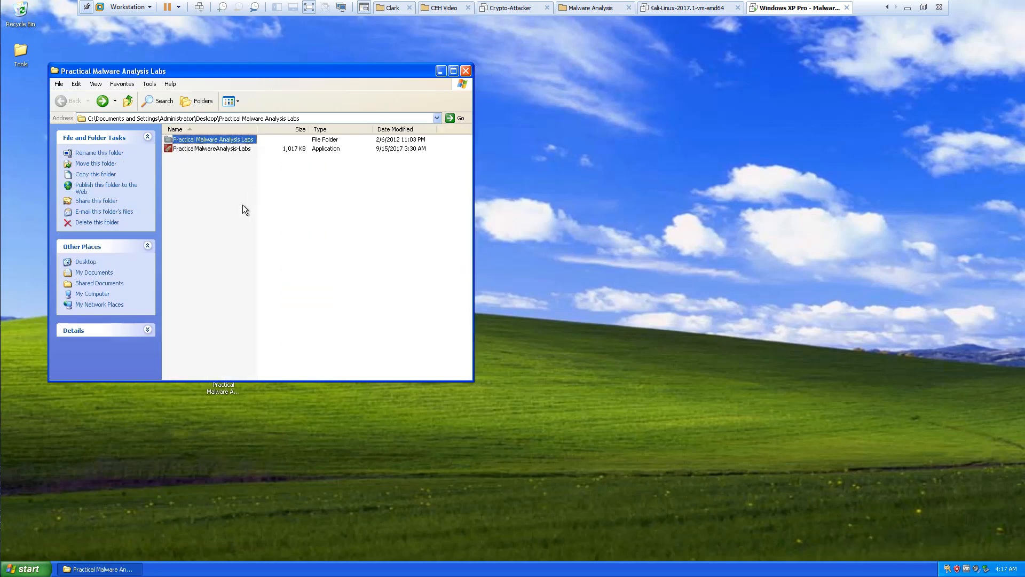
double_click(210, 139)
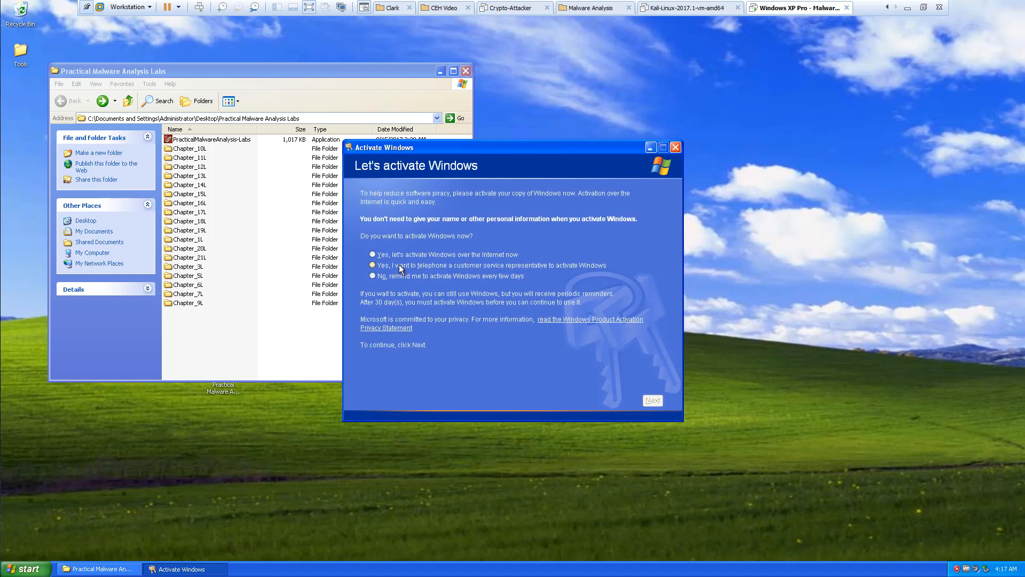
Step: Postpone Windows activation with 'No, remind me' and close the labs folder window
left_click(373, 276)
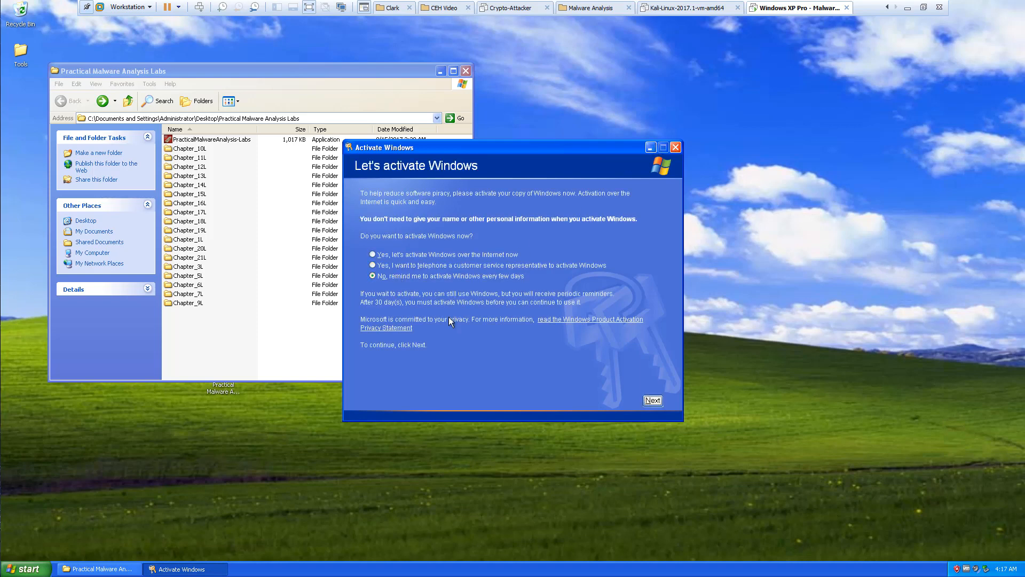
left_click(675, 146)
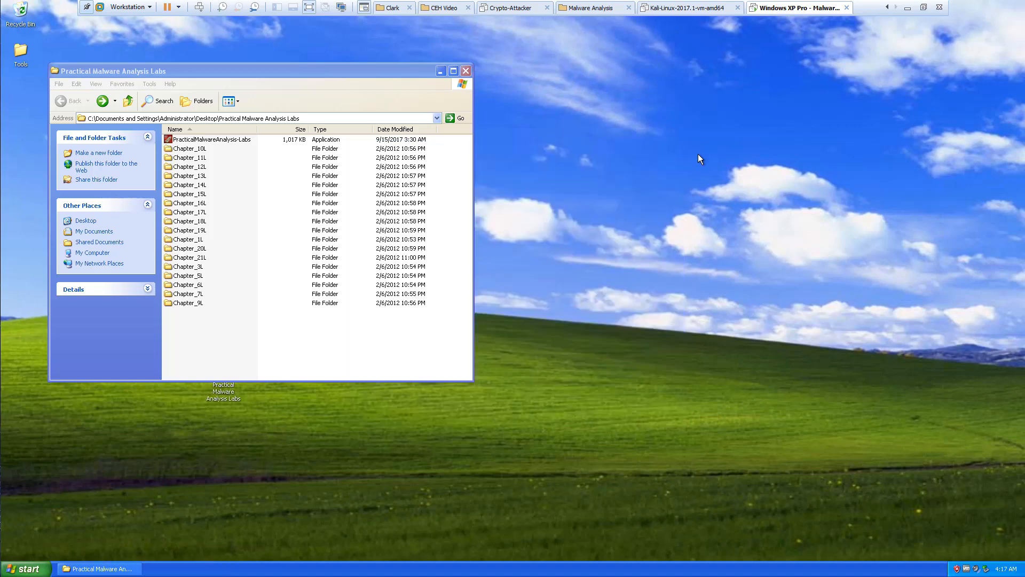
left_click(466, 71)
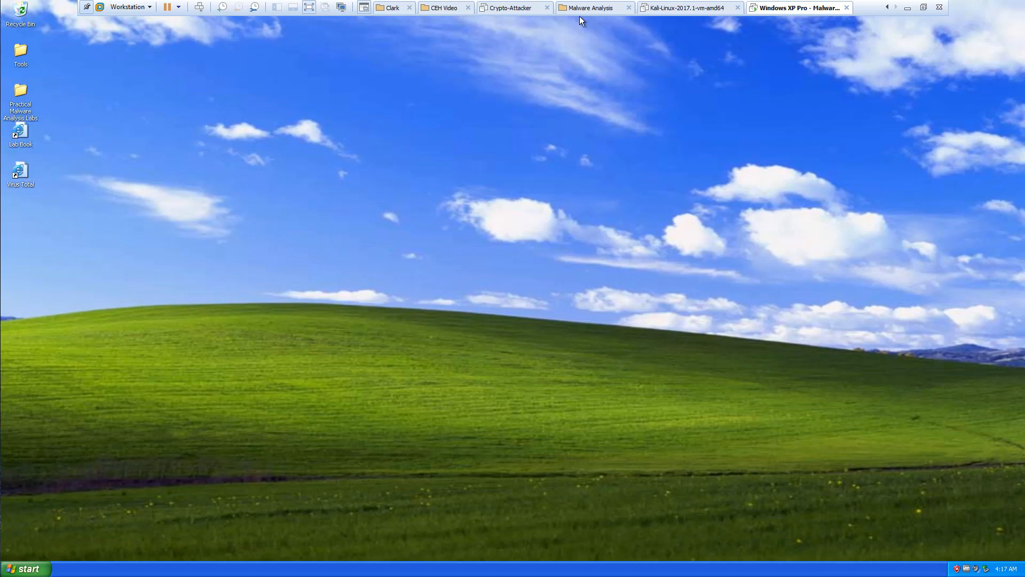
Step: Show the Malware Analysis library group listing the Kali, Windows 7 and XP VMs
left_click(591, 8)
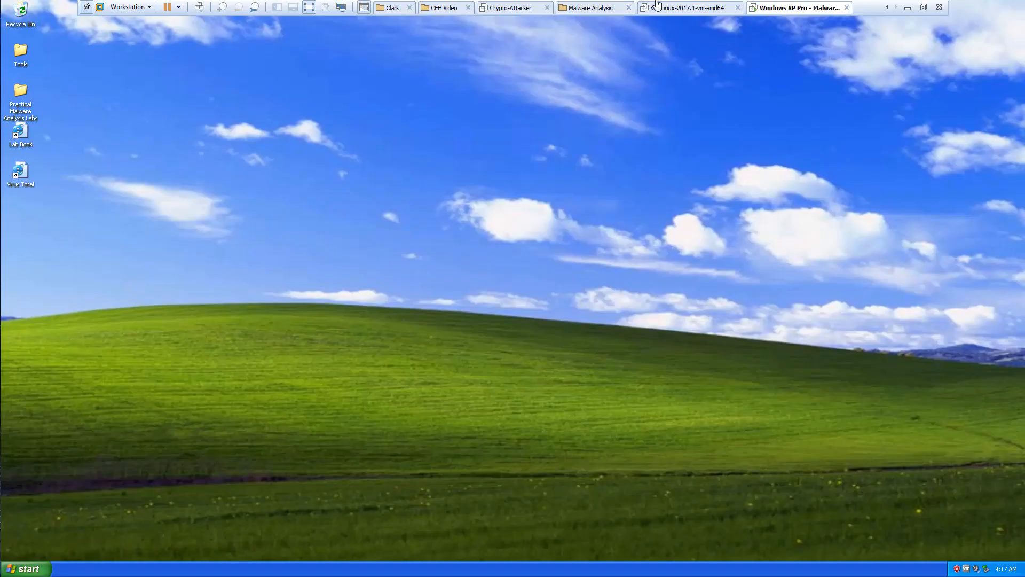
left_click(590, 7)
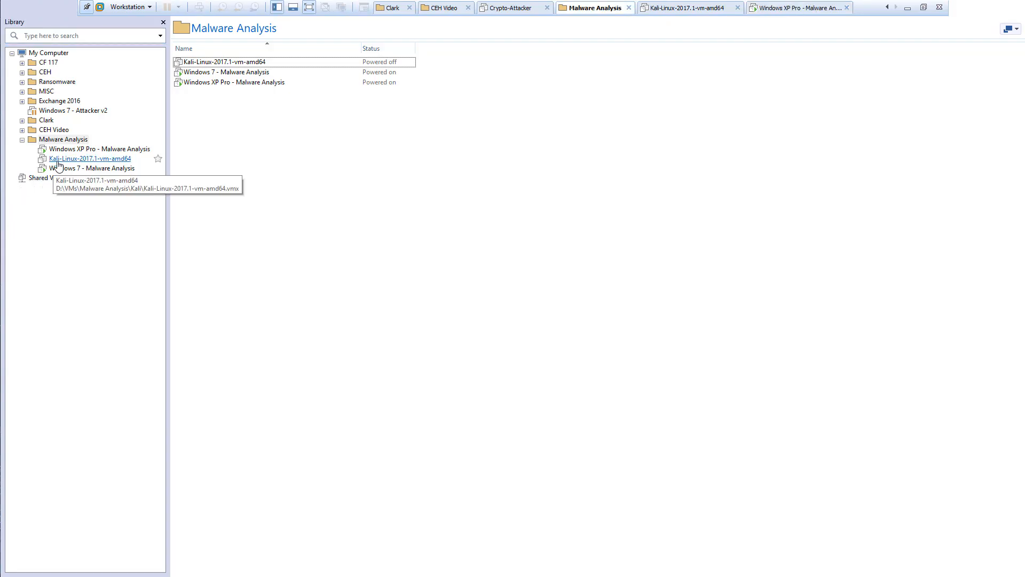